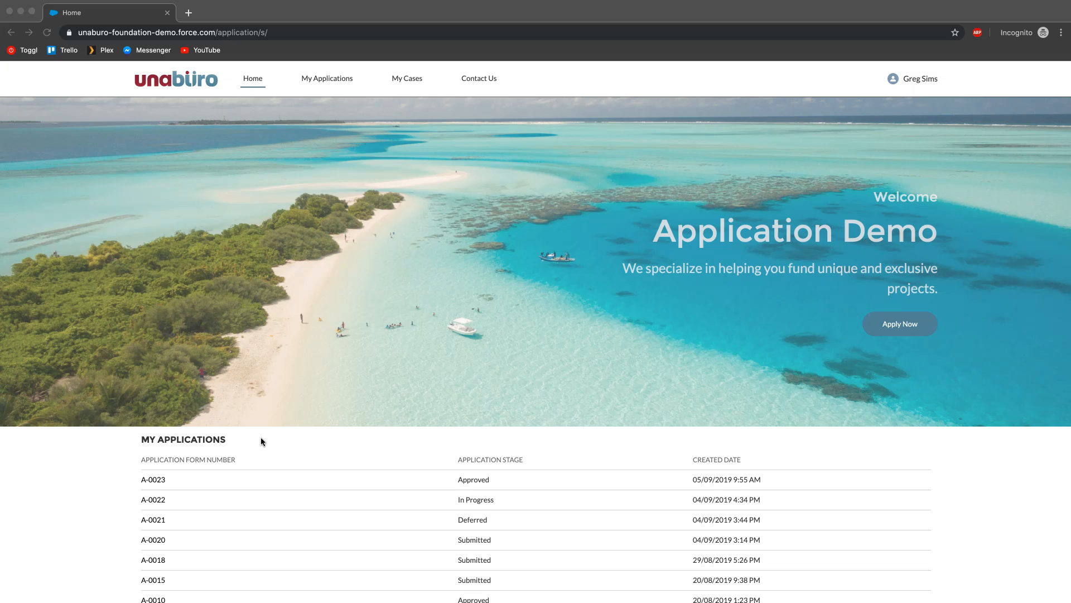
mouse_move(260, 442)
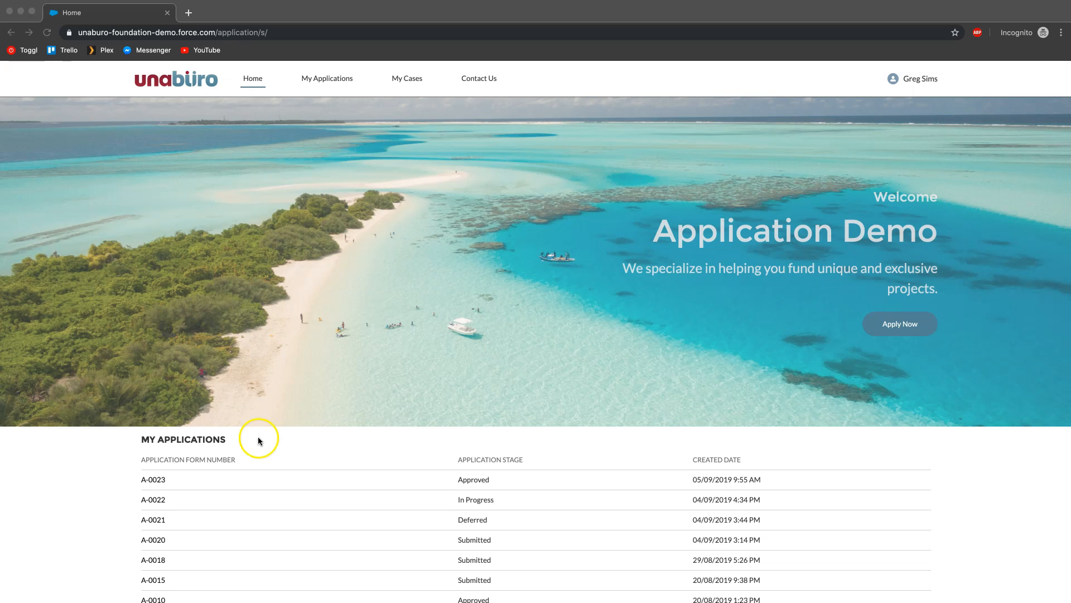
mouse_move(668, 395)
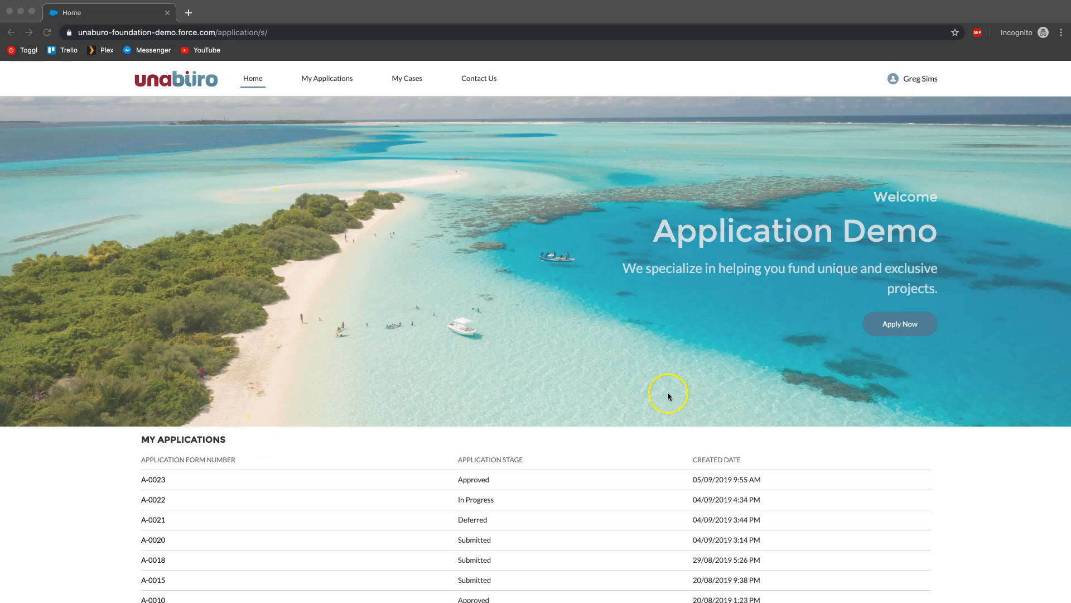
mouse_move(660, 398)
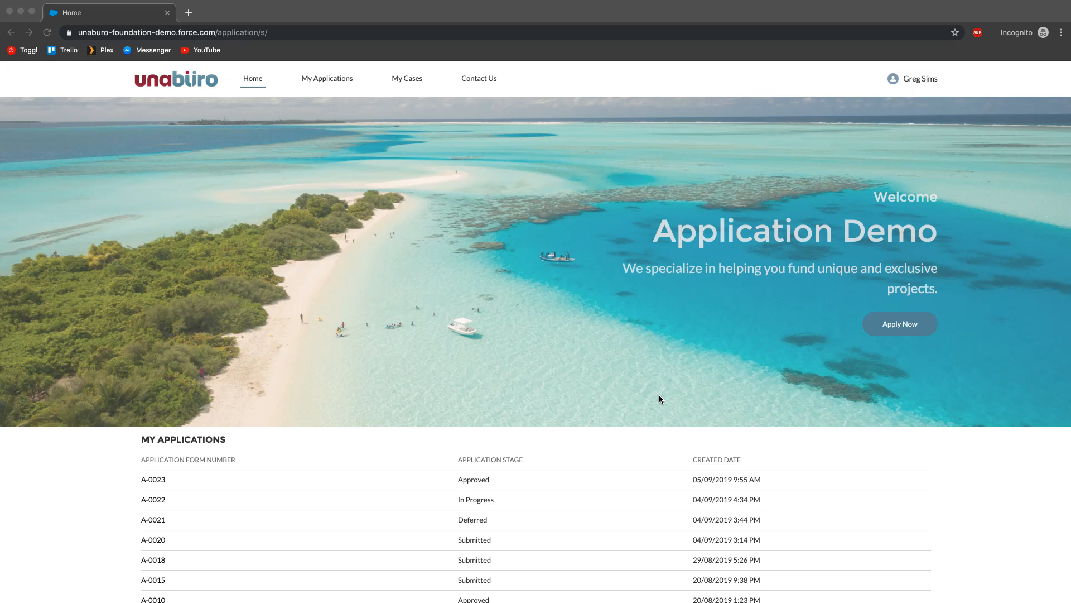
mouse_move(280, 194)
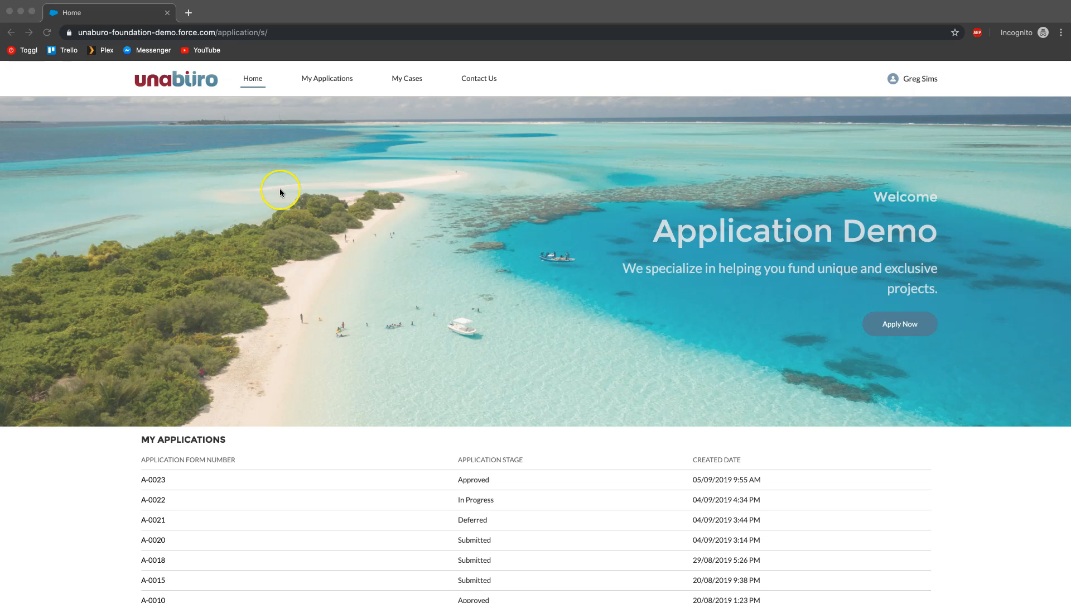
mouse_move(191, 187)
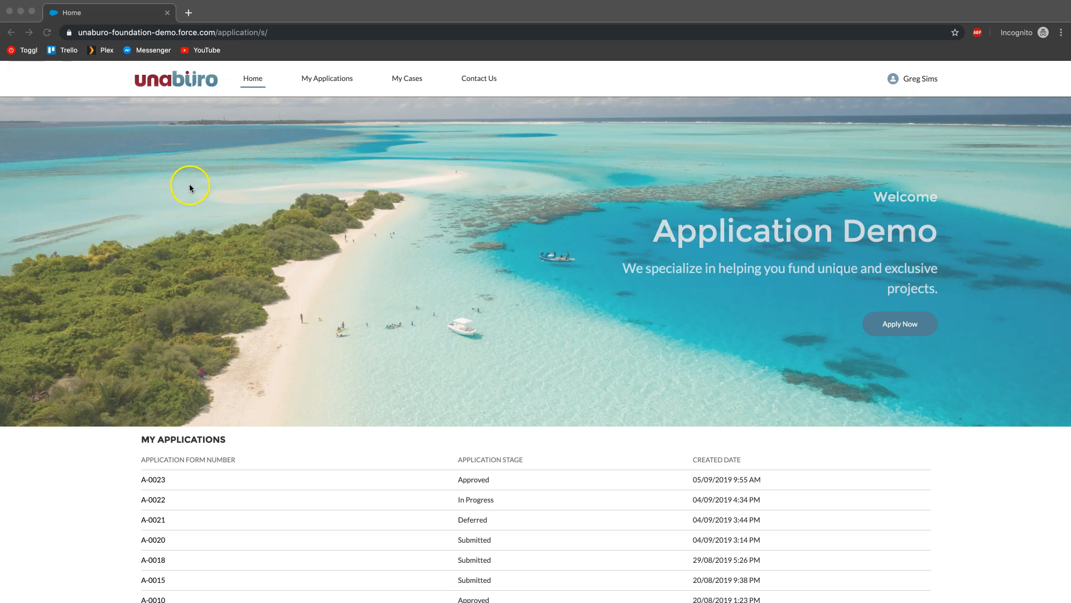
mouse_move(519, 223)
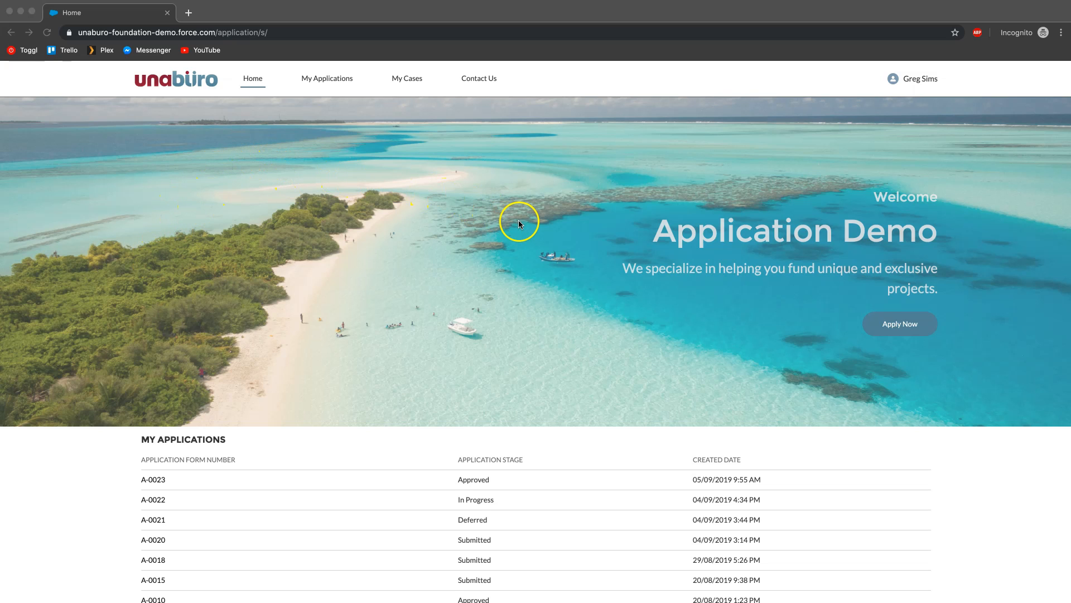
mouse_move(592, 199)
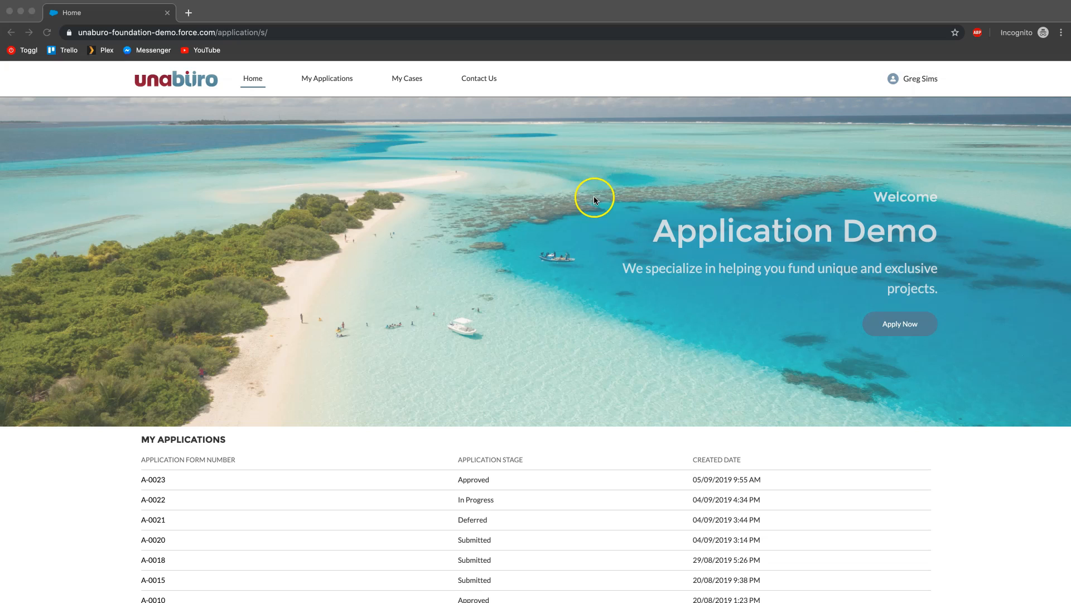
mouse_move(324, 206)
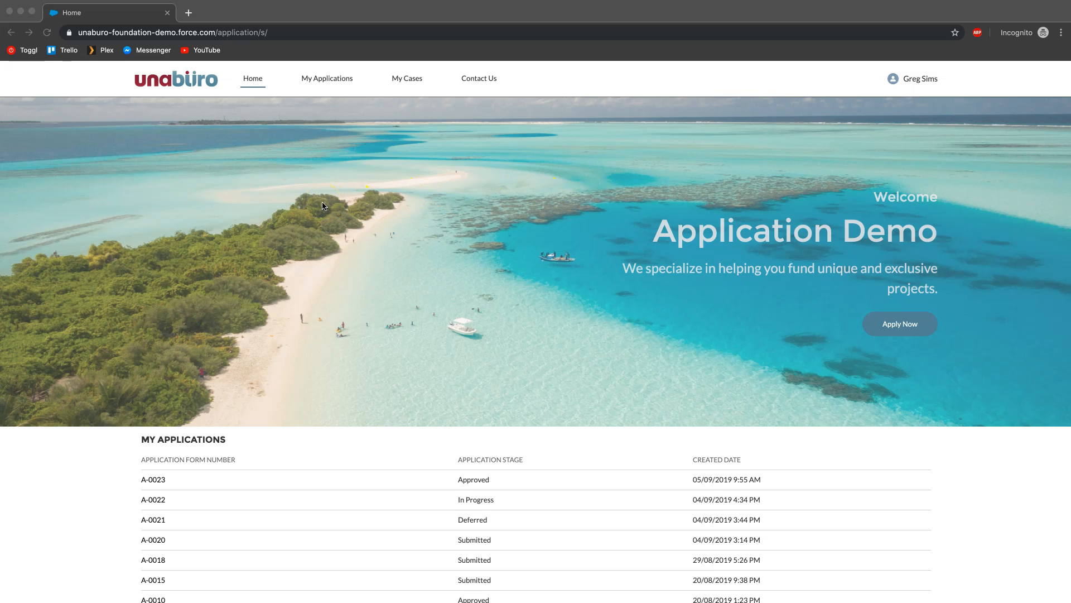
mouse_move(260, 82)
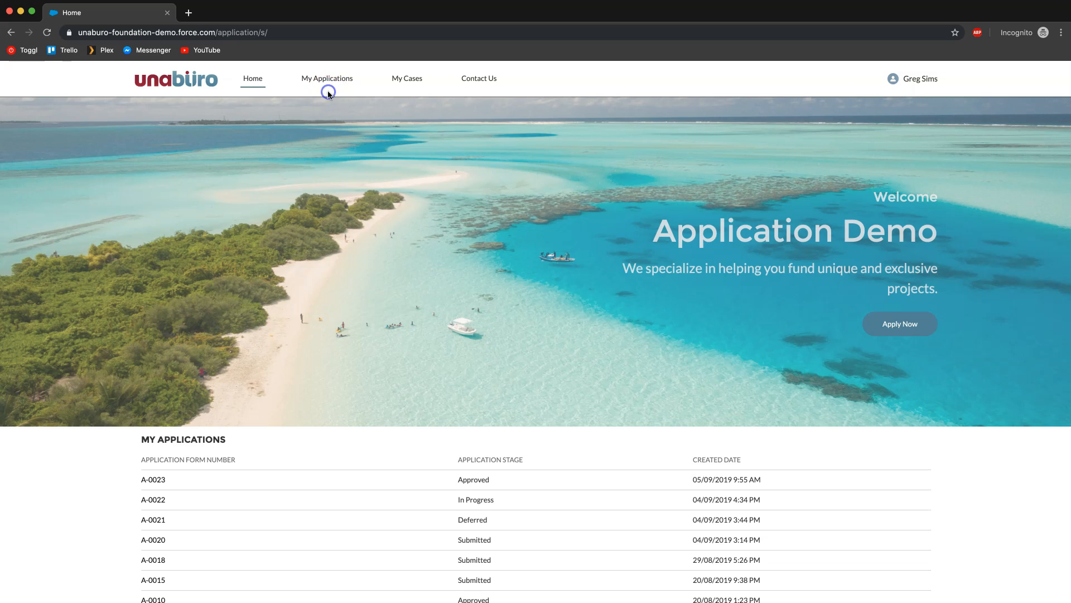
mouse_move(406, 78)
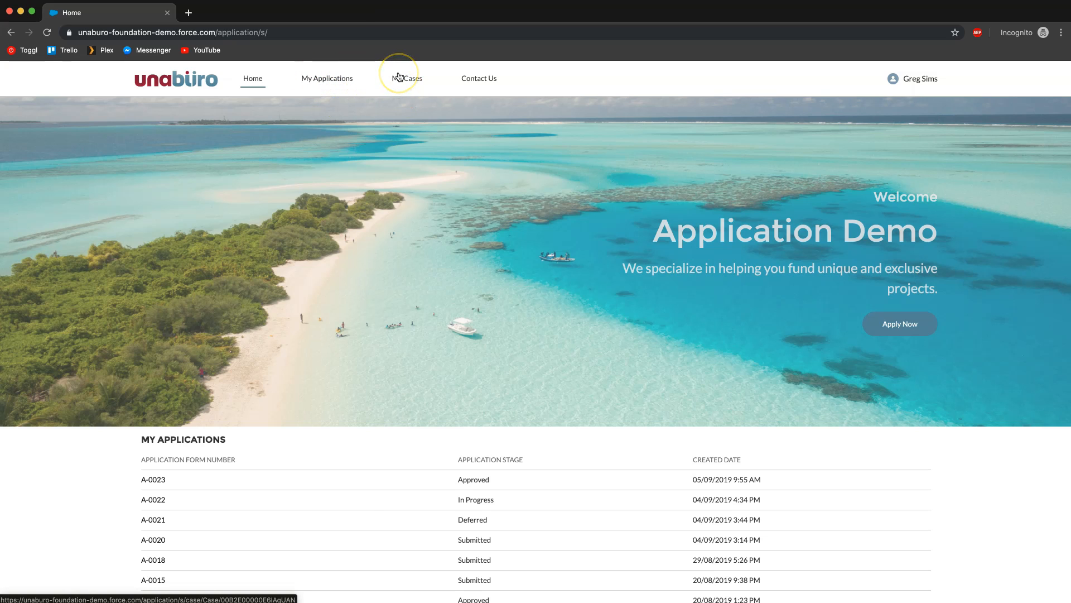
mouse_move(490, 72)
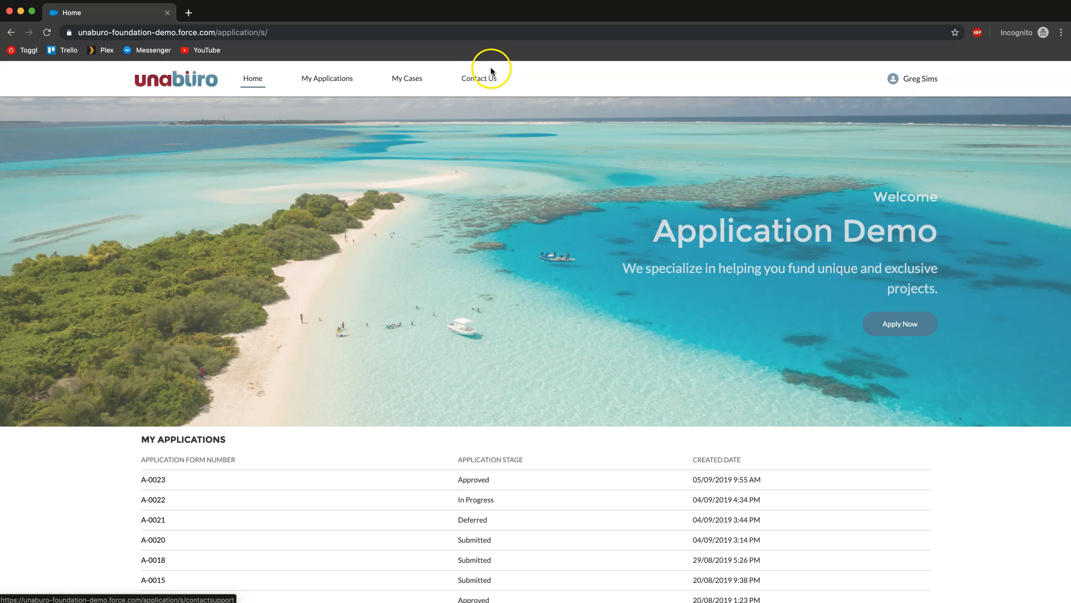
mouse_move(383, 339)
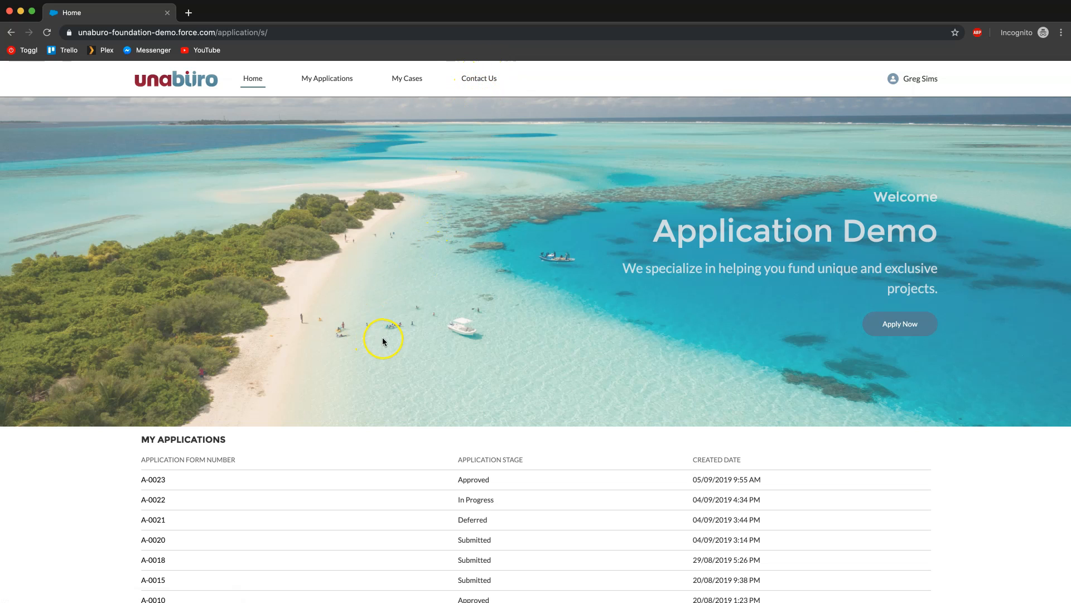
mouse_move(147, 499)
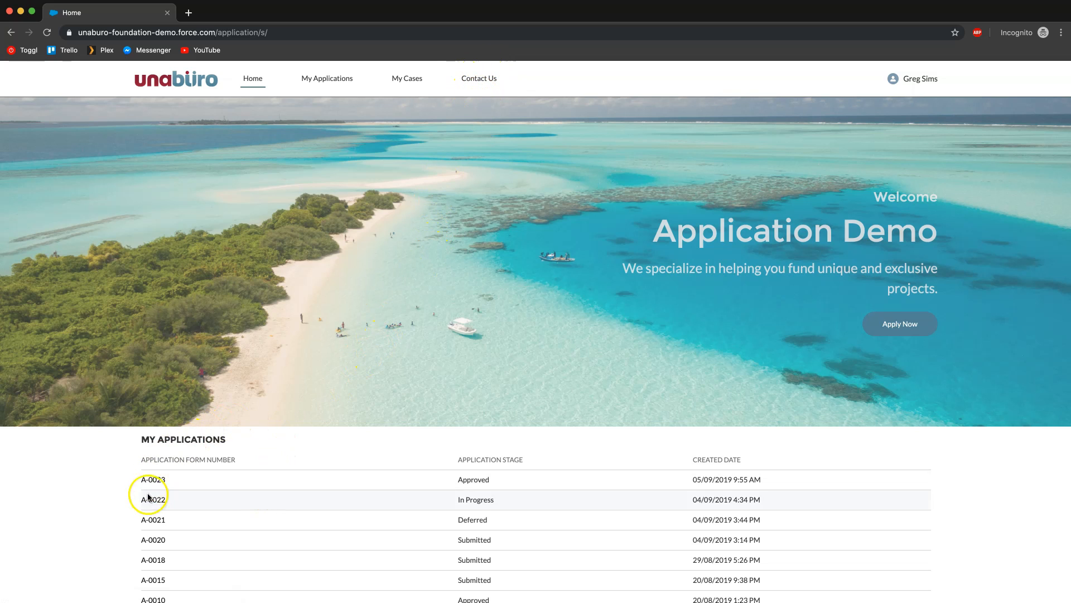
mouse_move(487, 479)
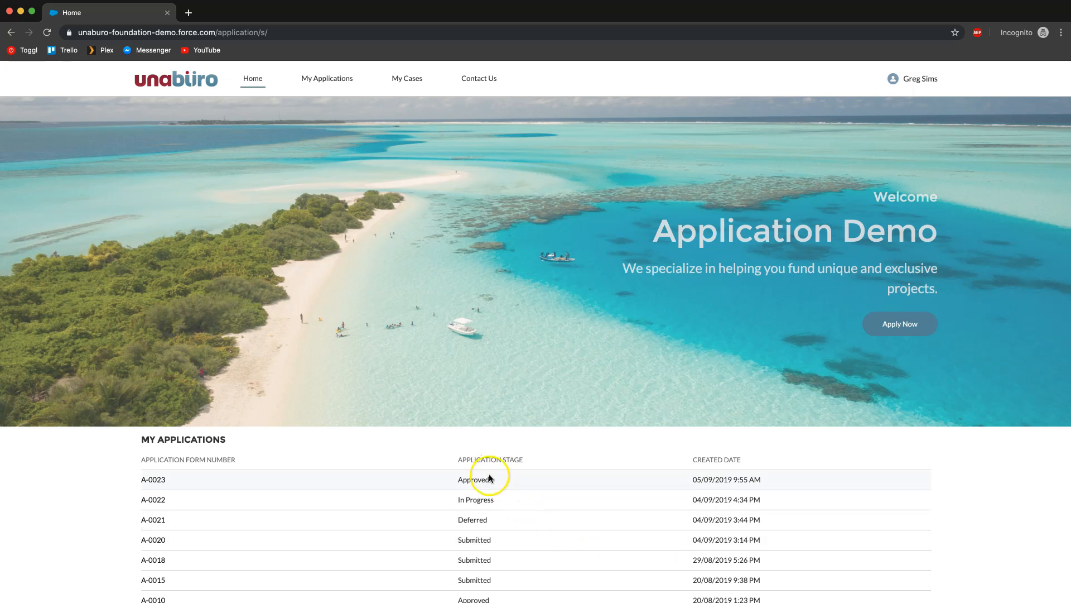
mouse_move(763, 498)
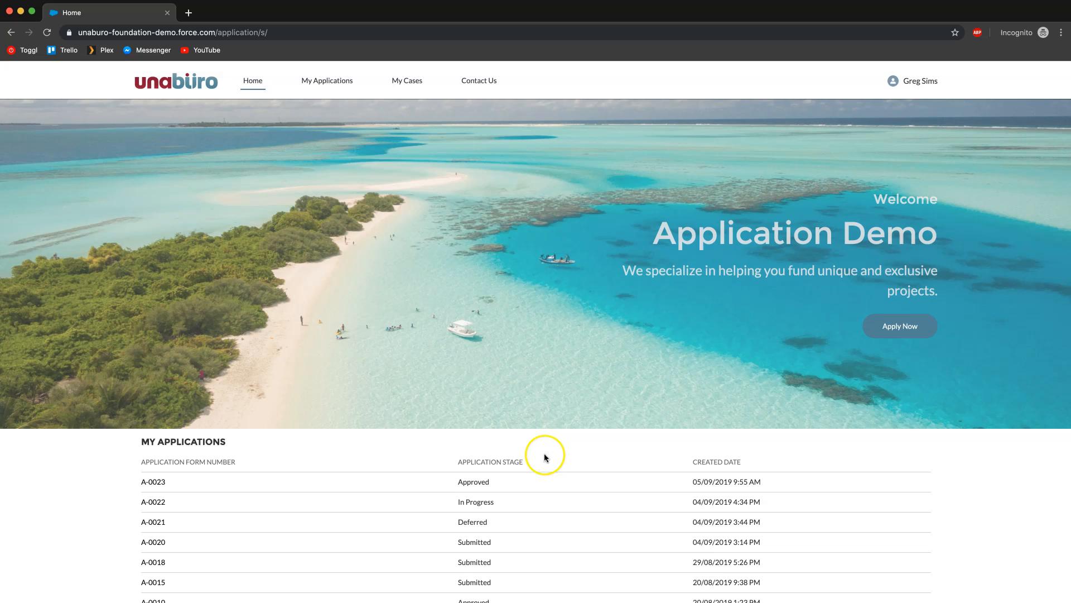
mouse_move(885, 366)
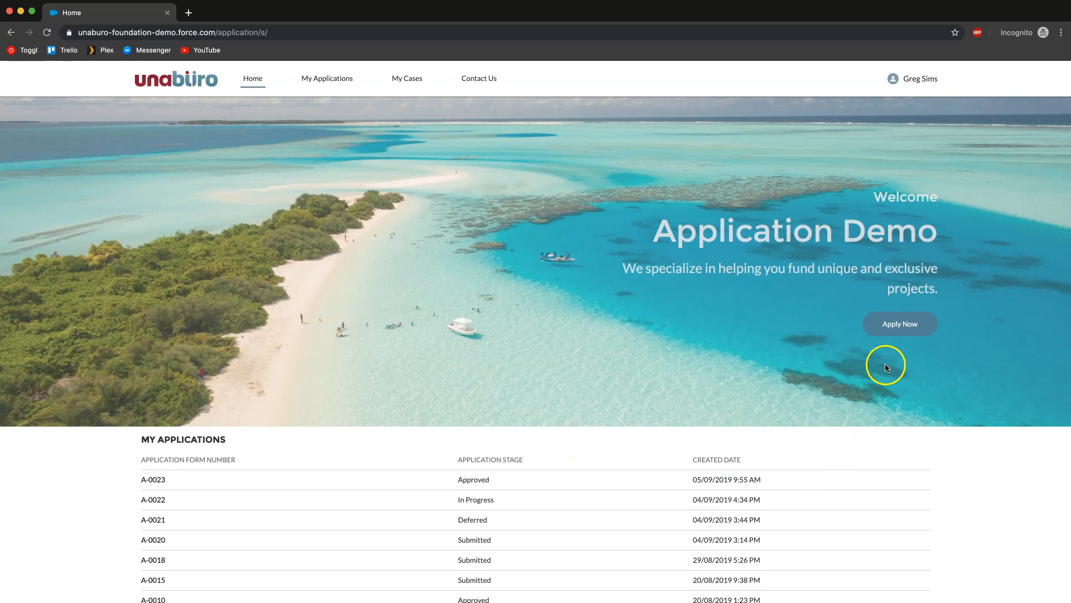
Step: Start a new application via Apply Now and correct the last name to Simes
left_click(899, 324)
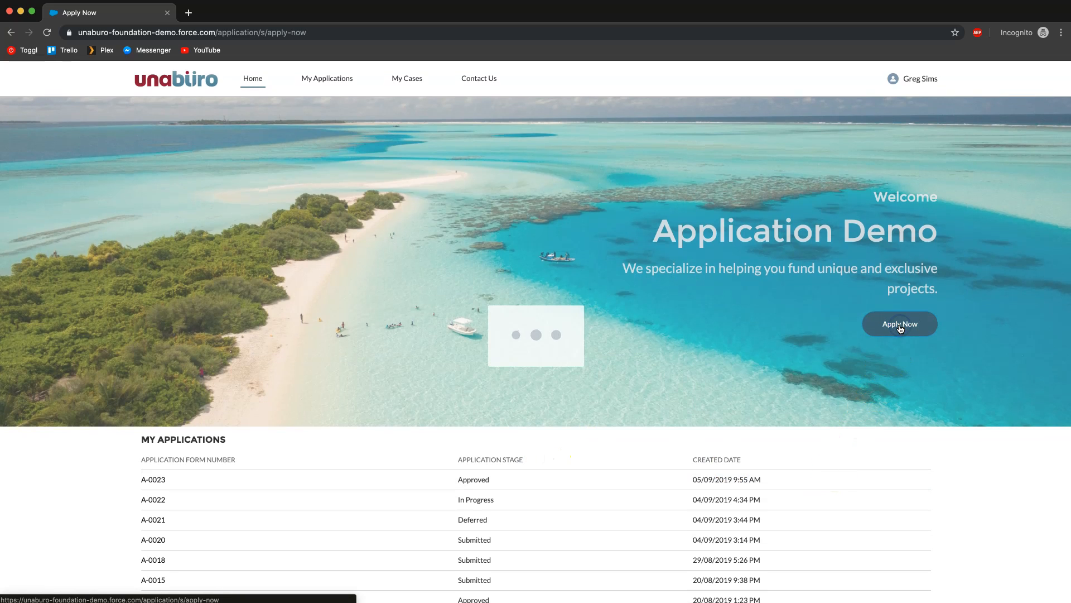
left_click(900, 323)
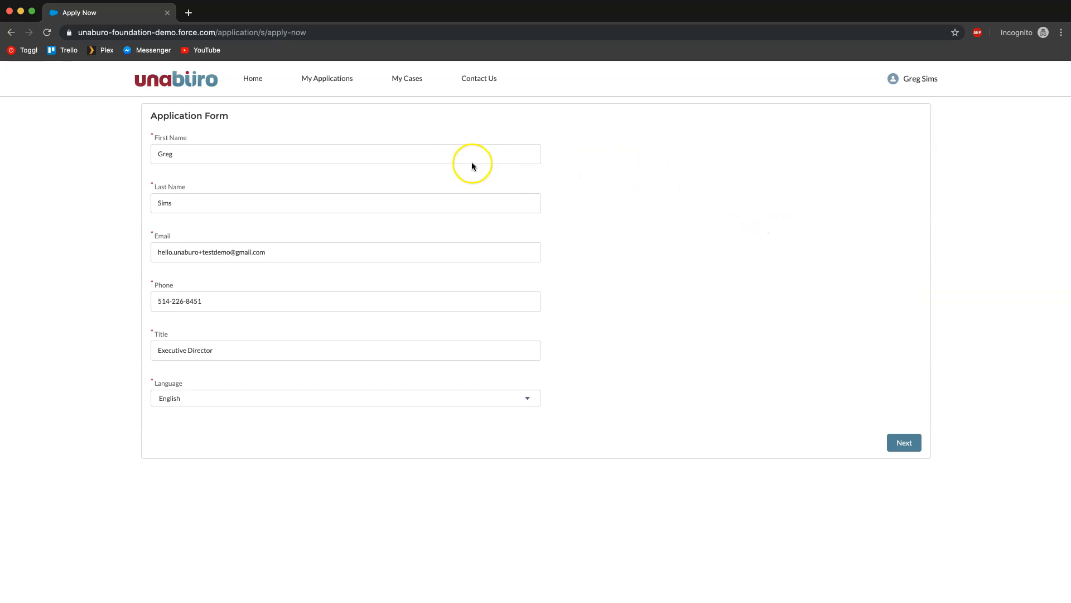
mouse_move(153, 457)
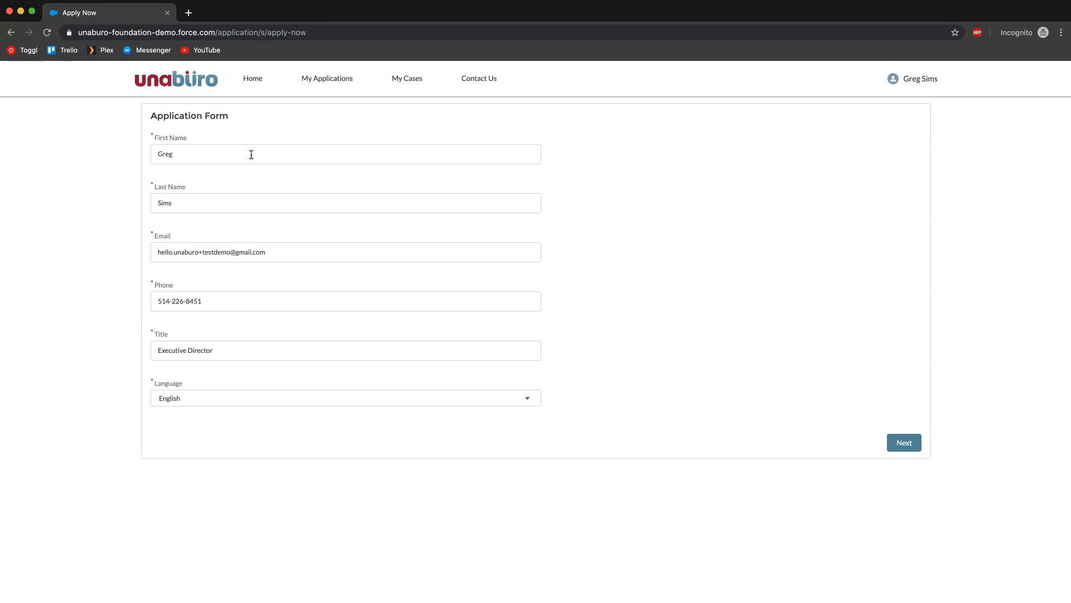
mouse_move(245, 153)
type("e")
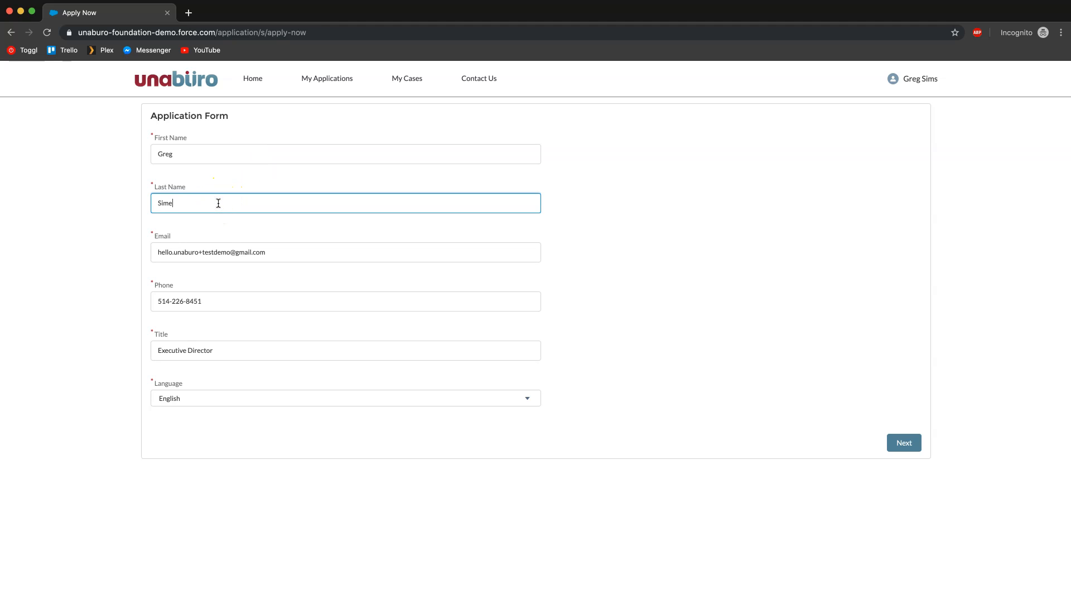
type("s")
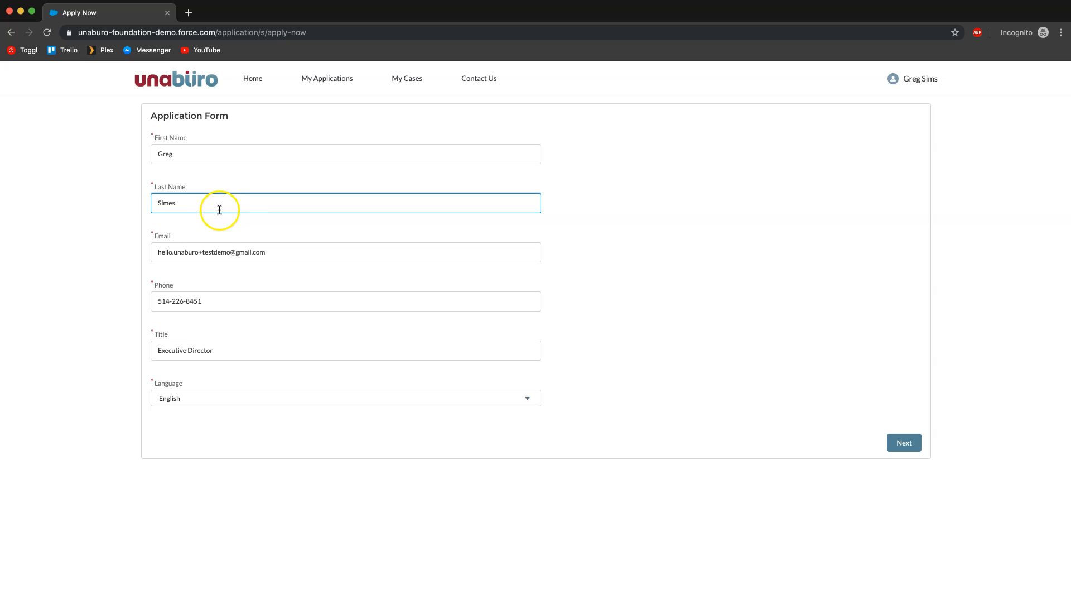
mouse_move(715, 461)
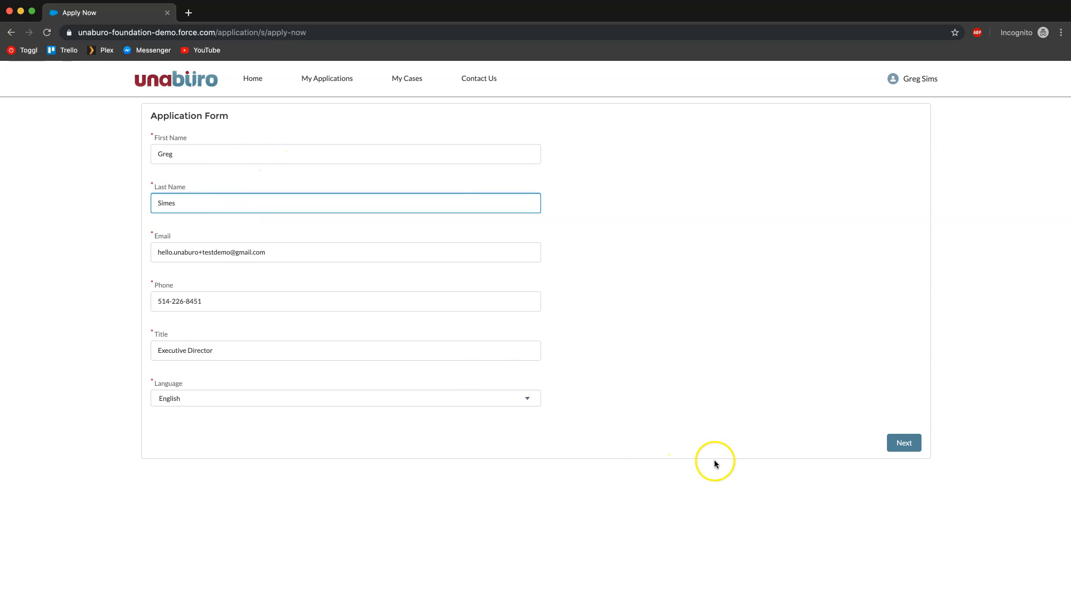
Step: Enter organization Mitchell's Red Cross with registration number 123456789RR0001
left_click(902, 442)
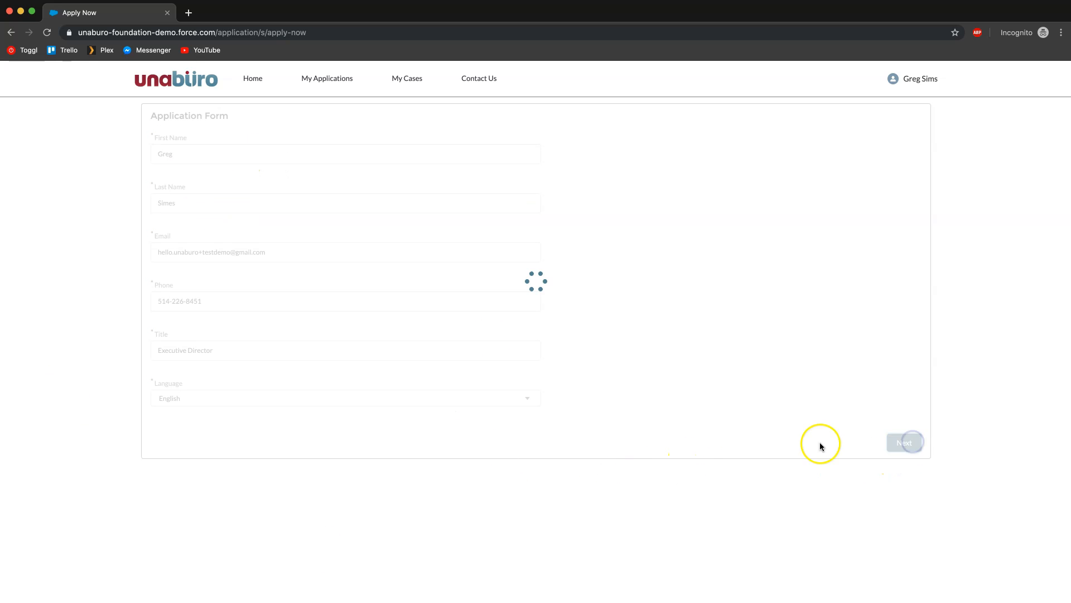
left_click(904, 442)
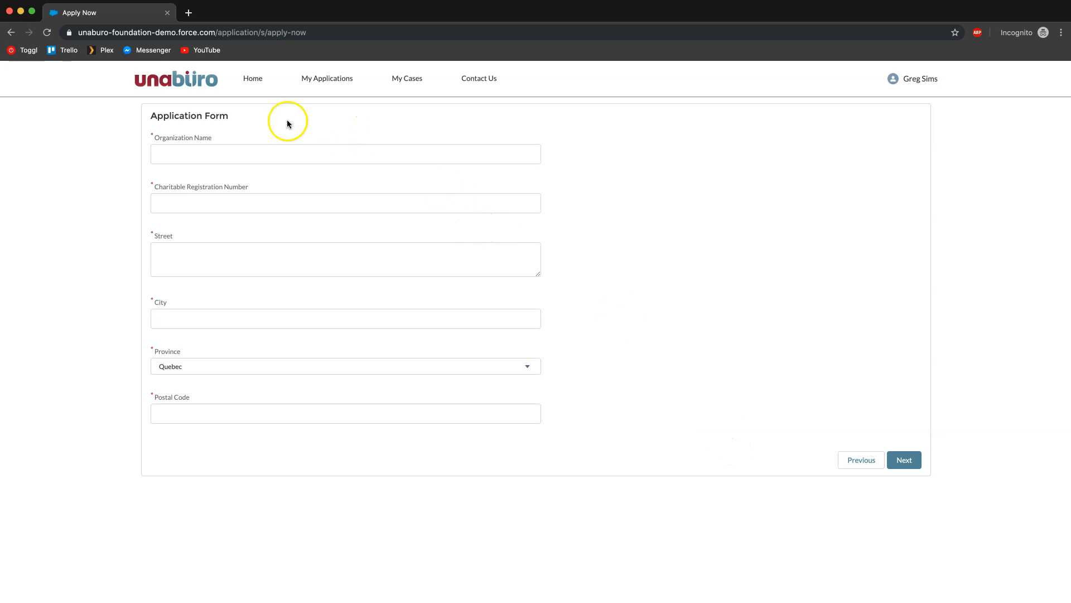
mouse_move(193, 454)
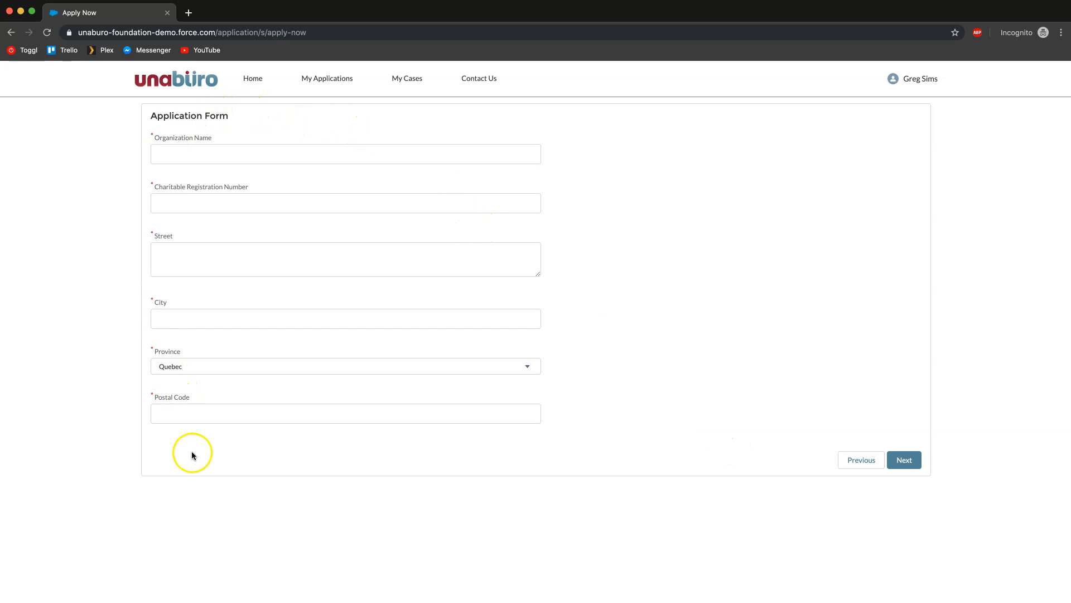
mouse_move(199, 280)
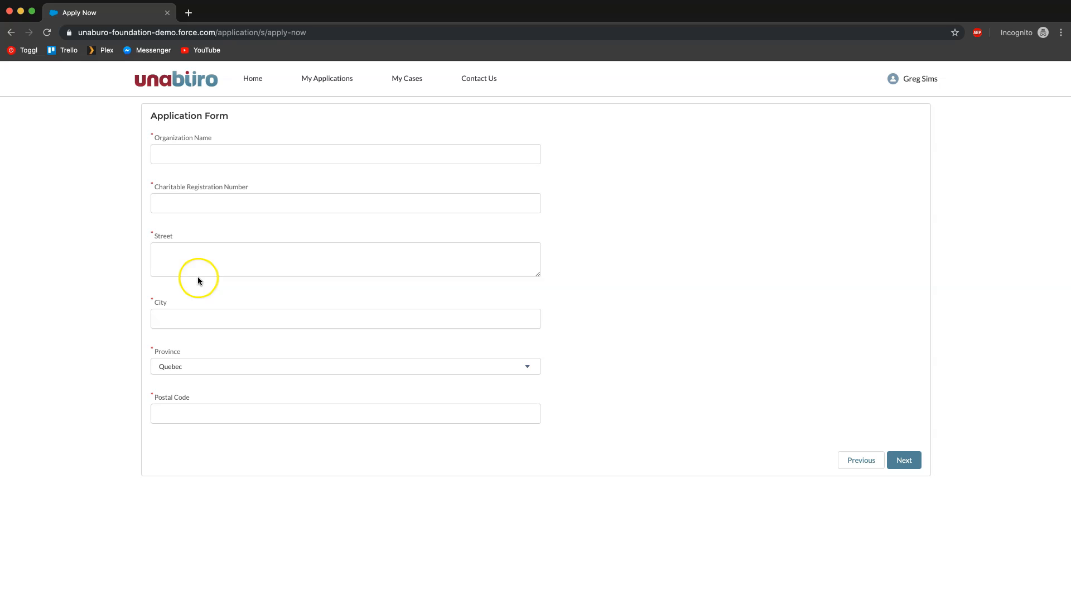
mouse_move(305, 203)
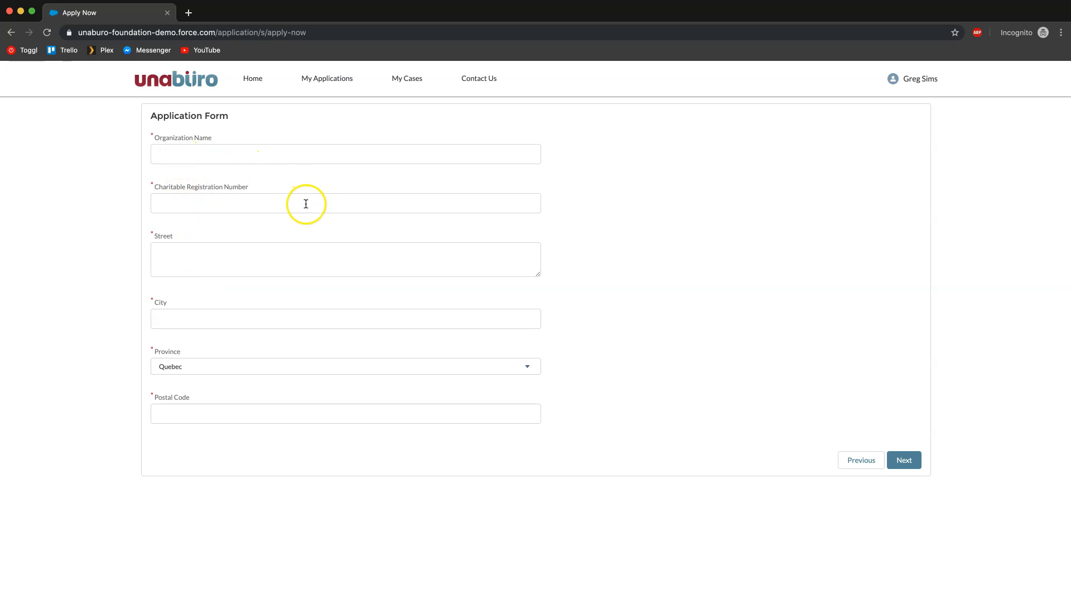
mouse_move(270, 211)
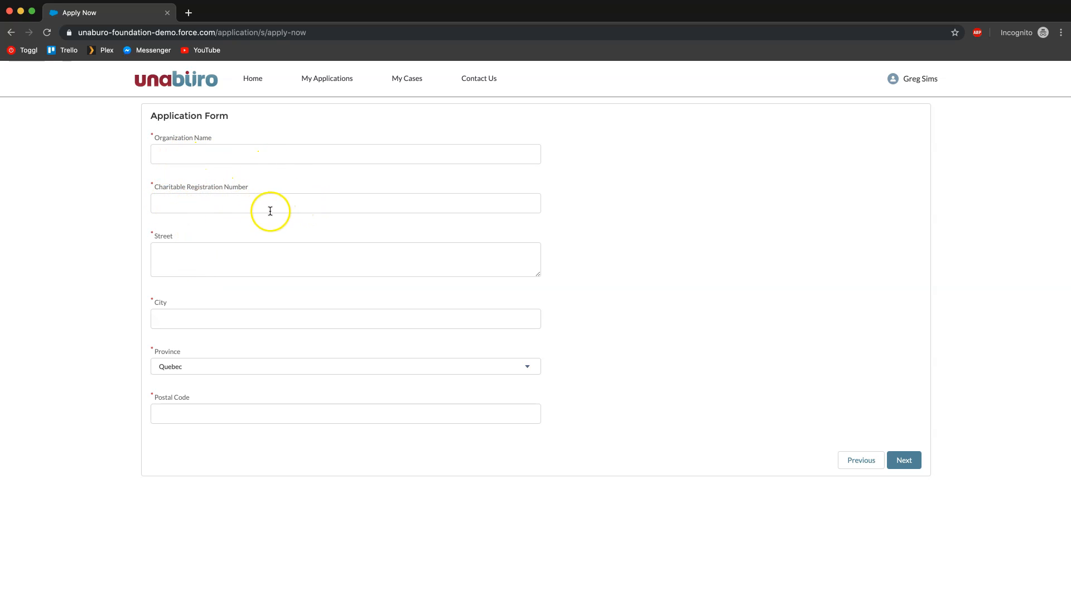
left_click(904, 458)
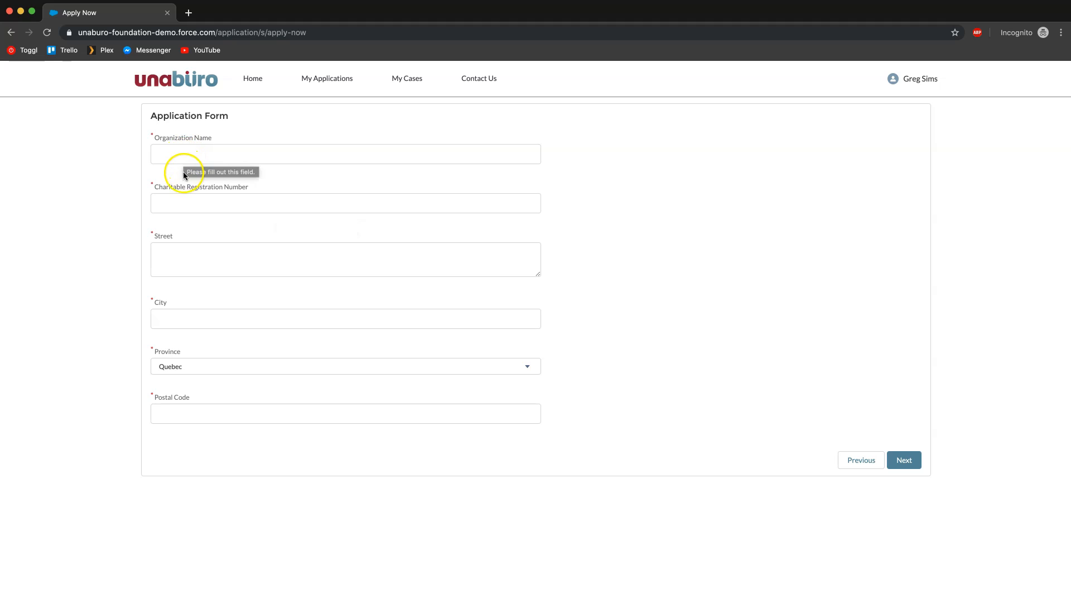
left_click(345, 154)
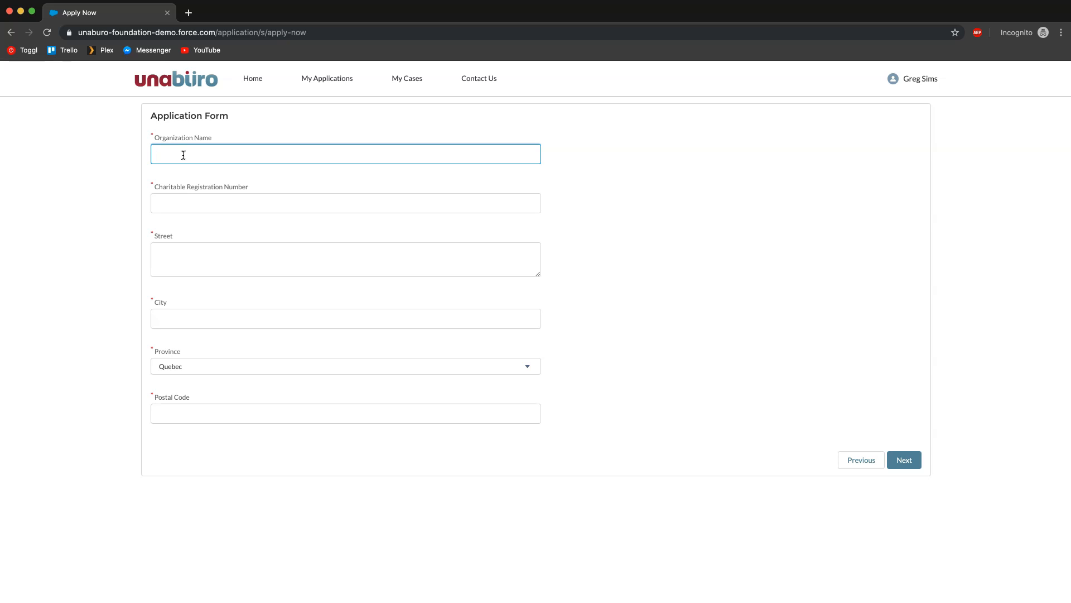
type("Mitchell's Red Cross")
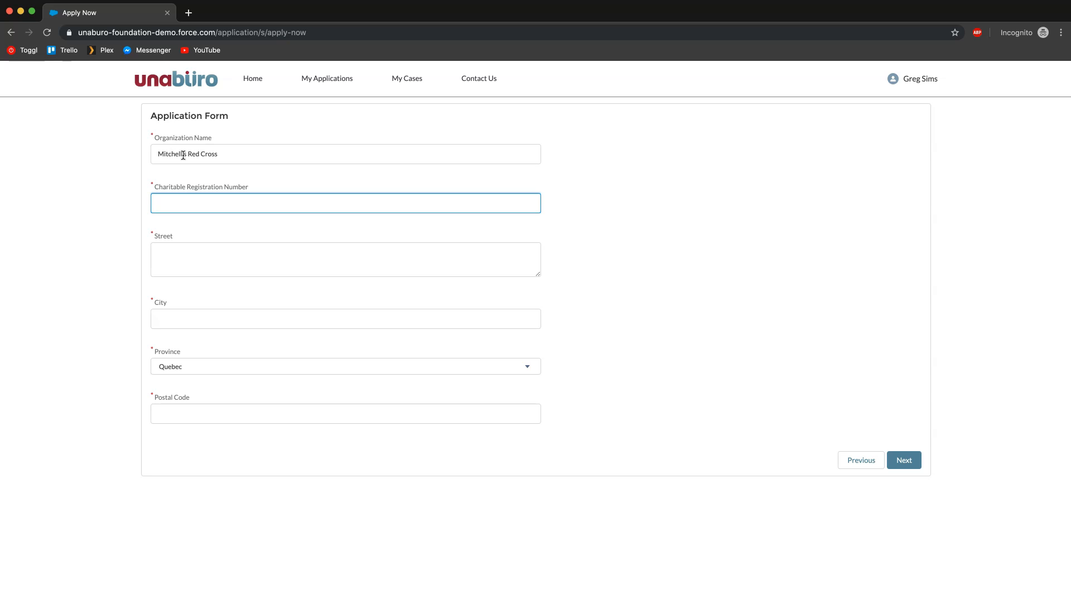
type("123456789")
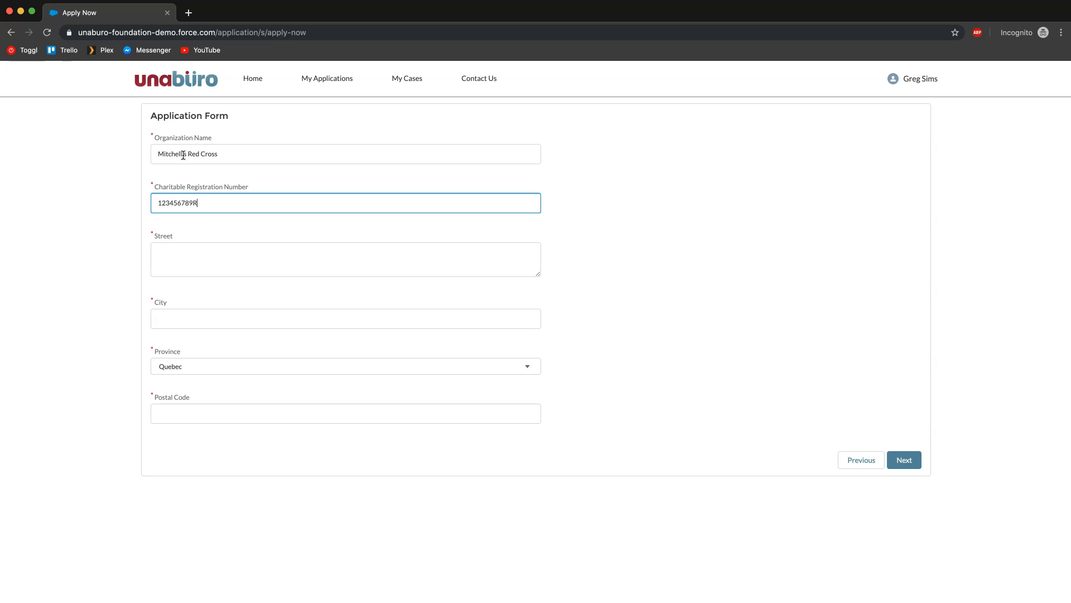
type("RR0001")
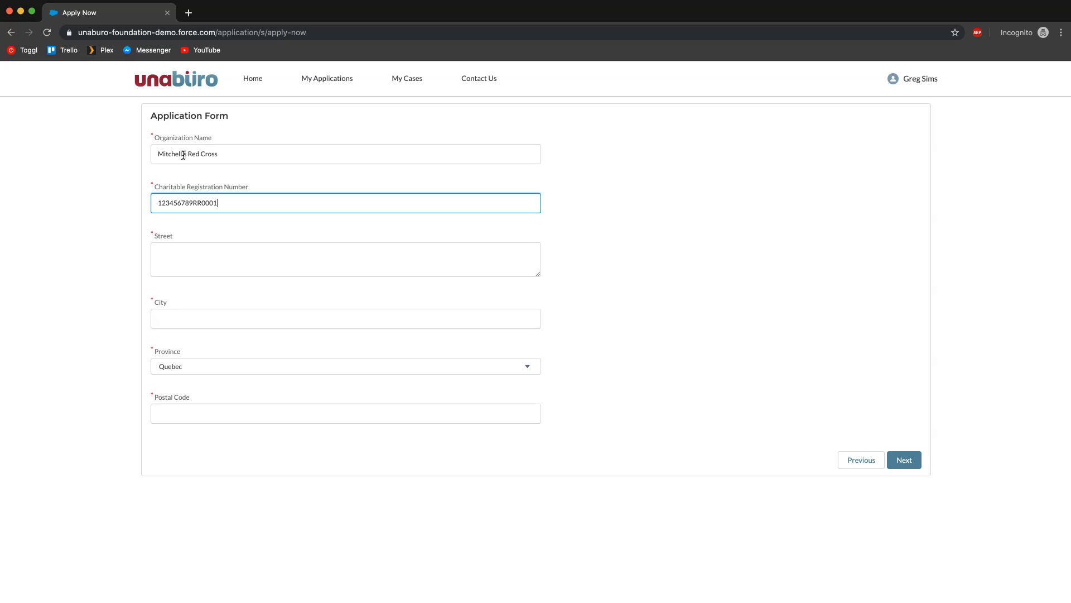
left_click(345, 258)
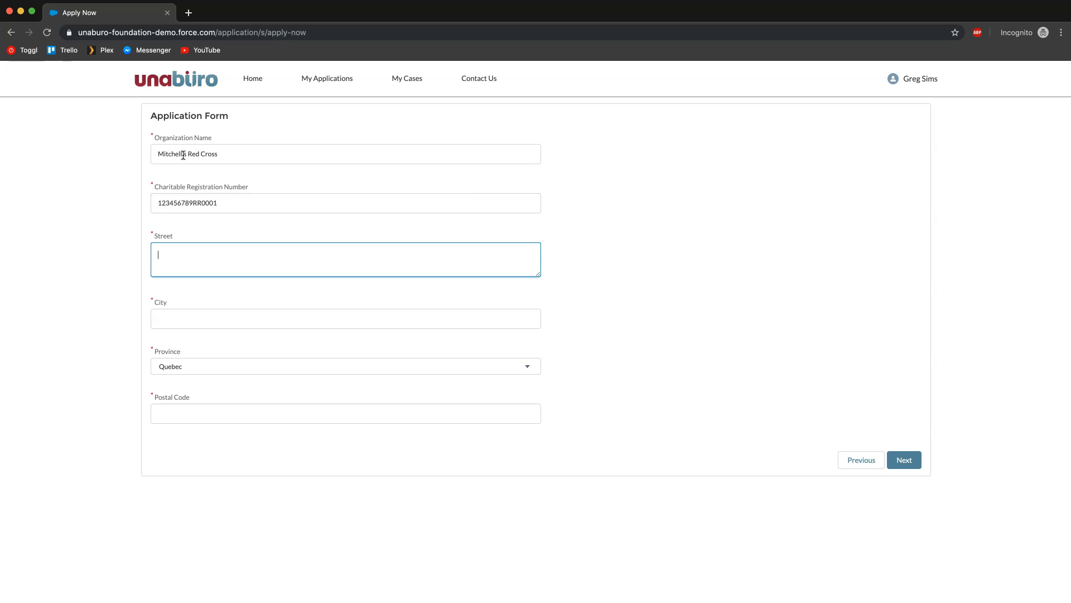
type("19")
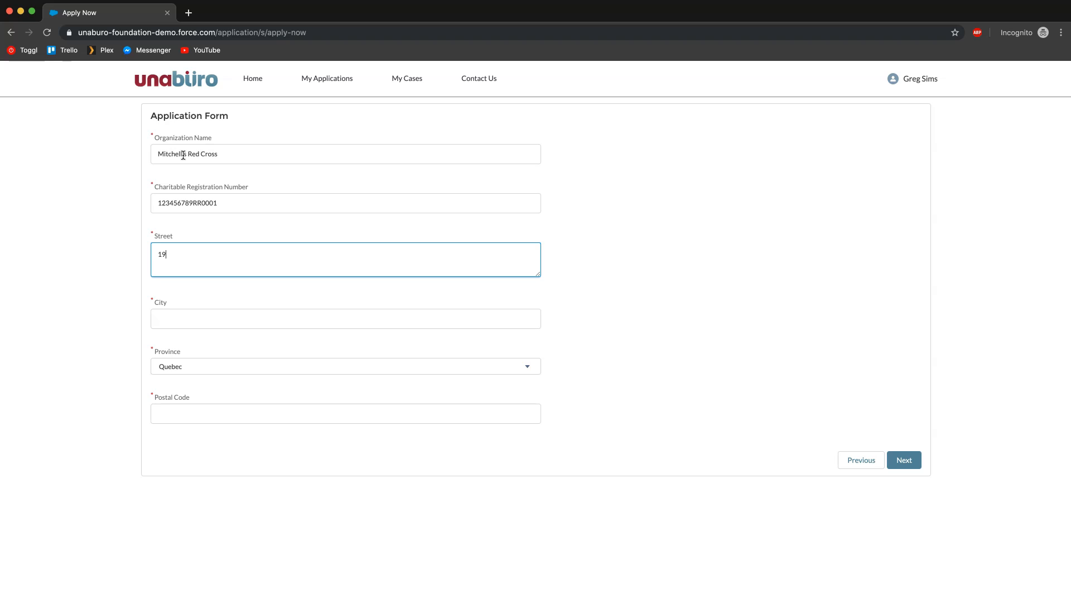
type("00")
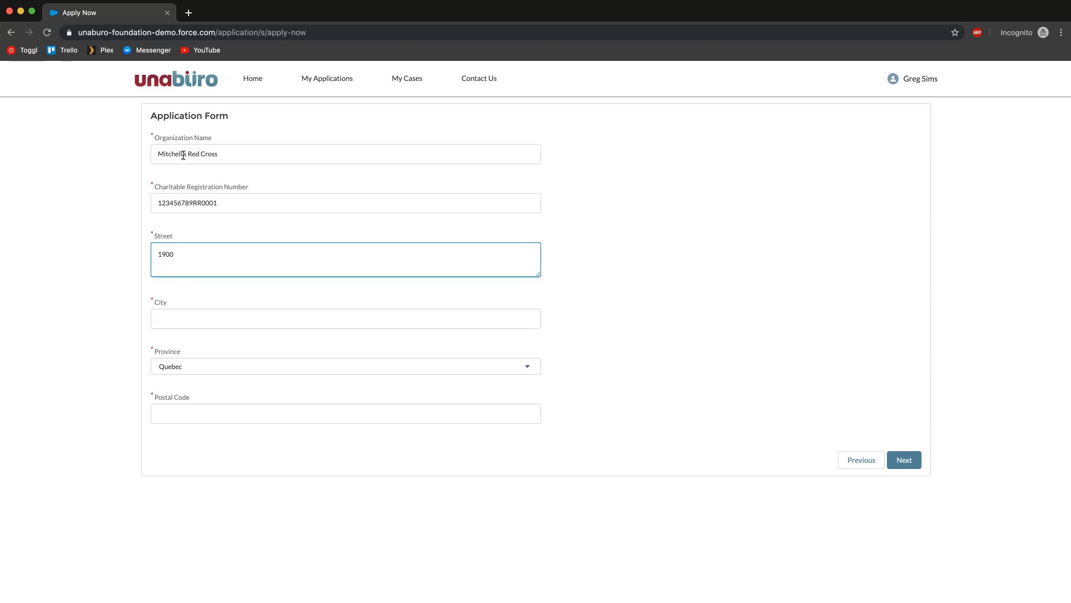
type("Saint Antoine")
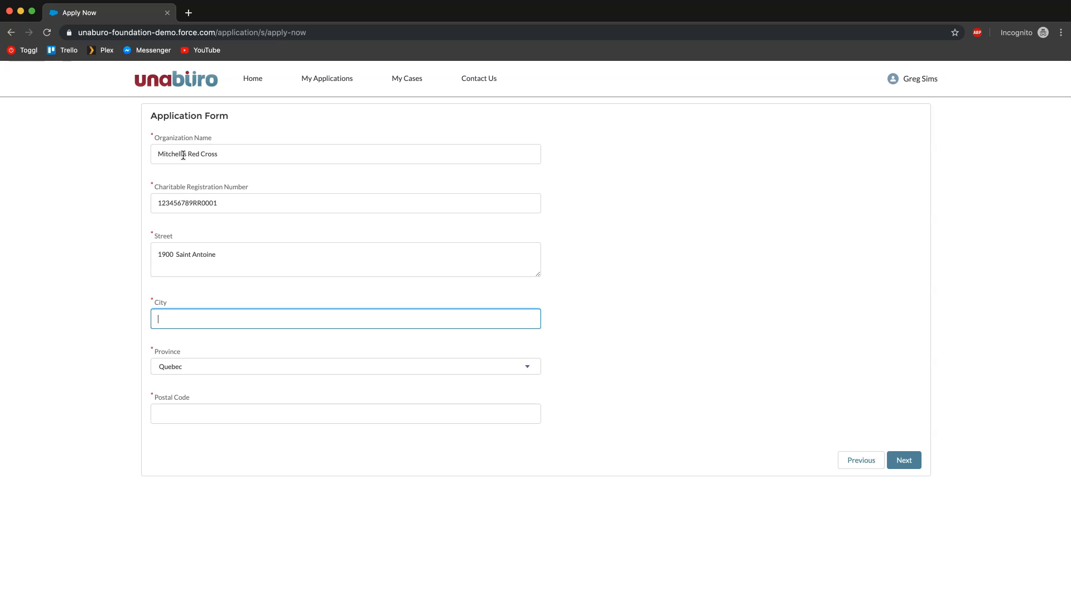
type("Montreal")
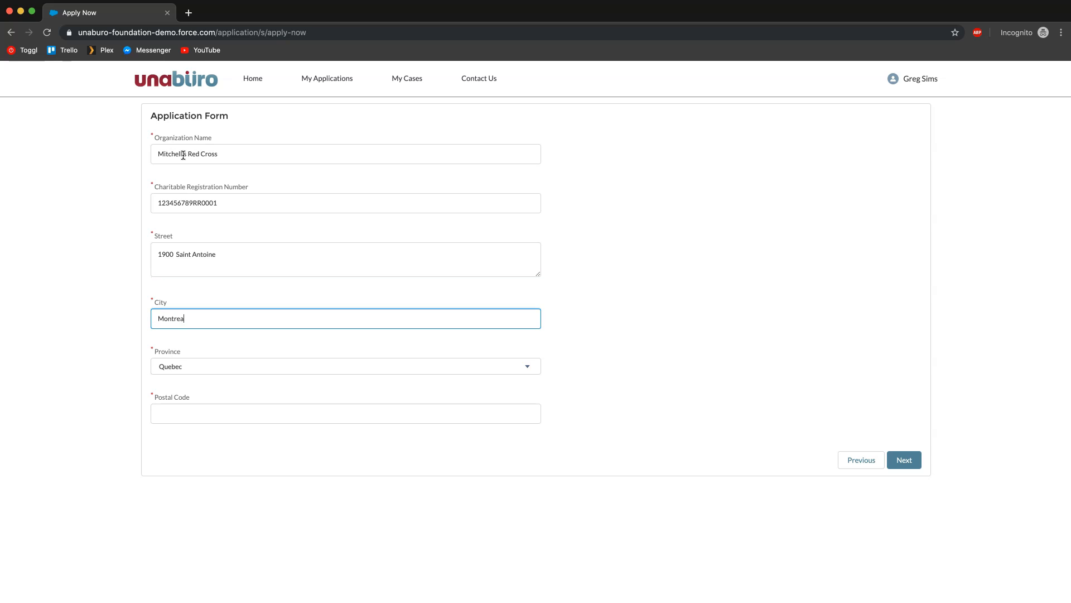
type("H")
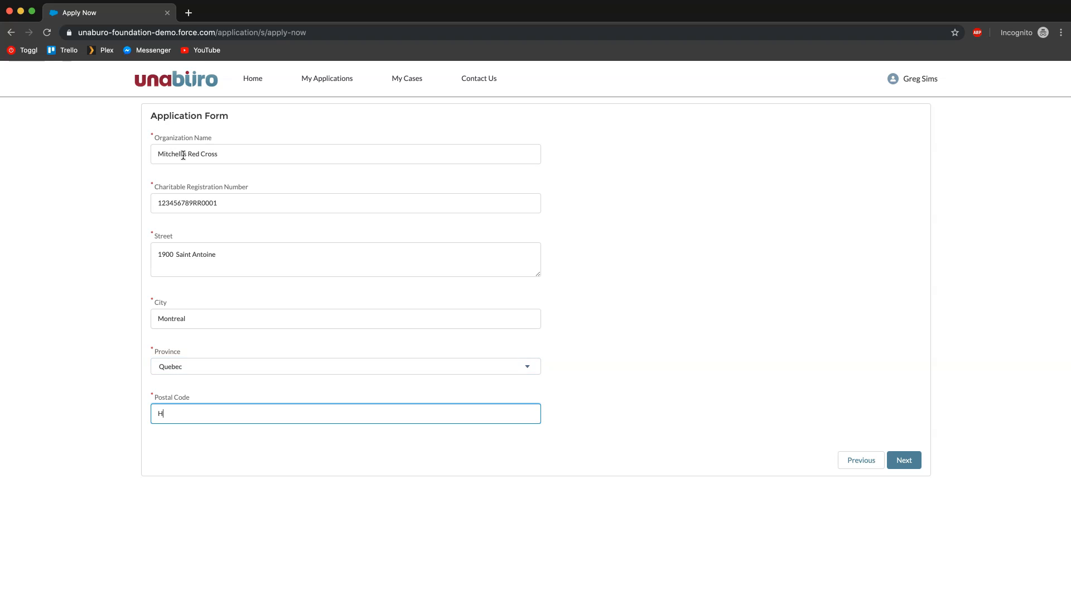
type("2S")
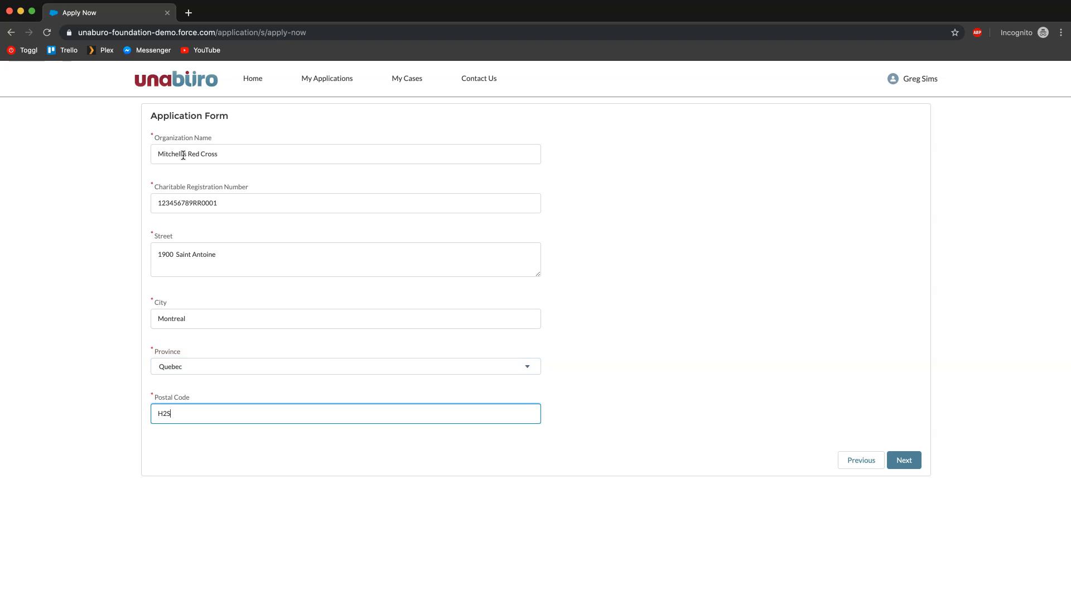
type("8")
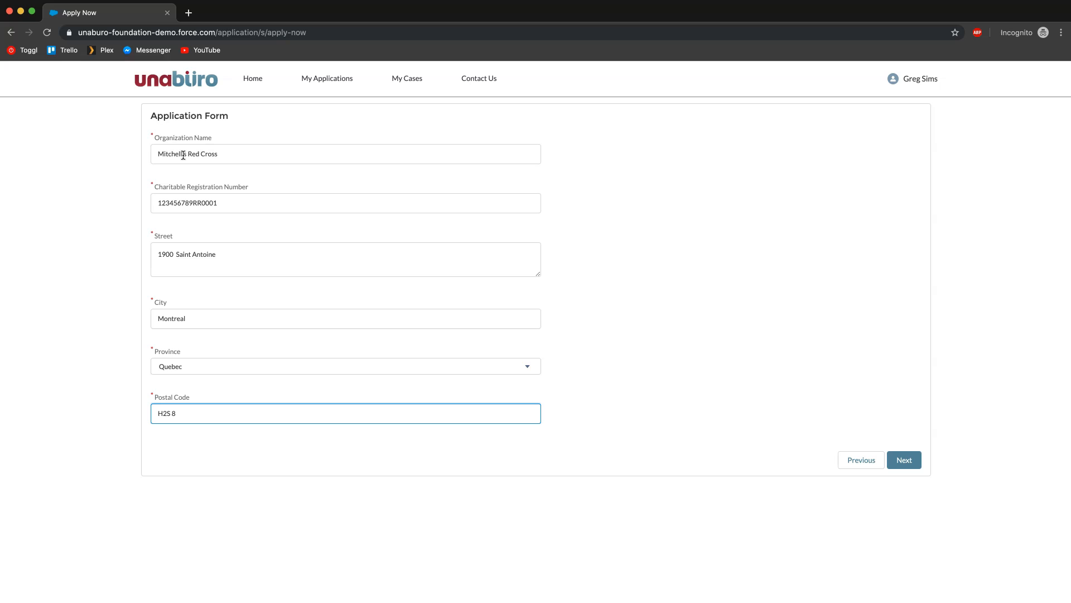
type("G9")
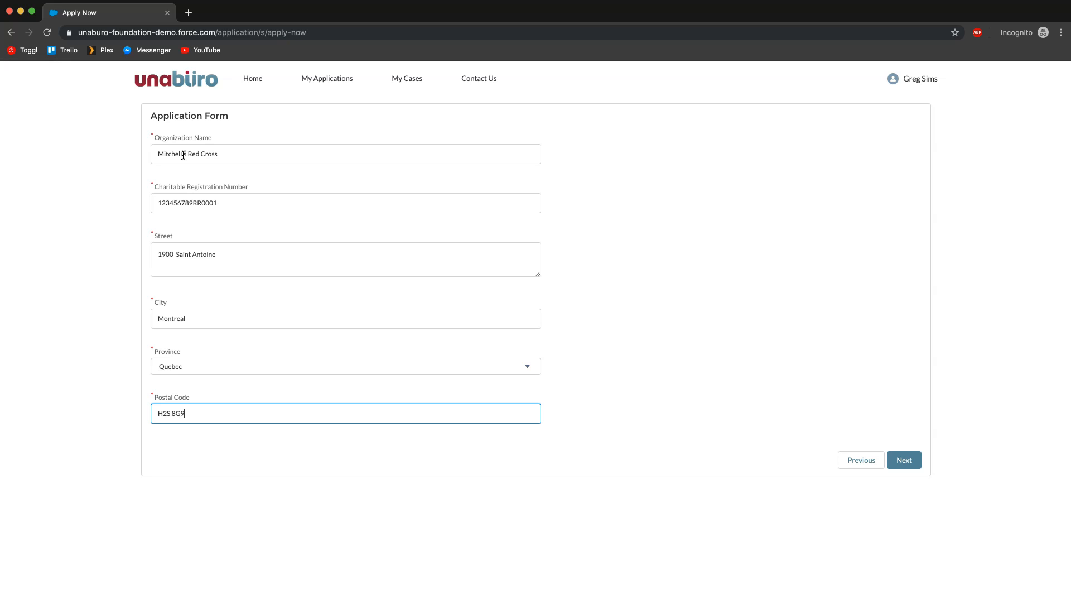
left_click(904, 460)
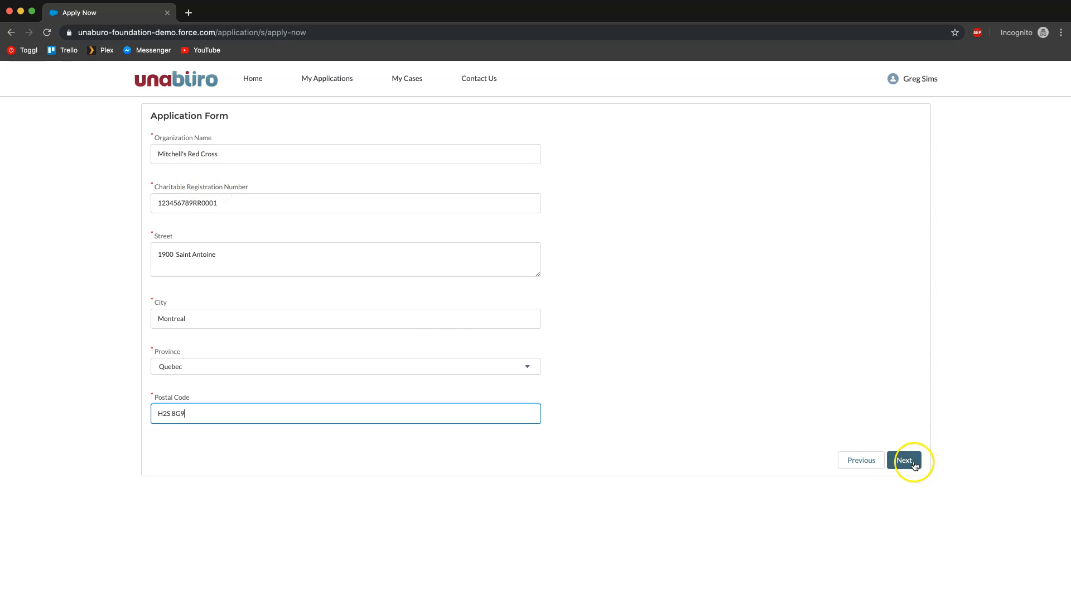
Step: Enter the project title 'Bringing Shelter to Those in Need'
left_click(904, 460)
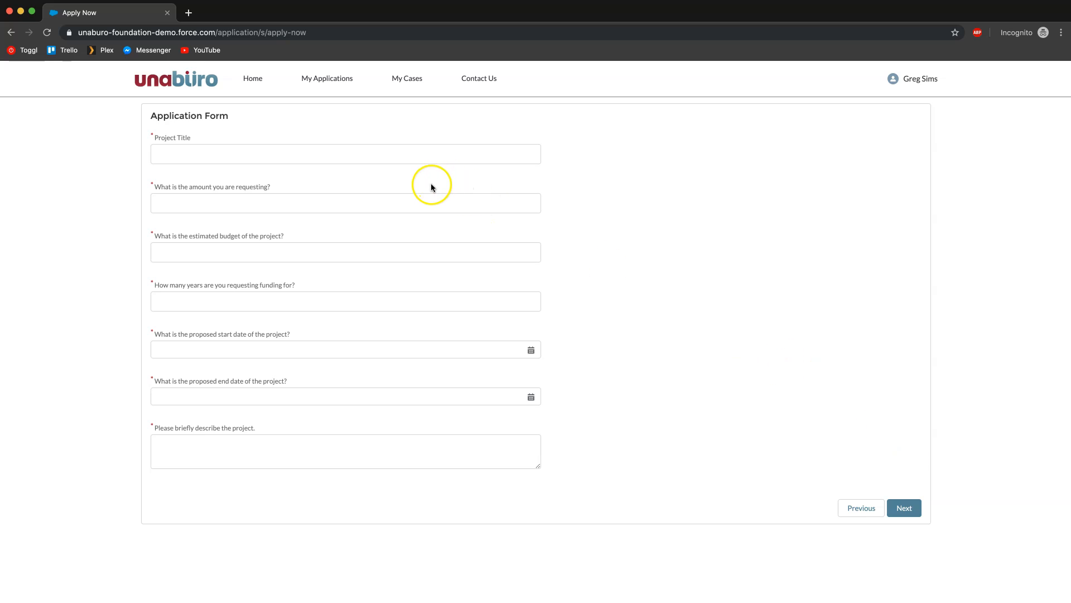
mouse_move(229, 132)
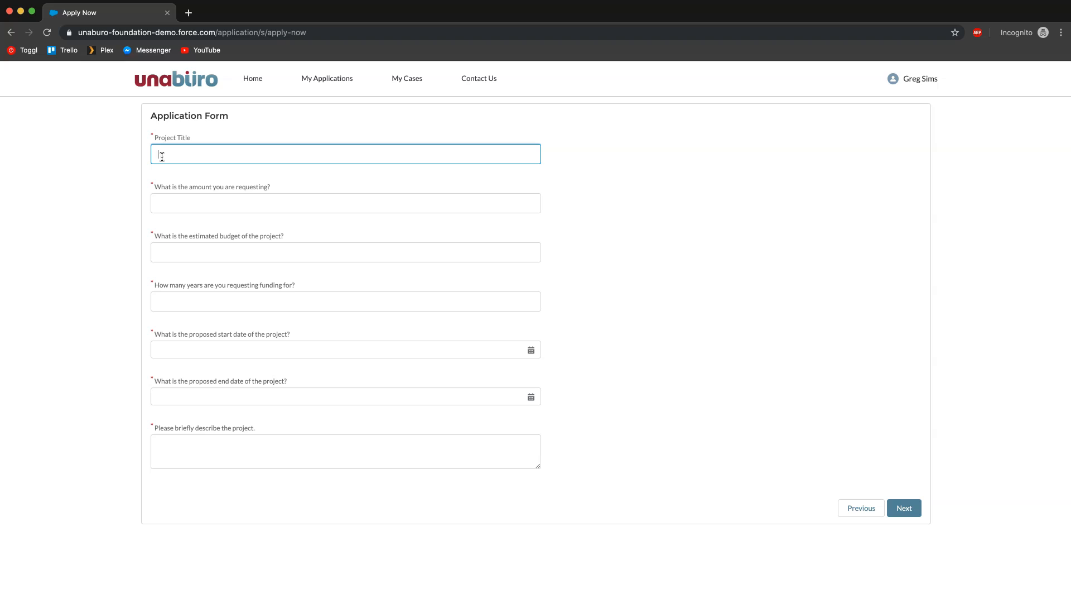
type("Bringing")
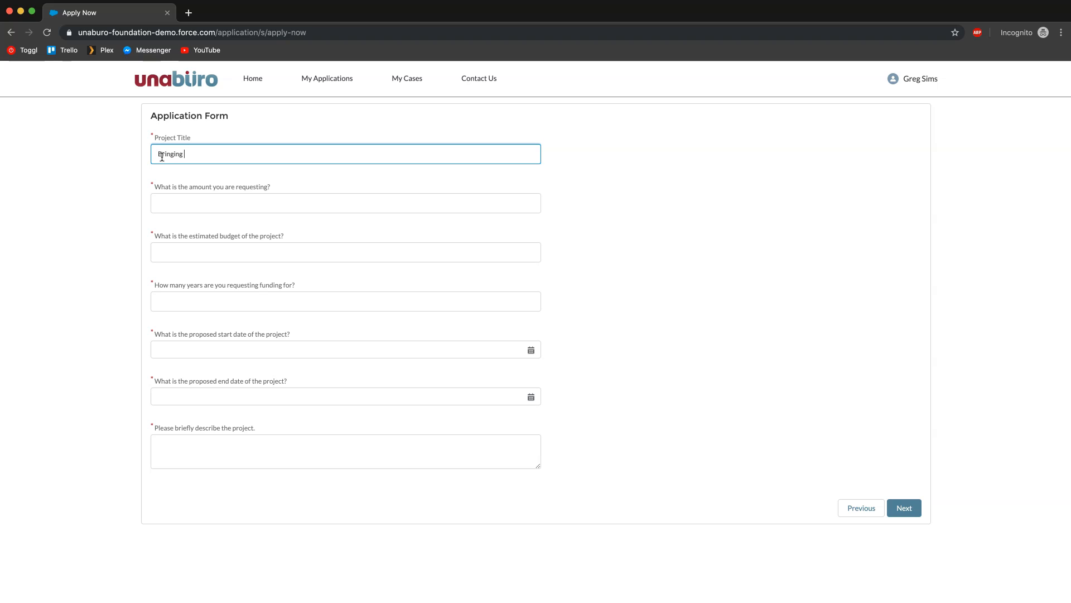
type("She")
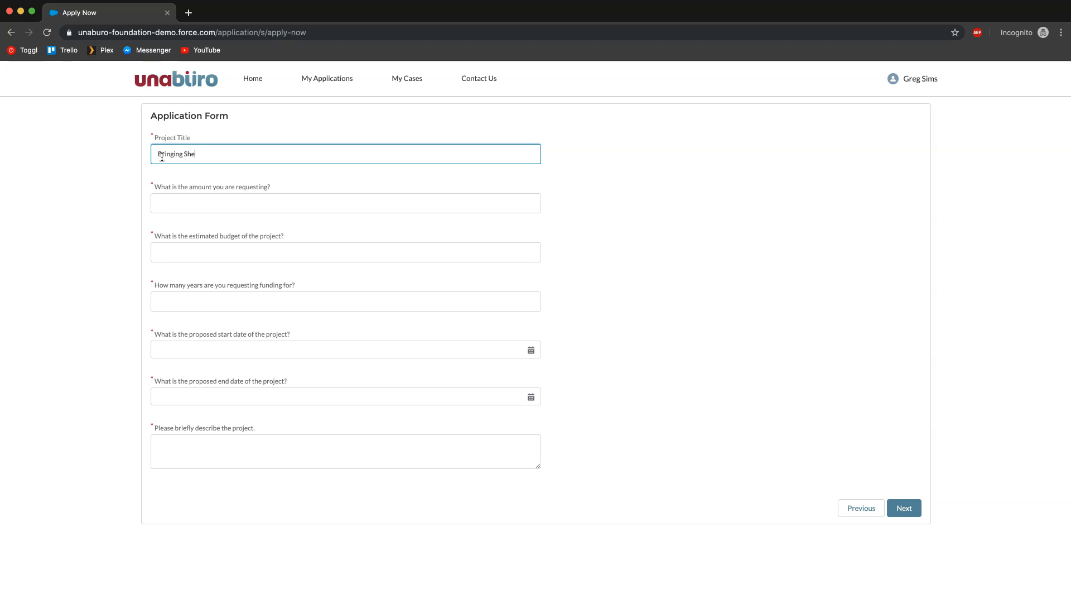
type("lter to")
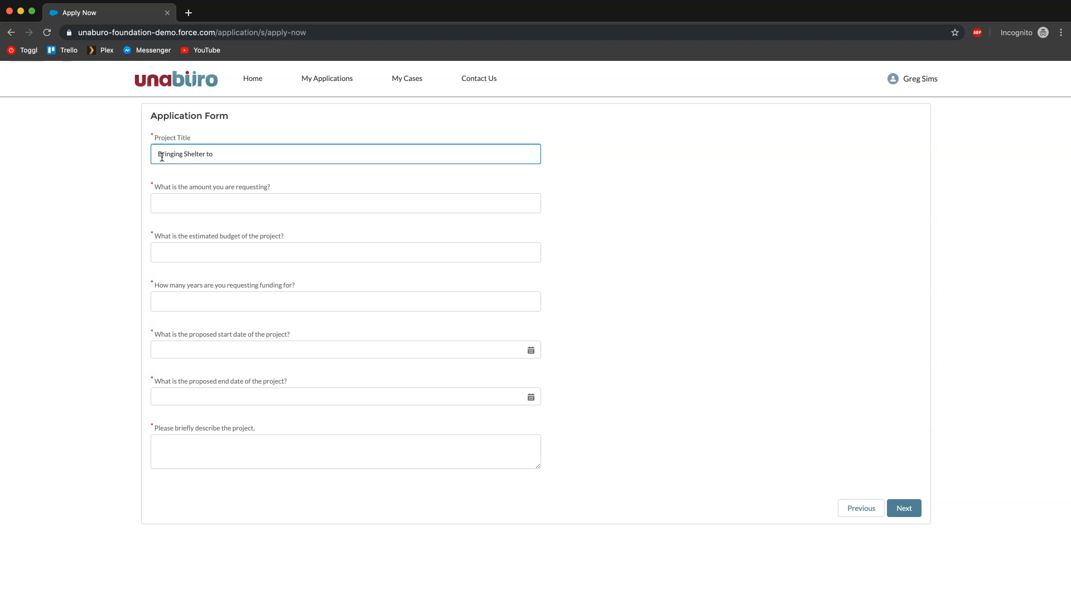
type("Those in")
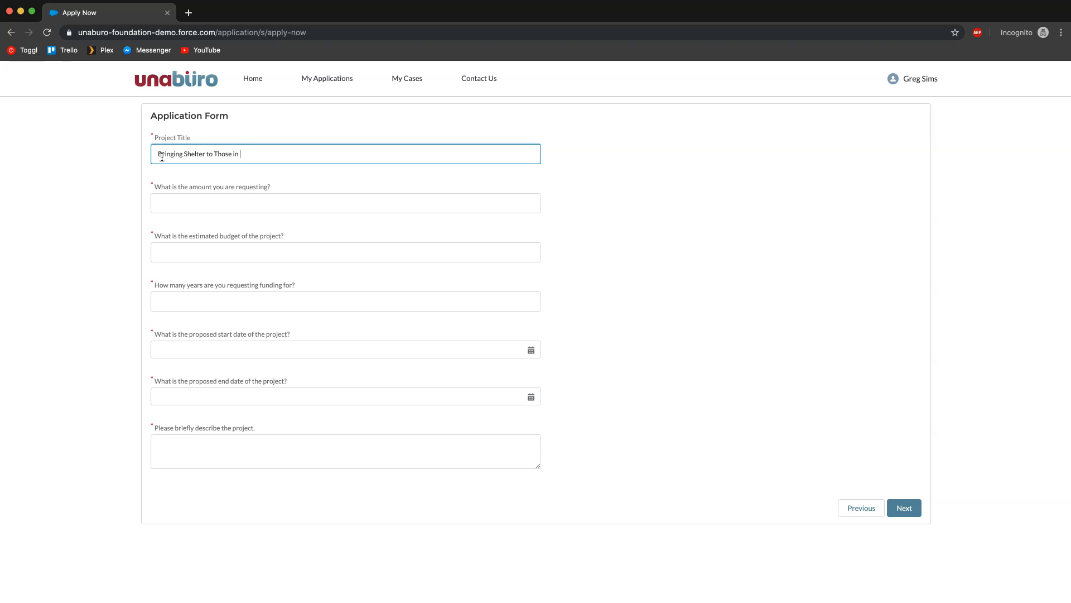
type("Need")
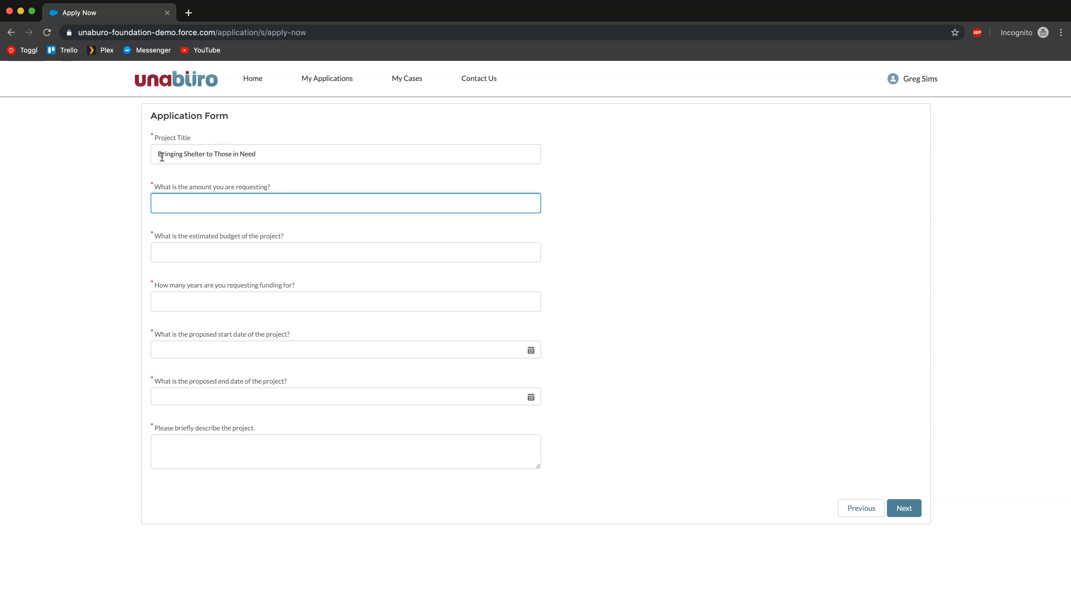
Step: Request $25,000 of a $30,000 estimated budget over 2 years
type("2500")
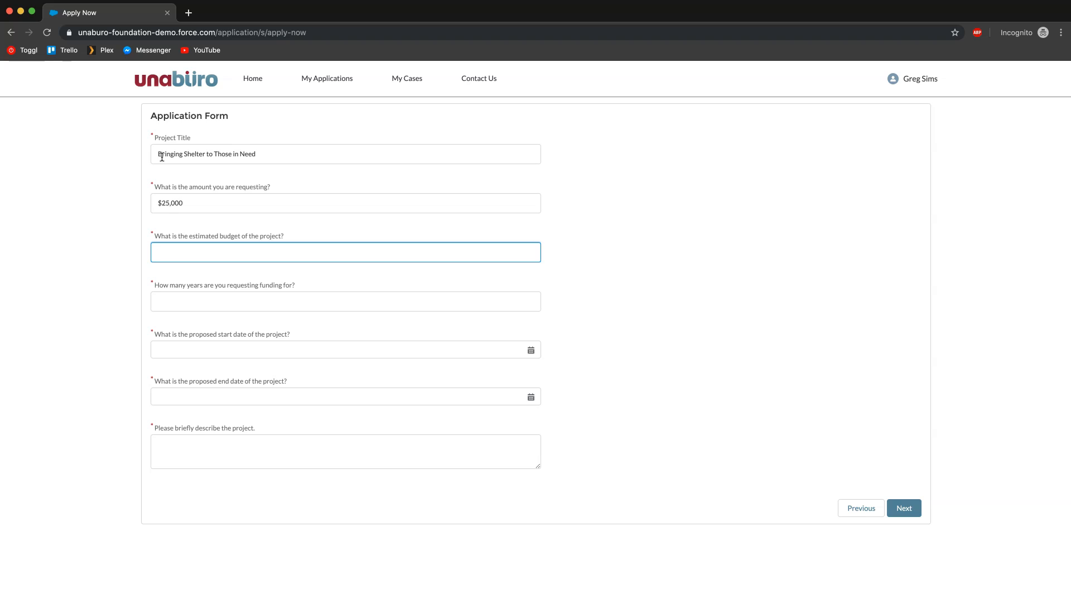
type("$30,000")
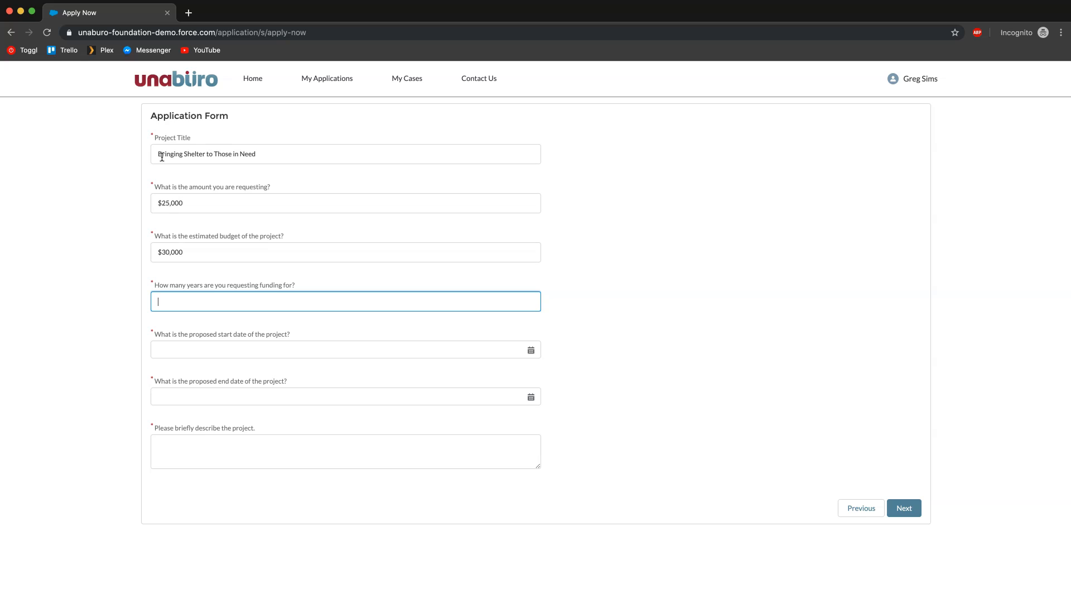
type("2")
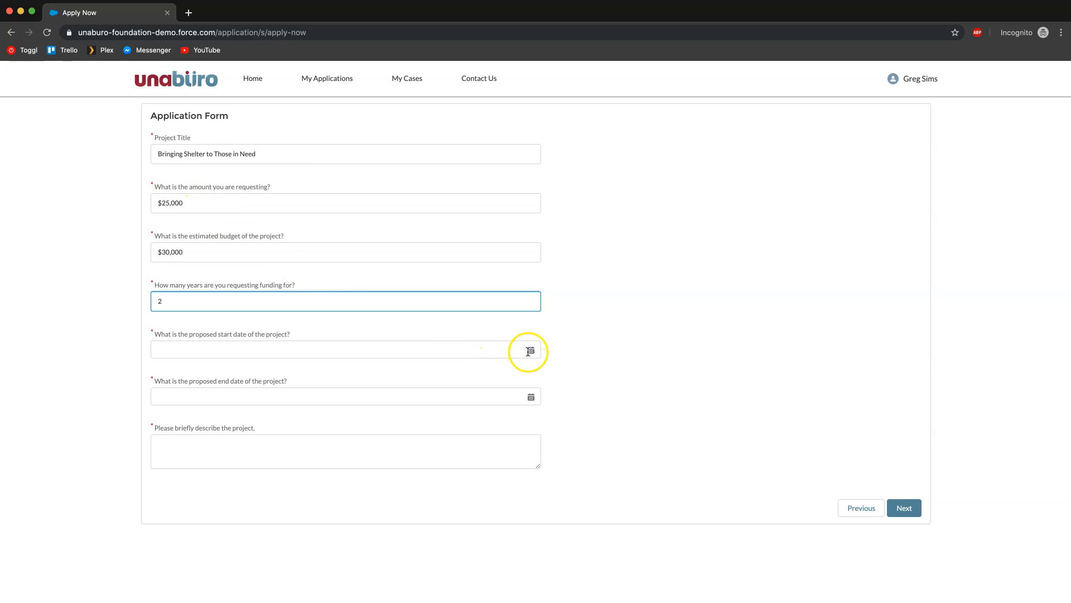
Step: Pick the project start date 21 October 2019 from the calendar
left_click(531, 350)
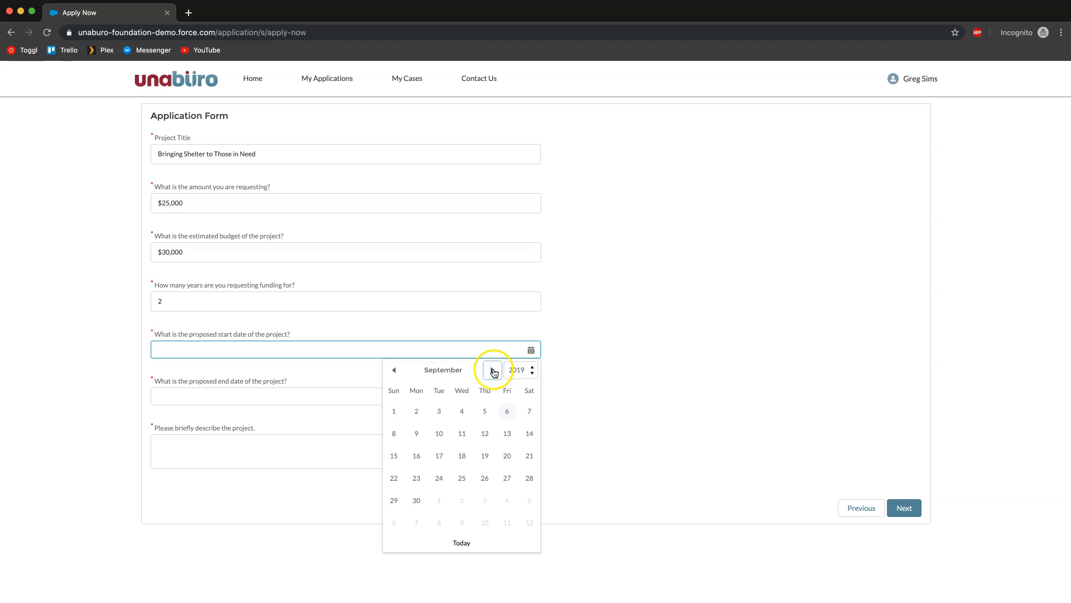
left_click(493, 369)
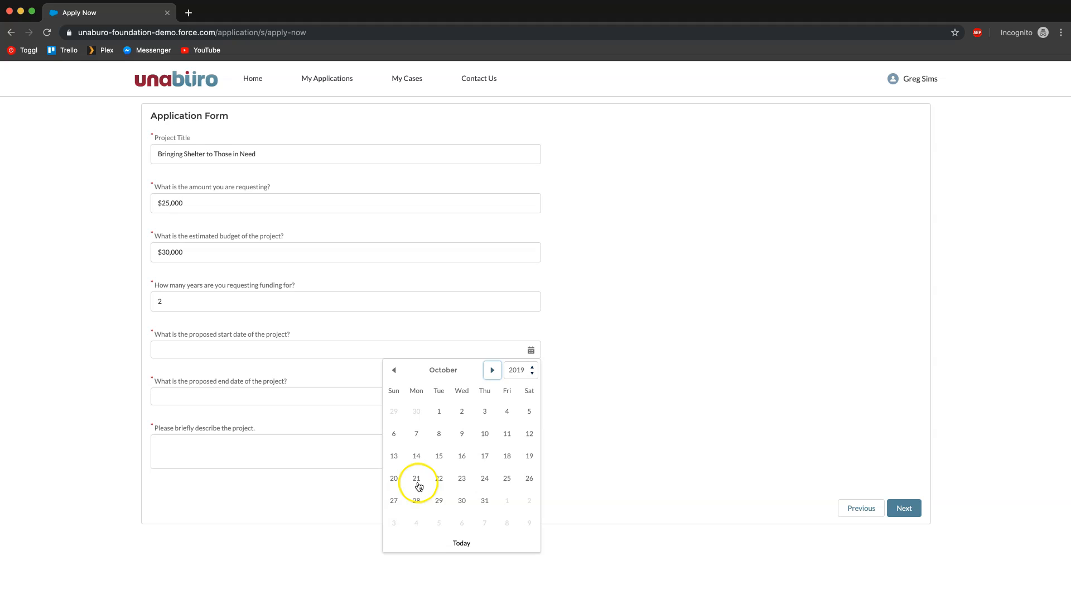
left_click(416, 479)
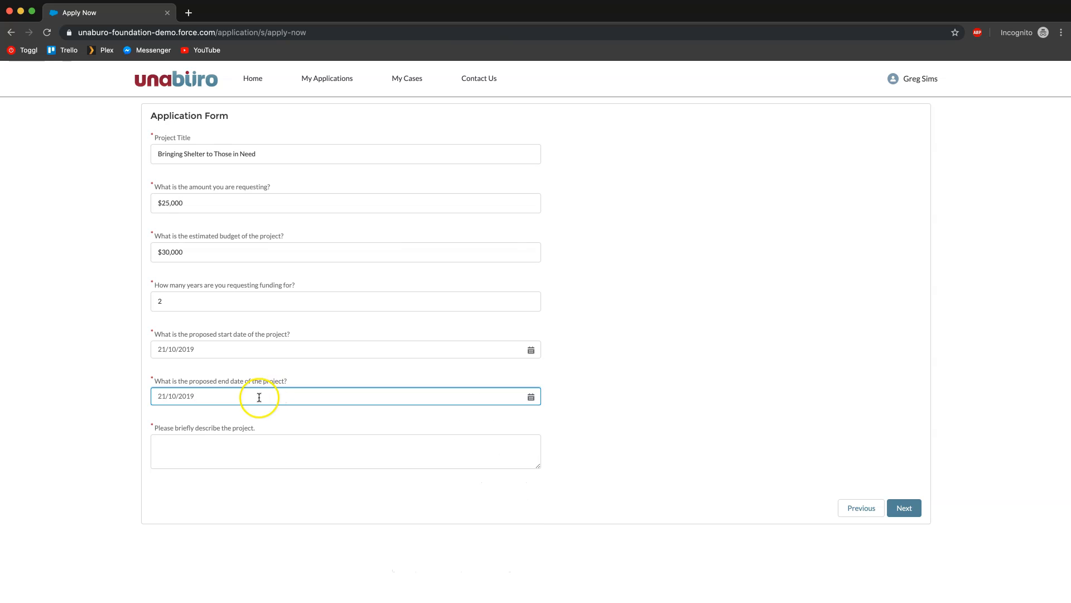
Step: Pick the project end date 22 October 2021 from the calendar
left_click(530, 396)
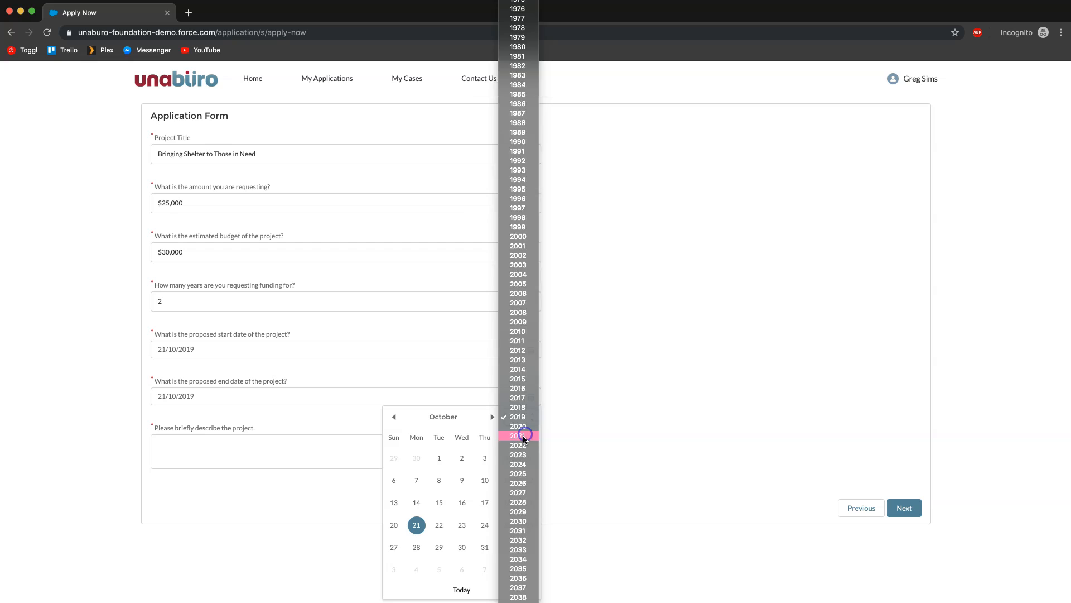
left_click(517, 435)
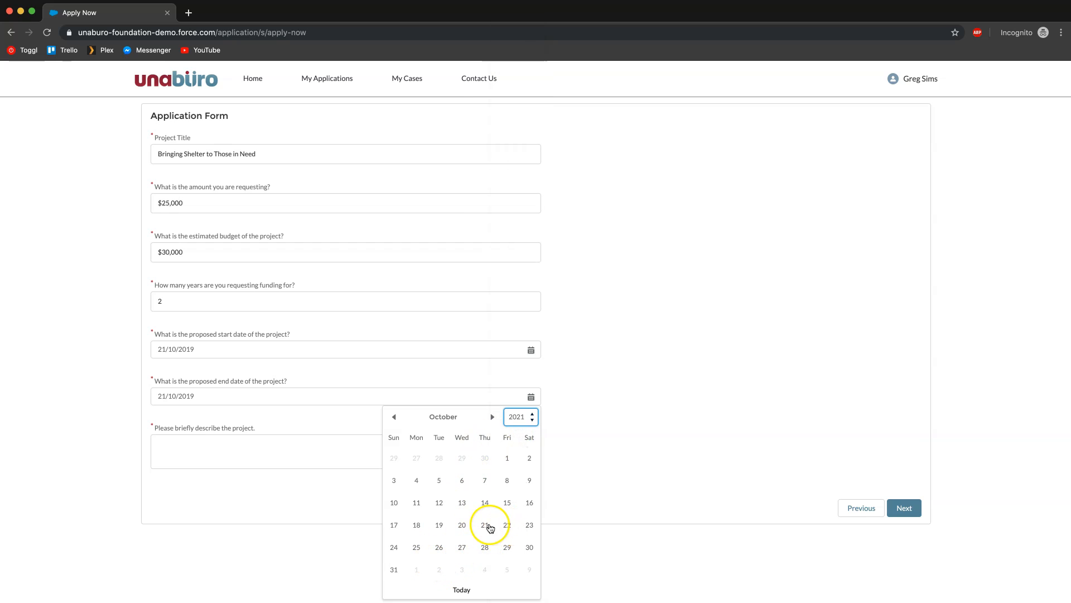
left_click(507, 524)
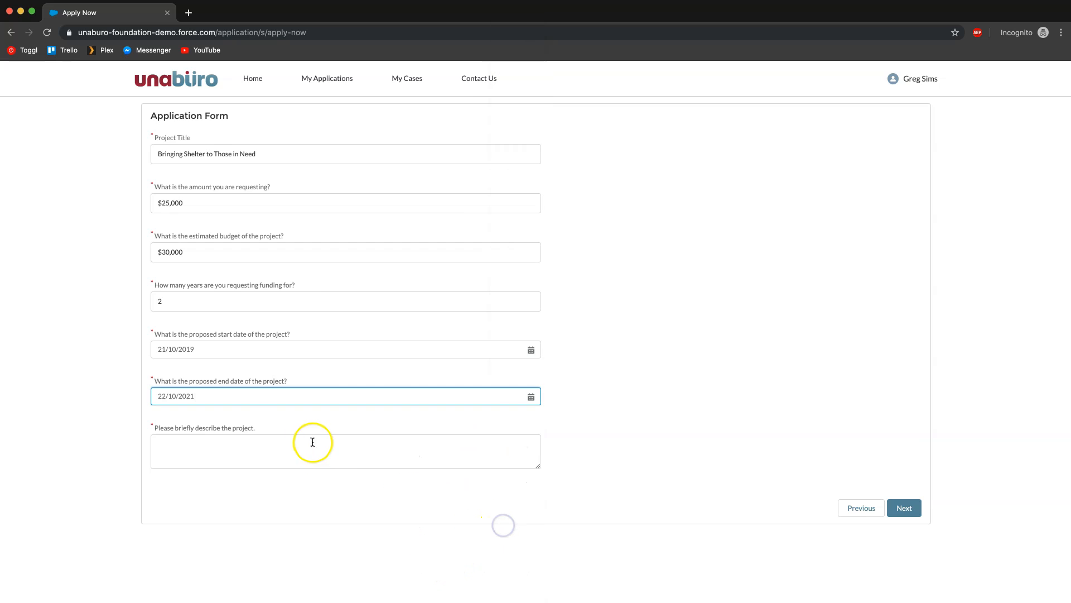
left_click(344, 451)
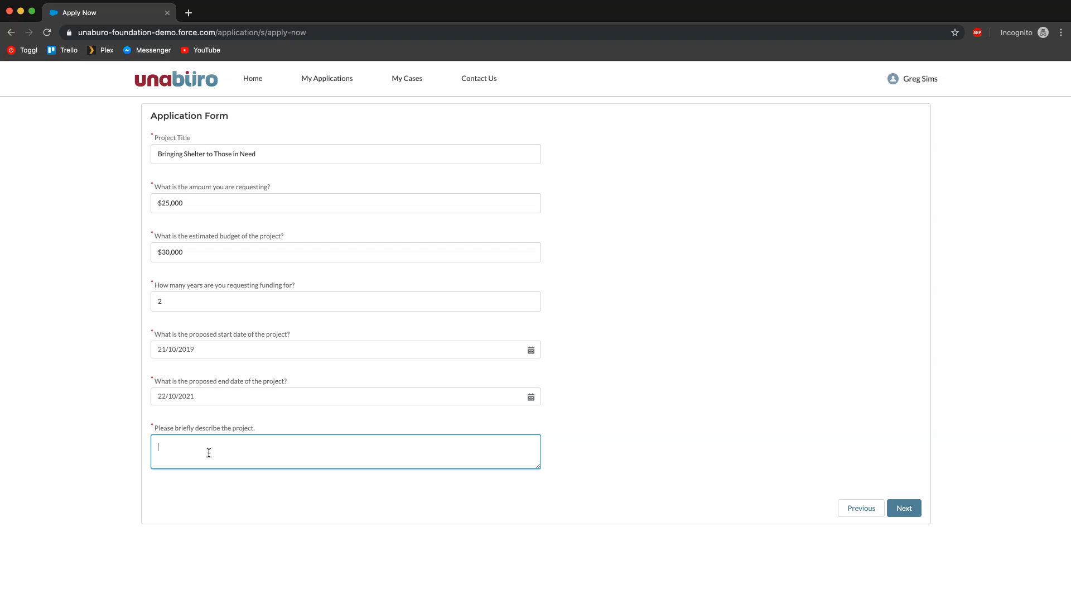
Step: Write the description about bringing shelters to those who otherwise have none, then continue
type("This project i")
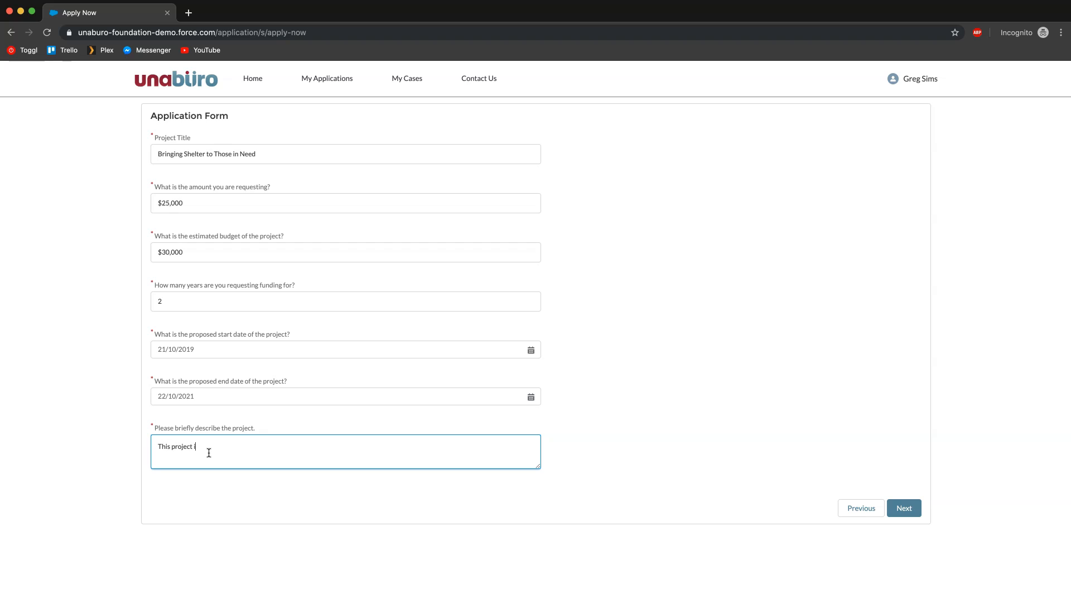
type("is about bringing shelt")
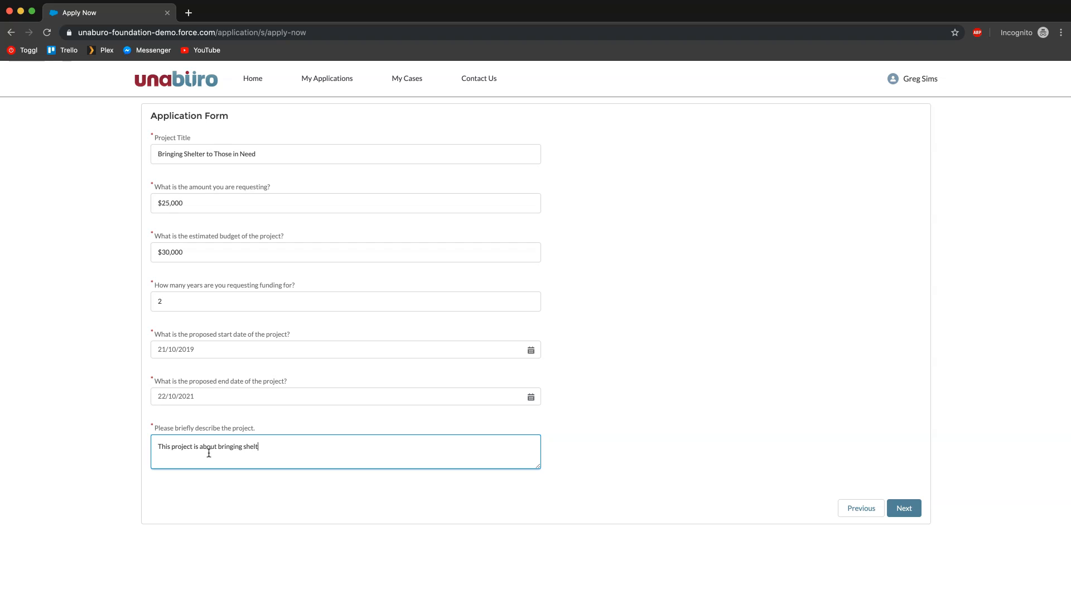
type("ers those")
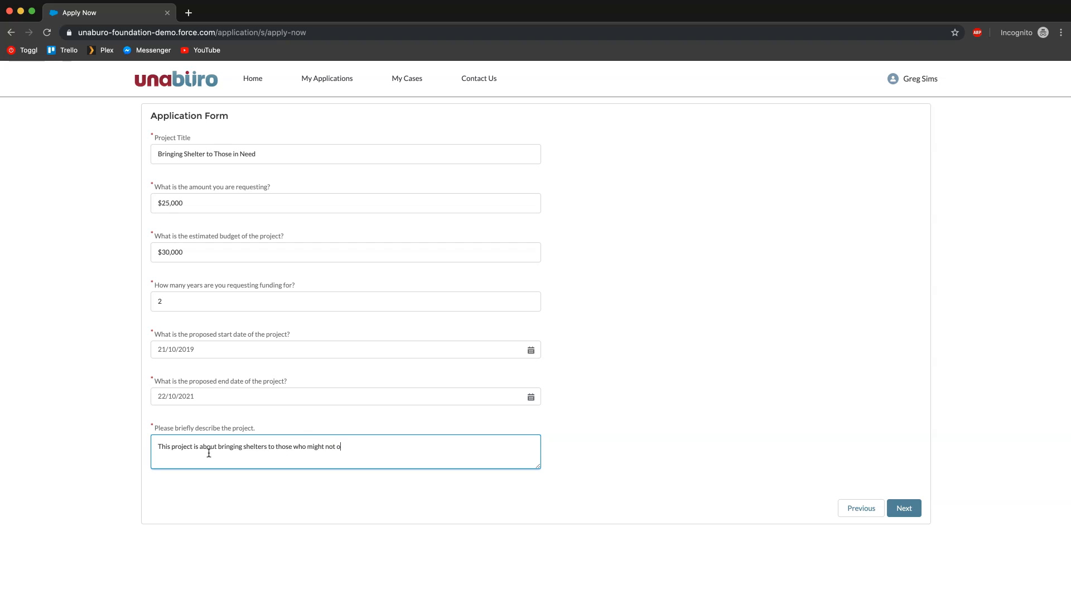
type("therwise have")
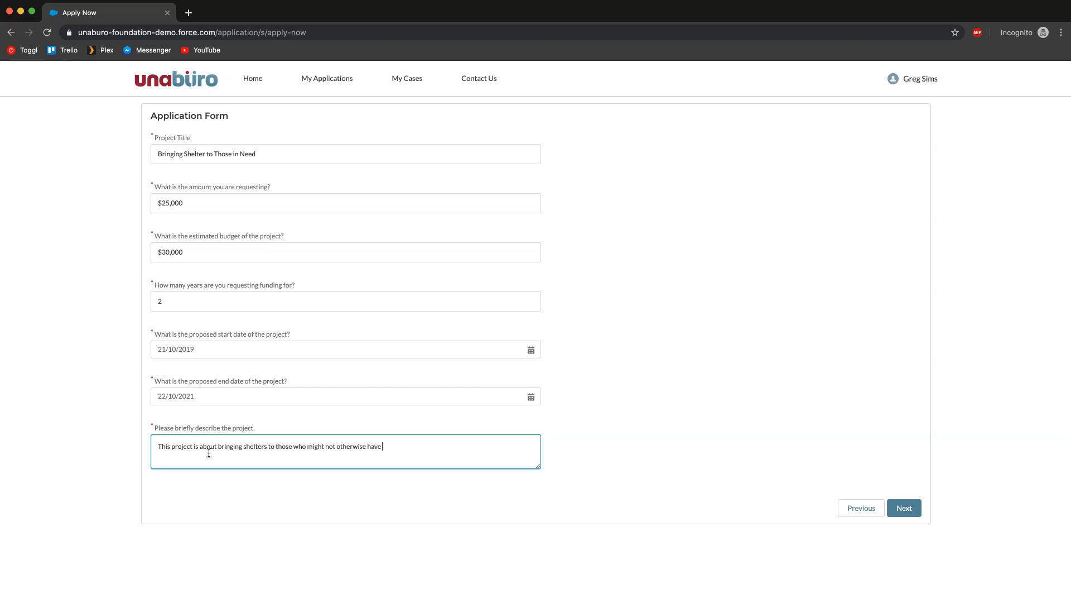
type("some.")
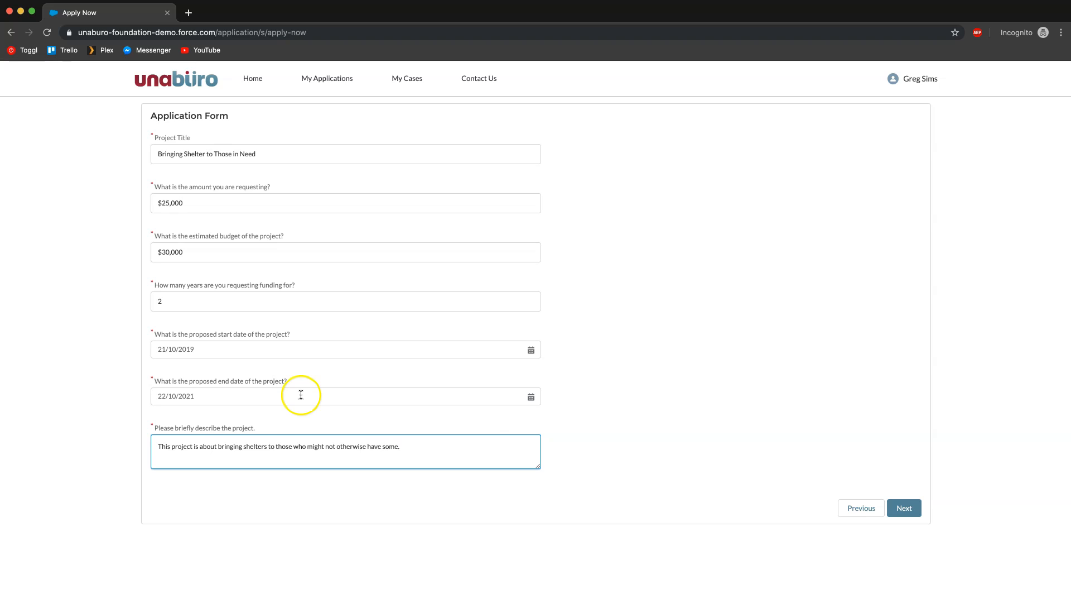
left_click(902, 507)
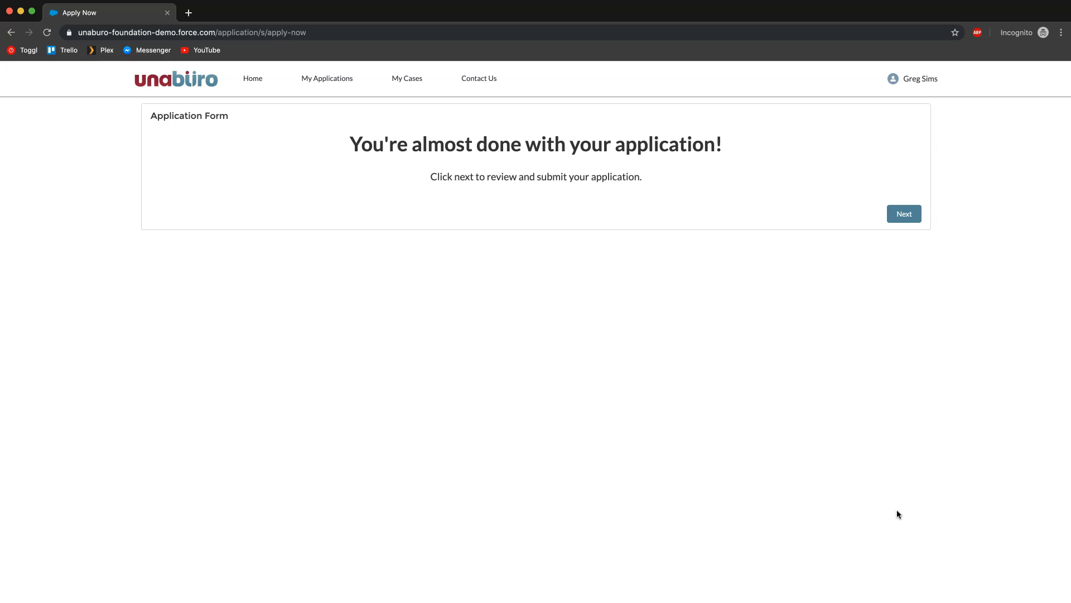
mouse_move(871, 445)
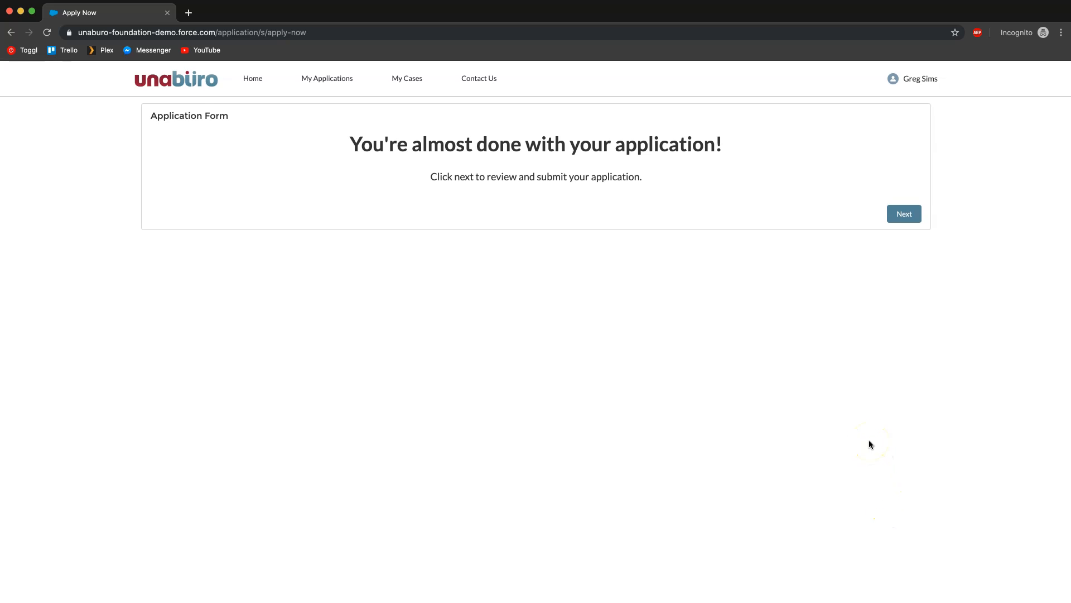
mouse_move(658, 218)
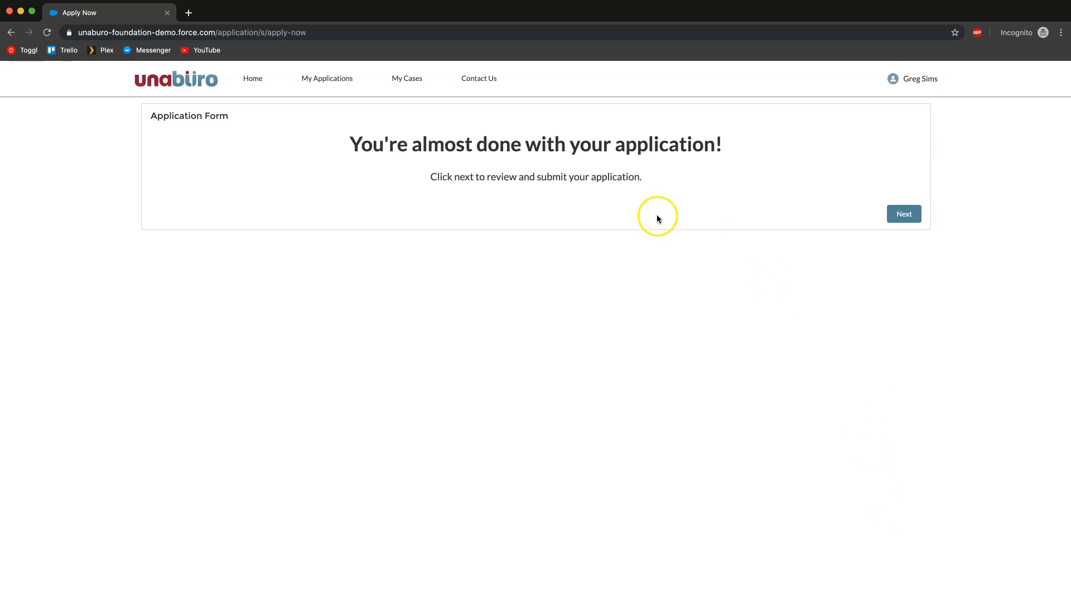
mouse_move(558, 200)
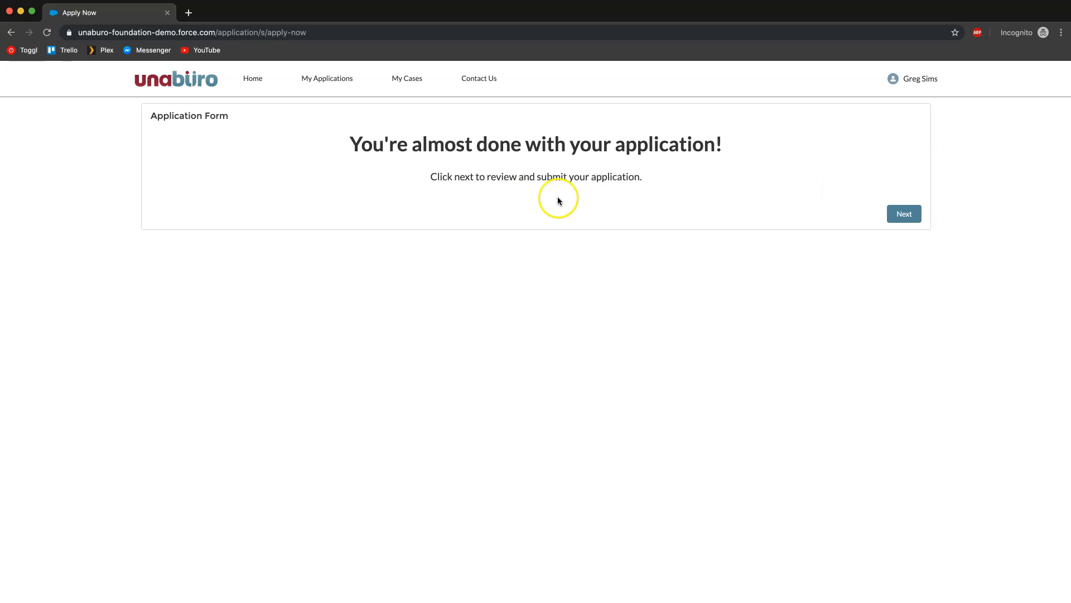
mouse_move(906, 258)
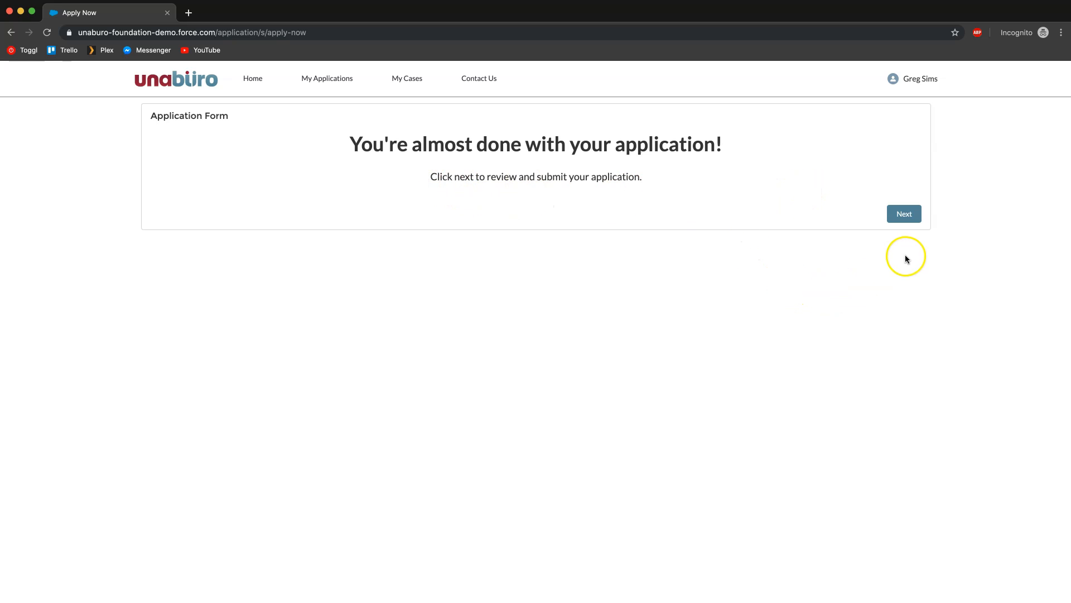
mouse_move(903, 215)
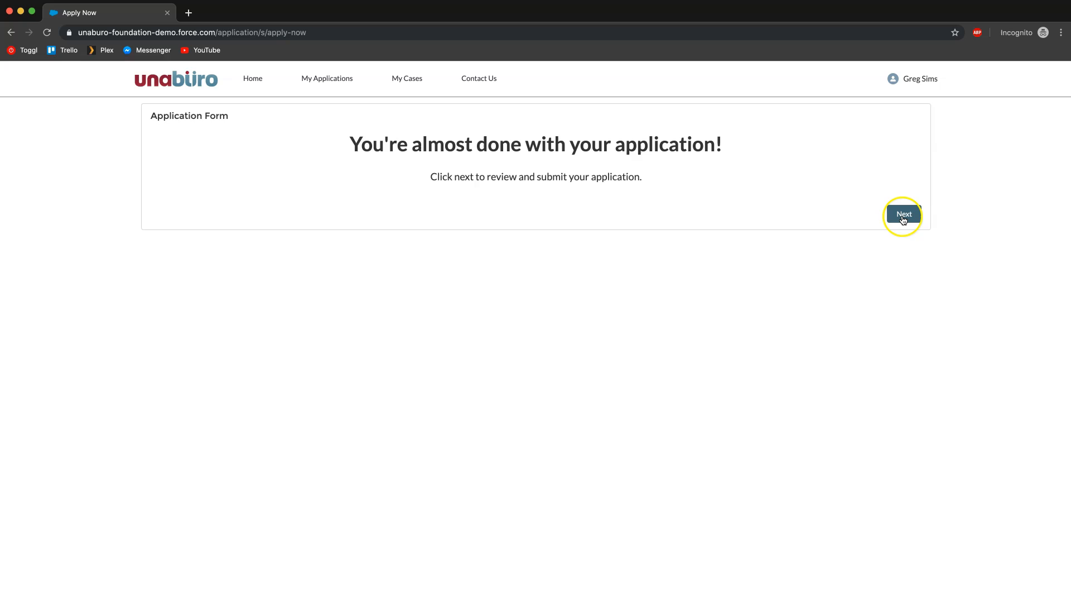
Step: Continue past the 'You're almost done' notice to the A-0024 review page
left_click(902, 214)
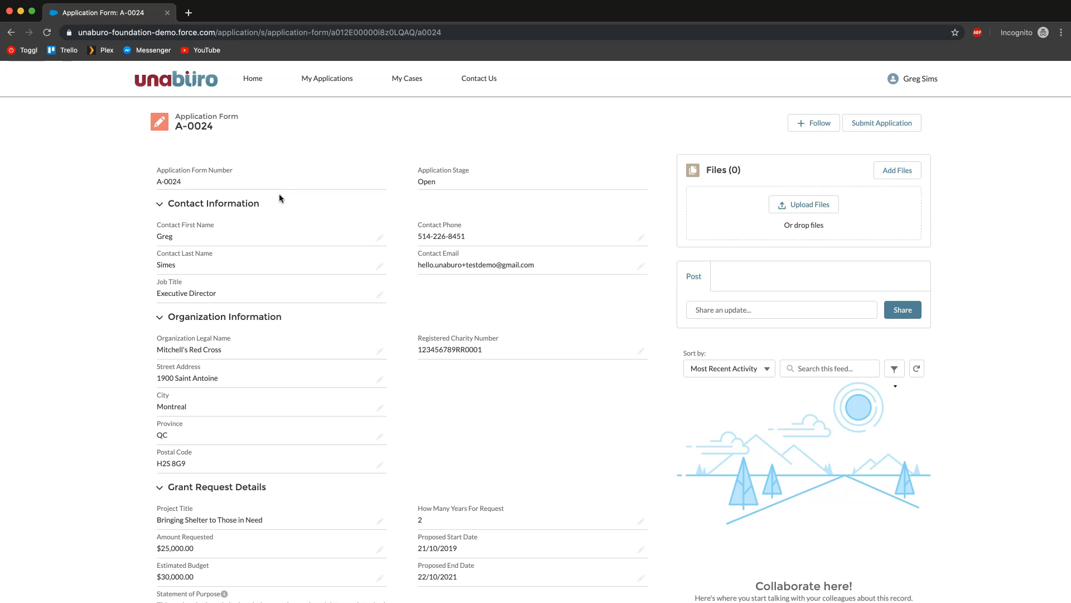
mouse_move(345, 240)
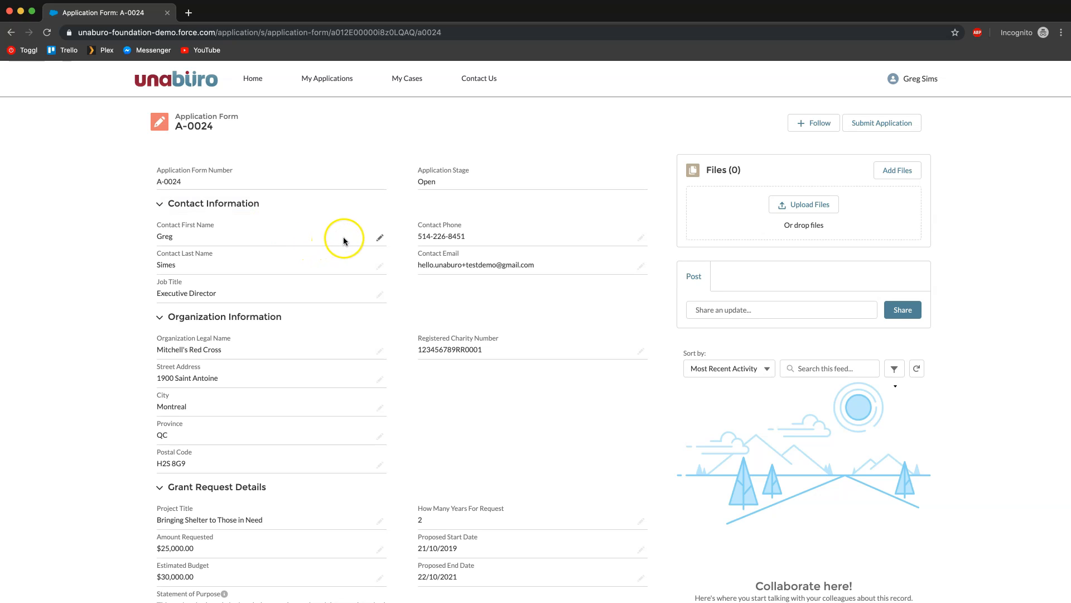
scroll("down", 3)
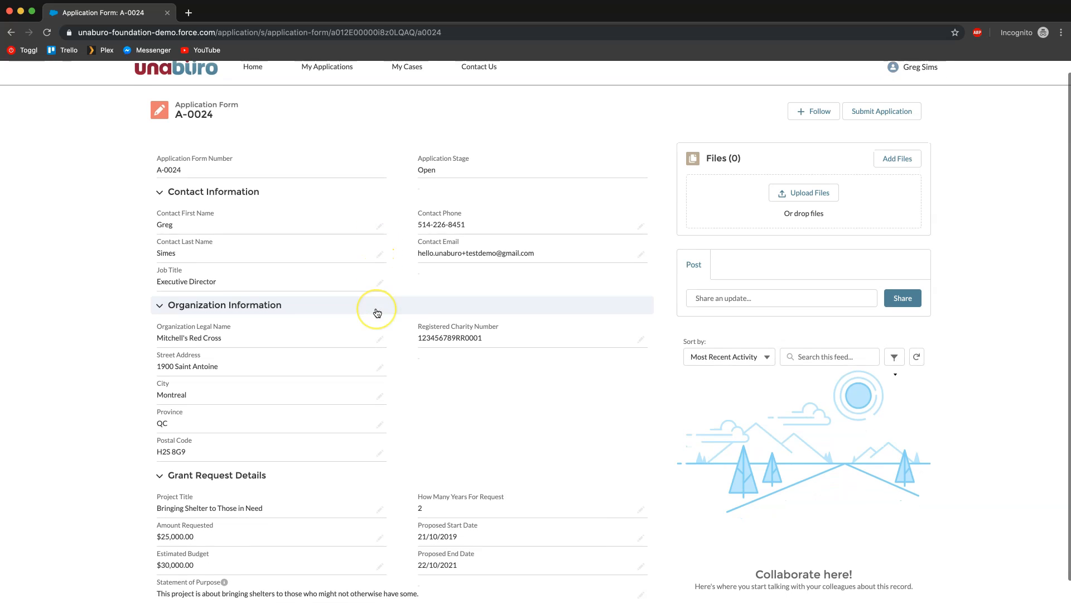
scroll("up", 3)
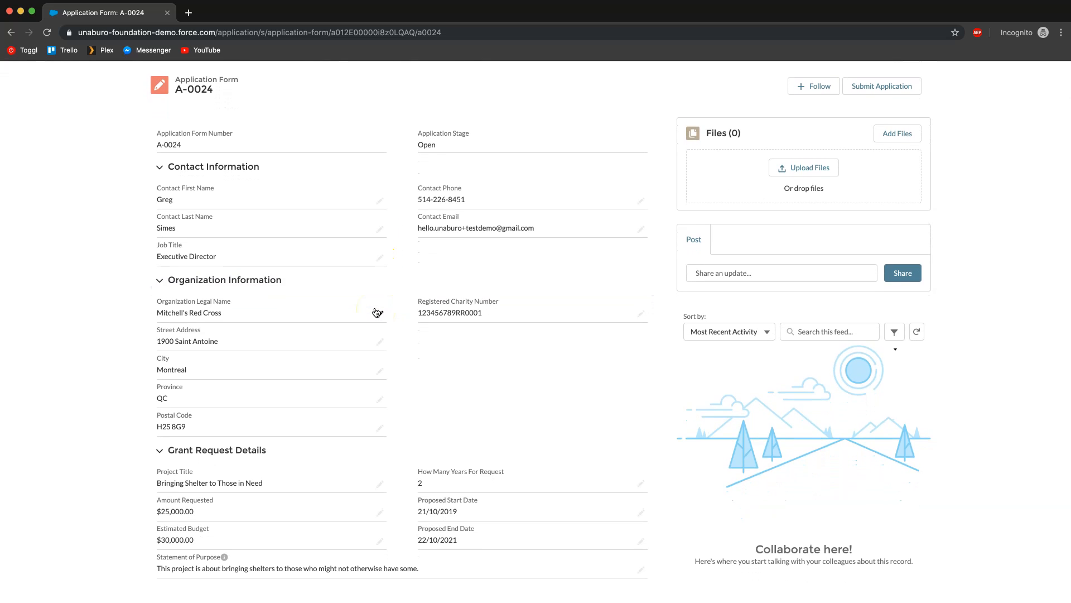
mouse_move(269, 345)
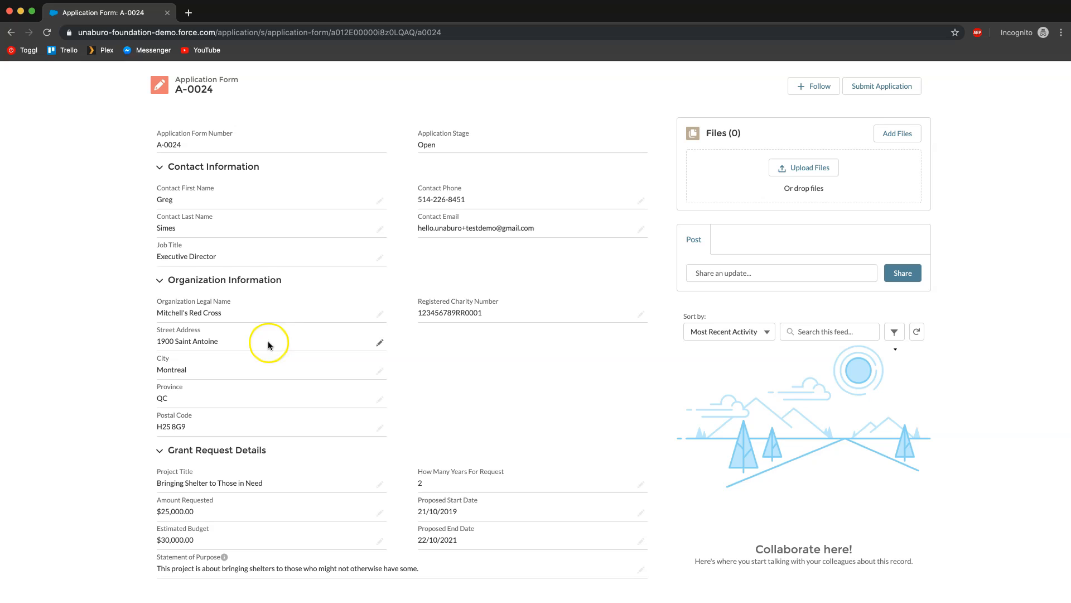
left_click(380, 343)
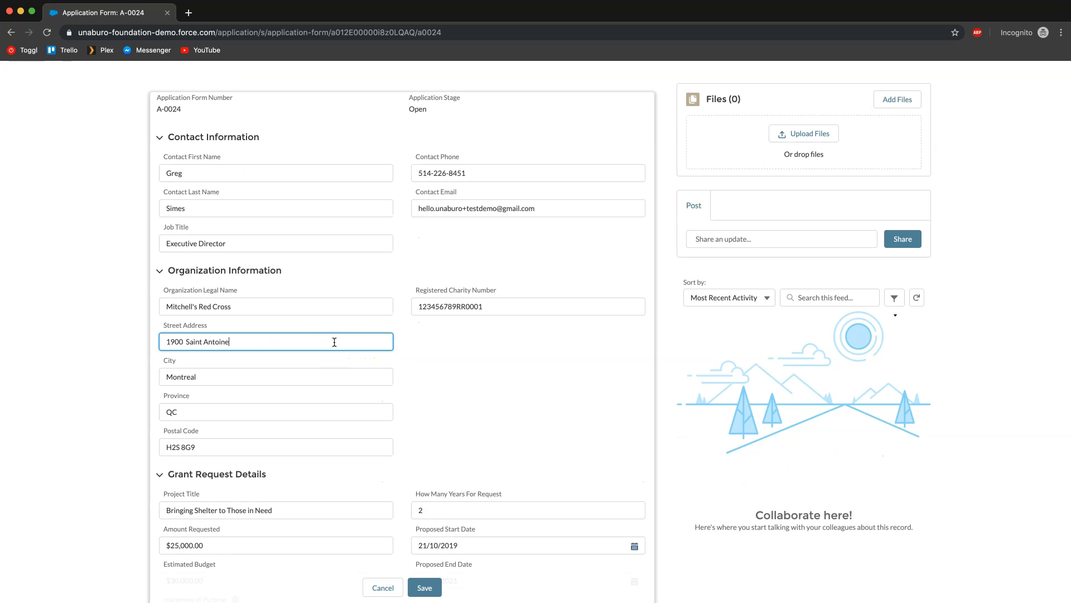
type("; 1")
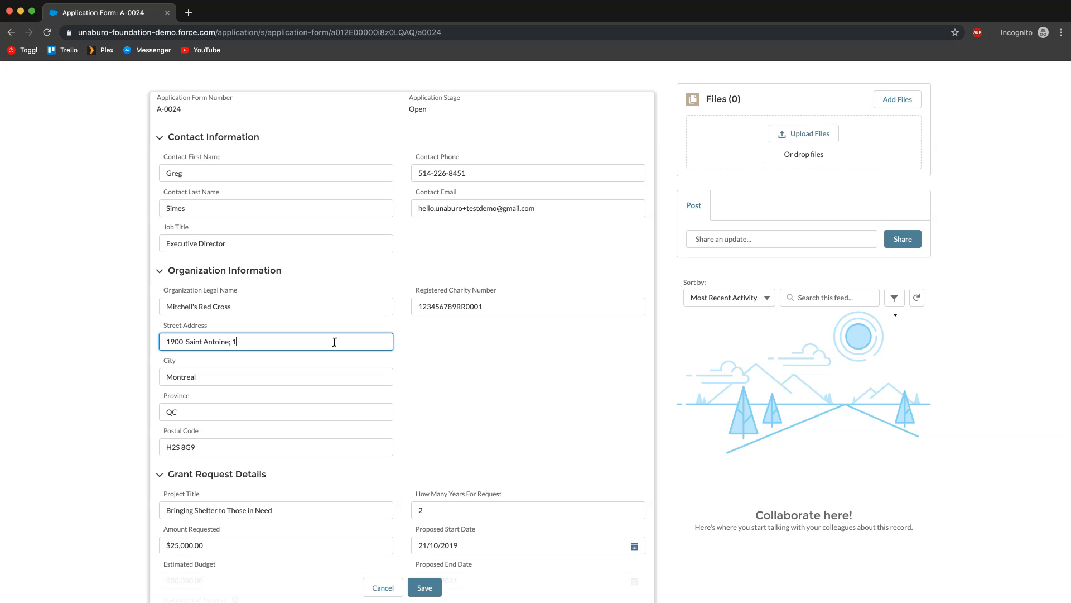
type("03")
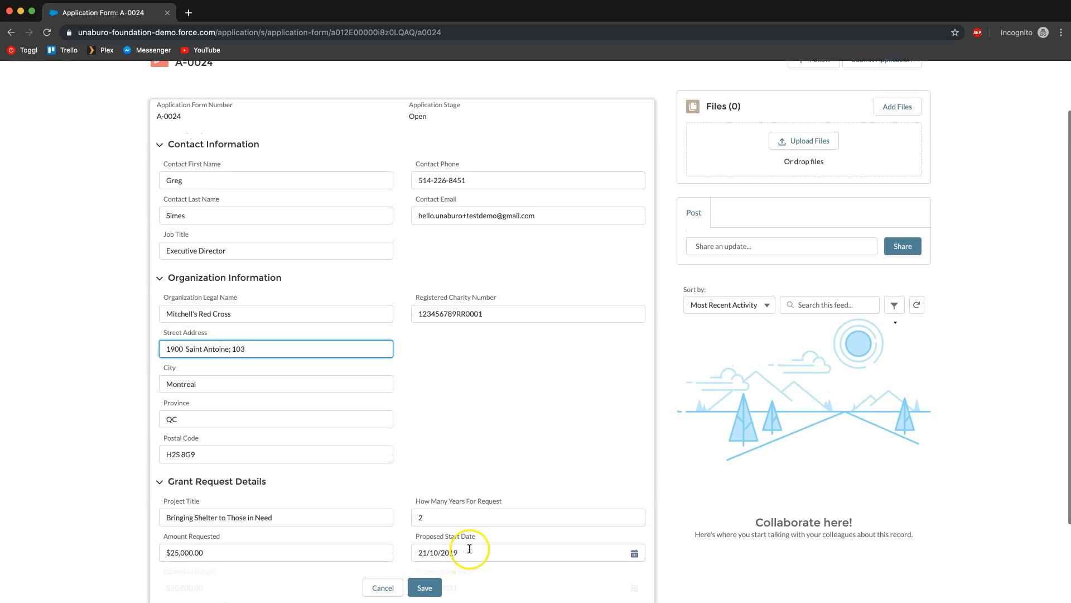
left_click(424, 588)
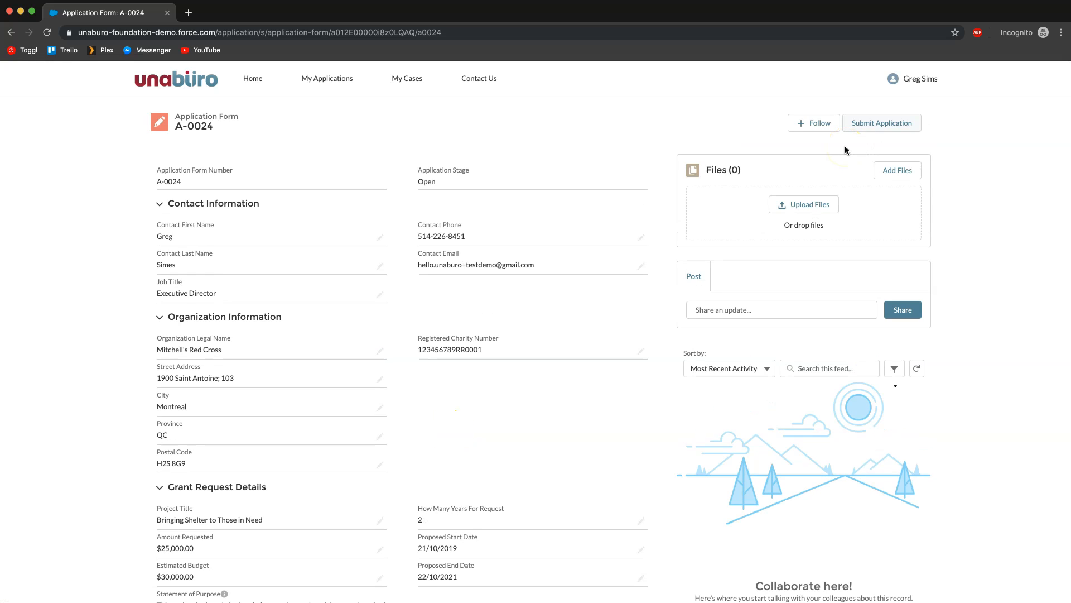
mouse_move(881, 122)
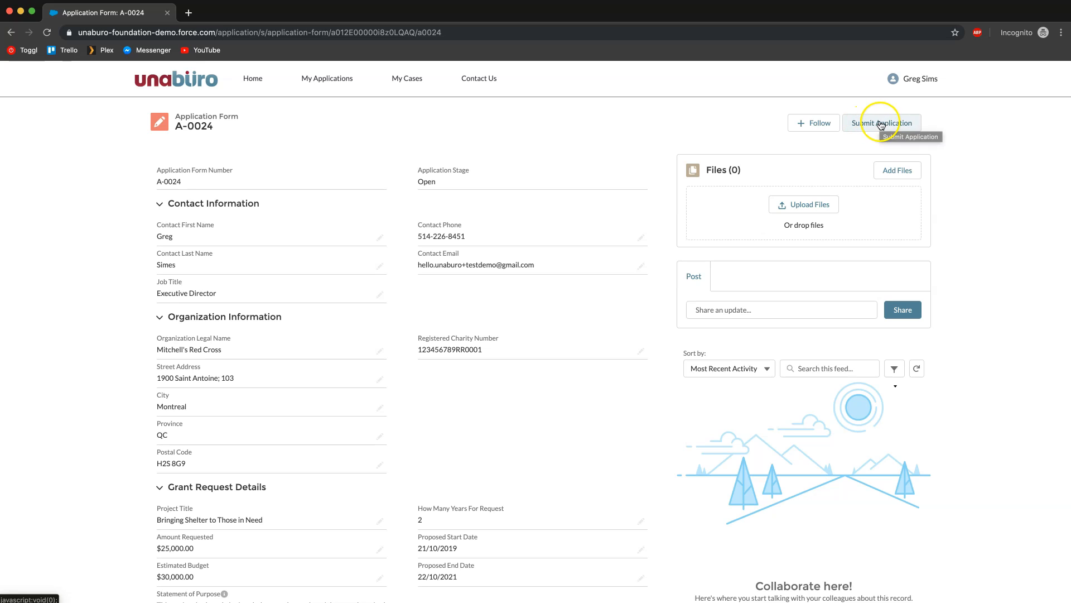
Step: Submit application A-0024, answering Yes to the confirmation and saving
left_click(882, 123)
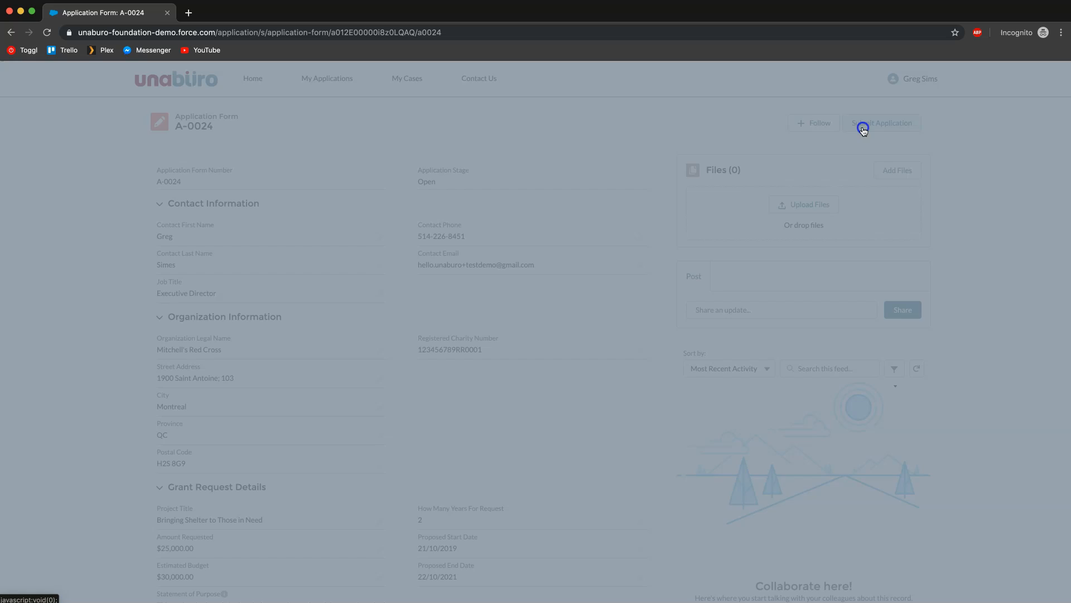
left_click(881, 123)
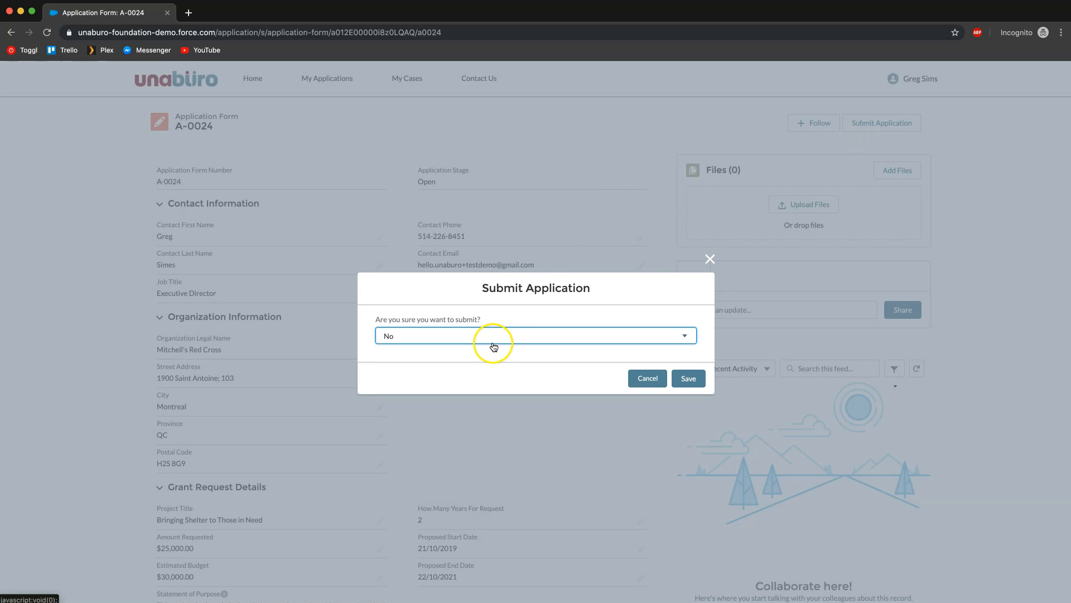
mouse_move(363, 336)
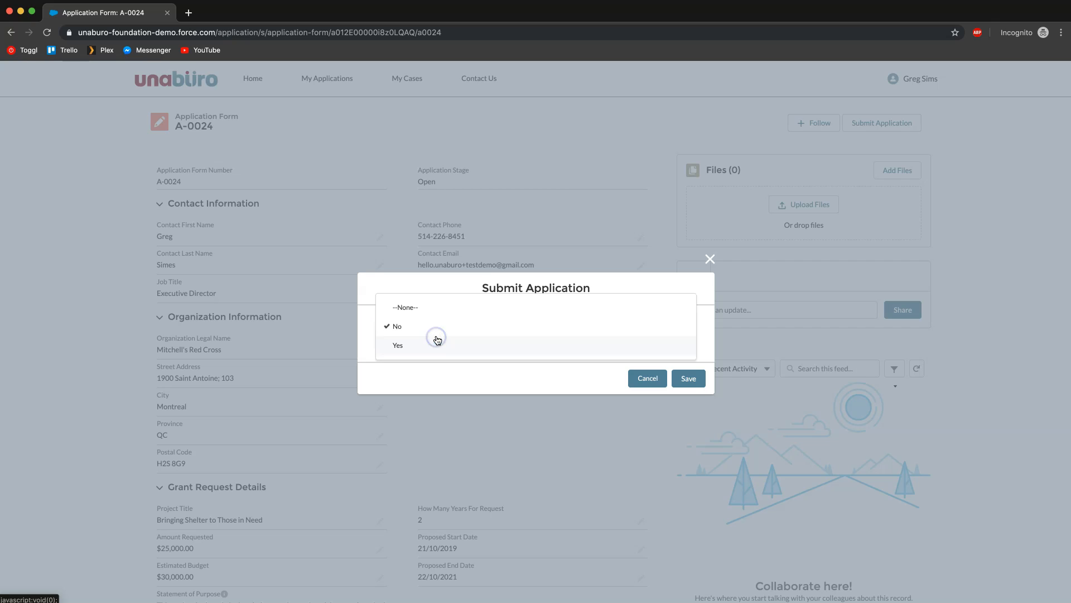
left_click(397, 345)
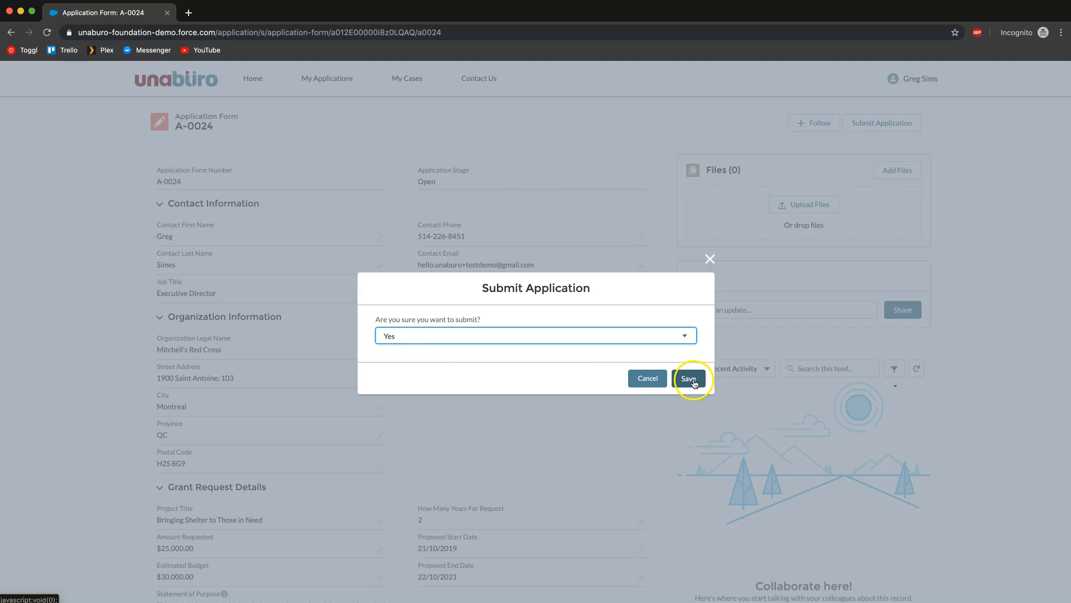
left_click(690, 379)
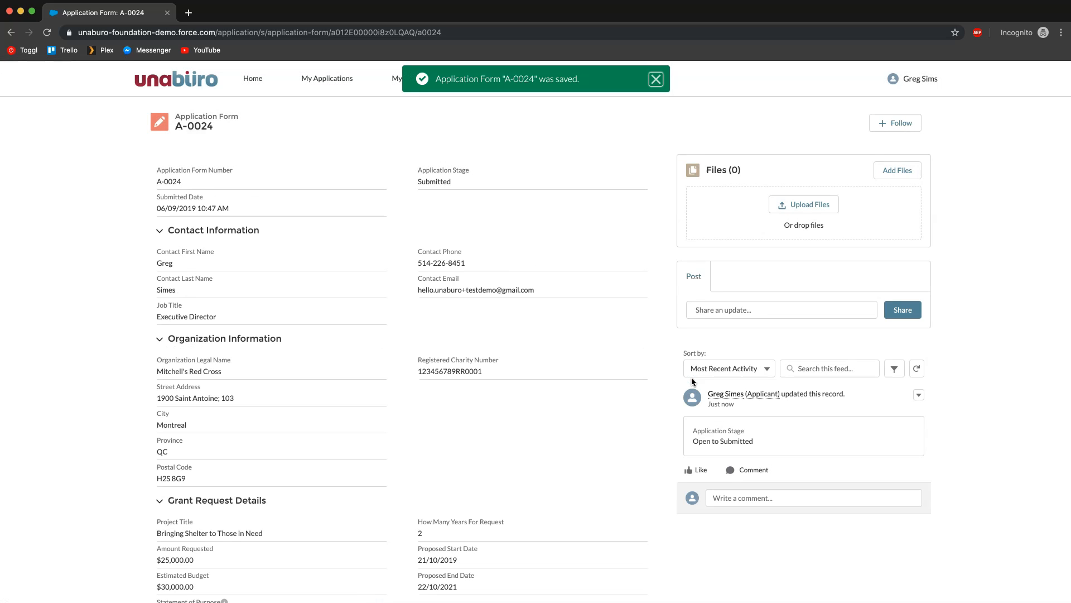
mouse_move(478, 257)
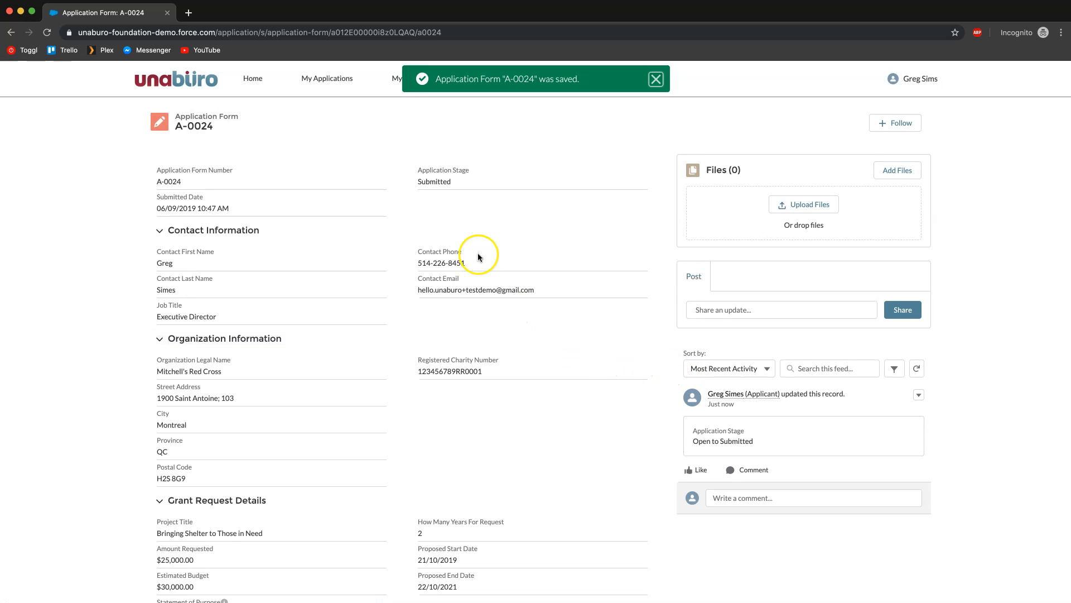
left_click(654, 78)
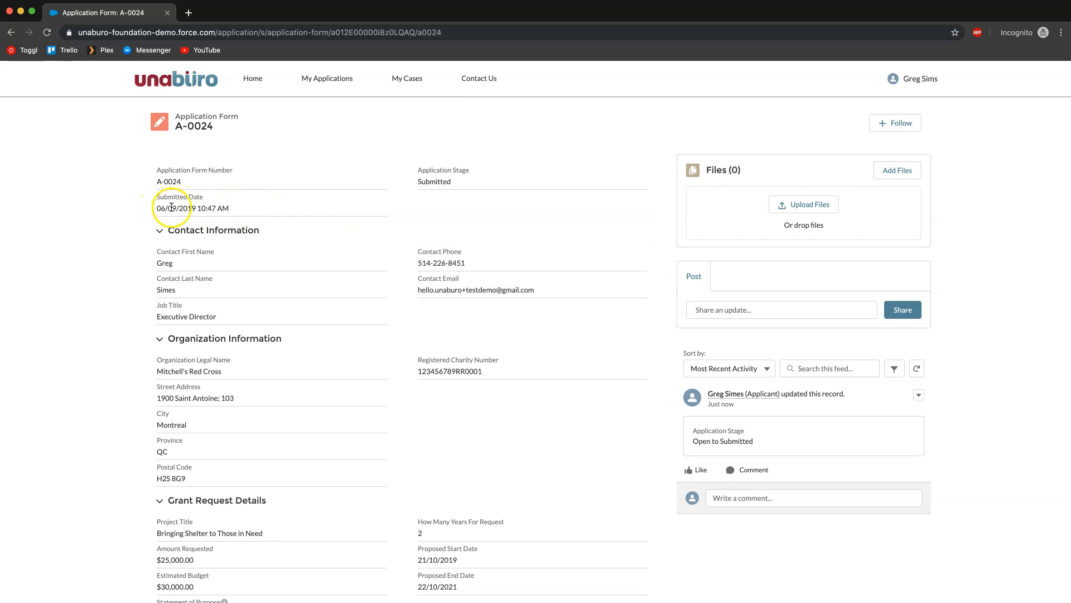
mouse_move(249, 265)
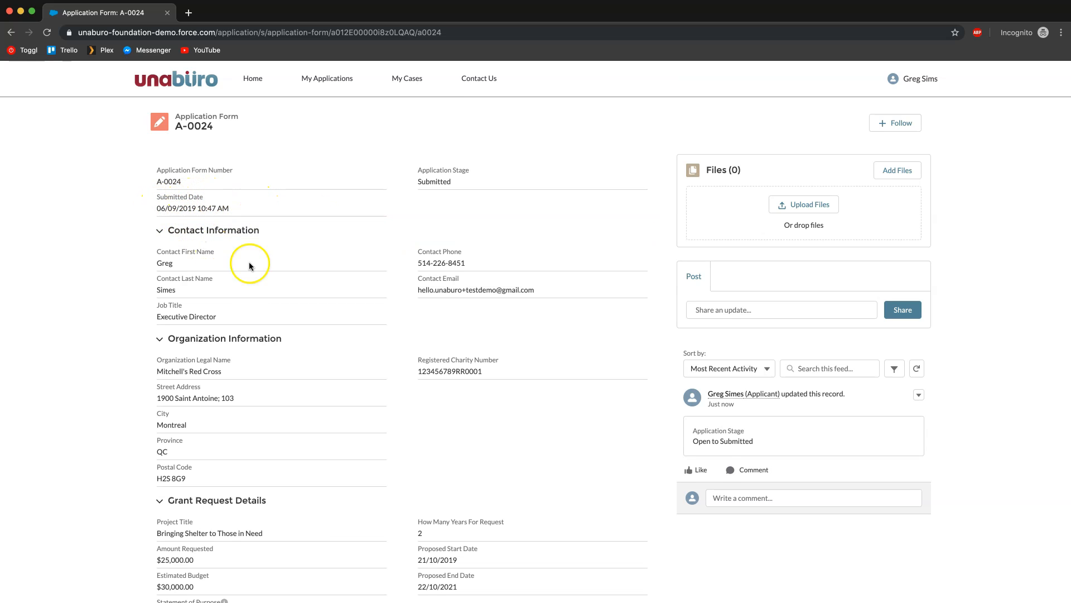
mouse_move(780, 450)
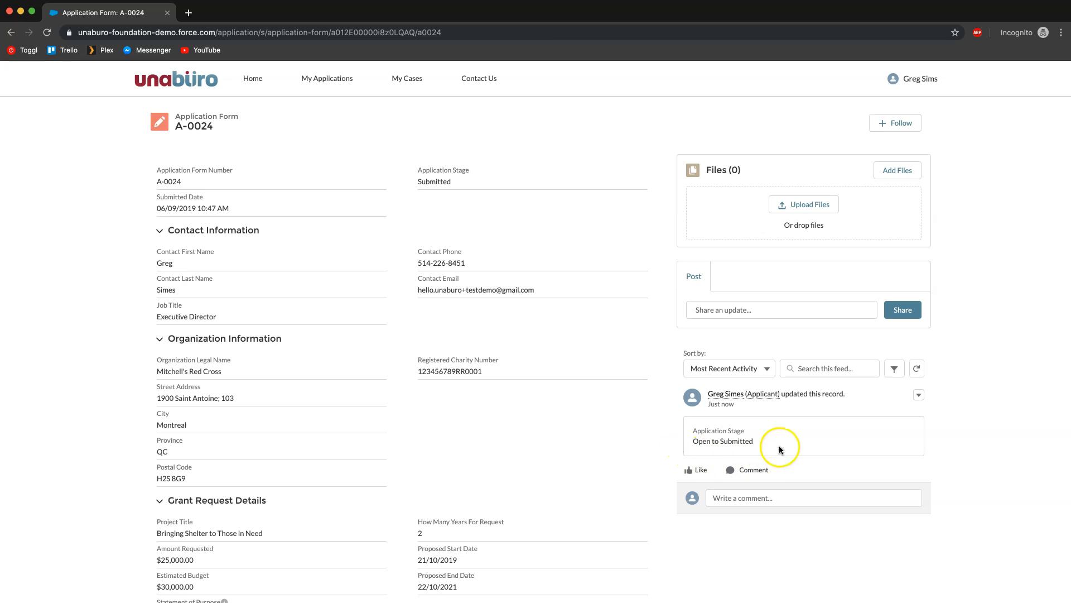
mouse_move(687, 444)
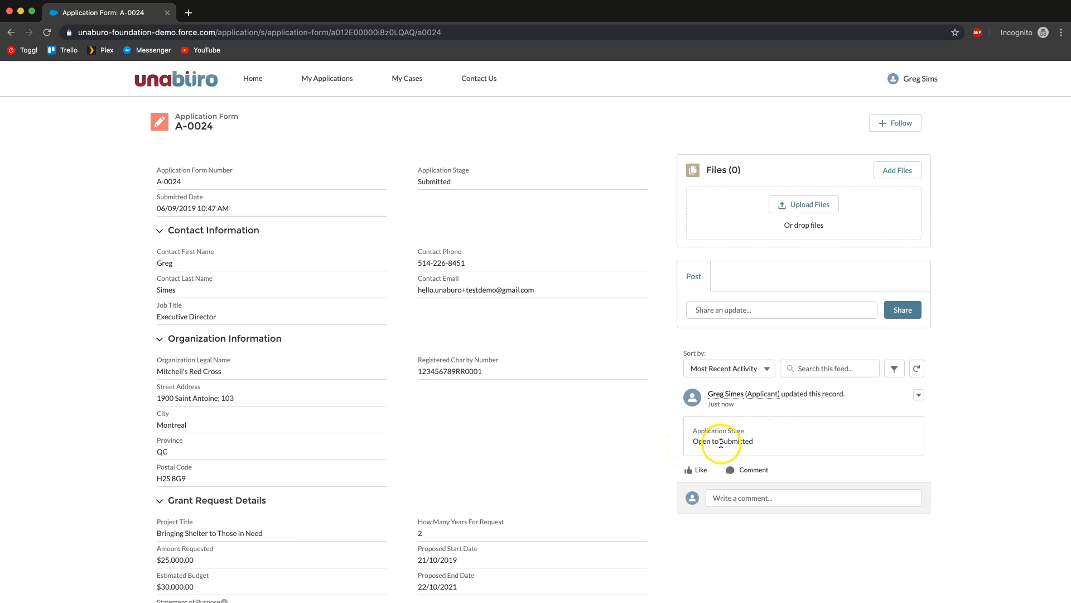
mouse_move(357, 262)
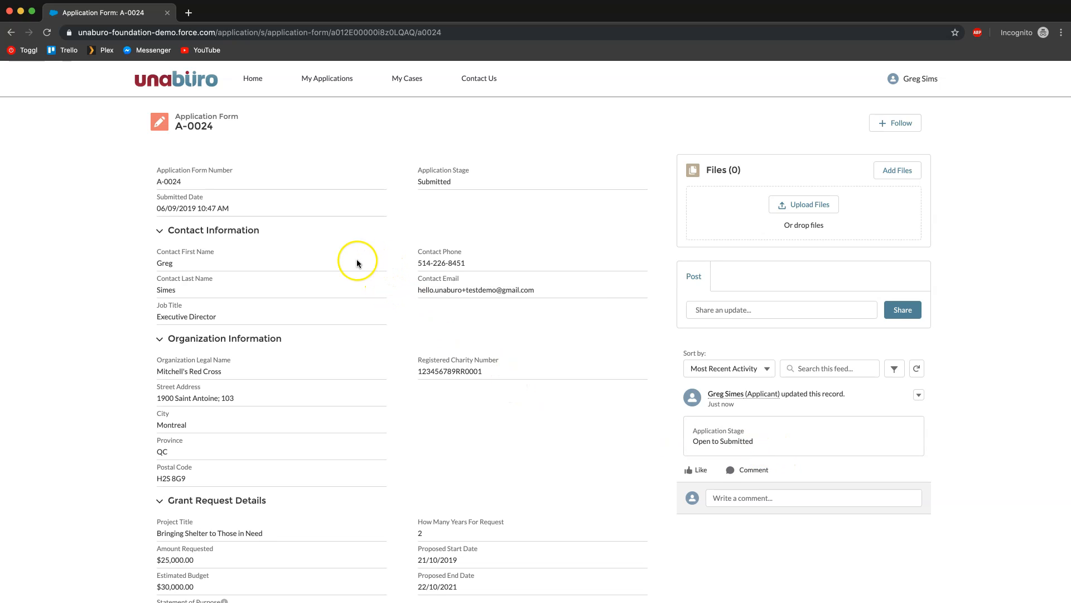
mouse_move(385, 405)
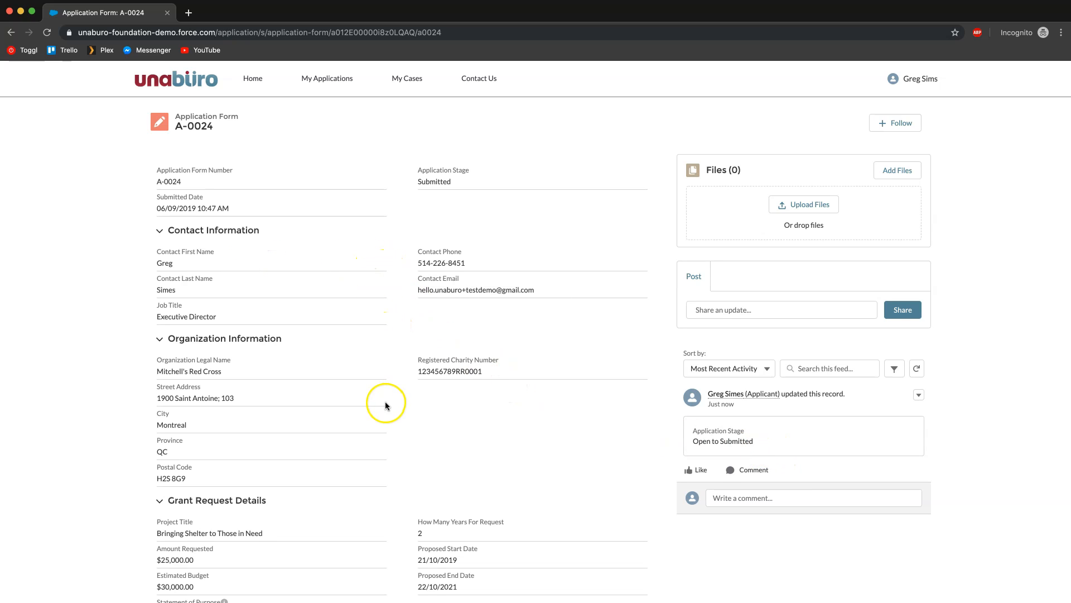
scroll("down", 3)
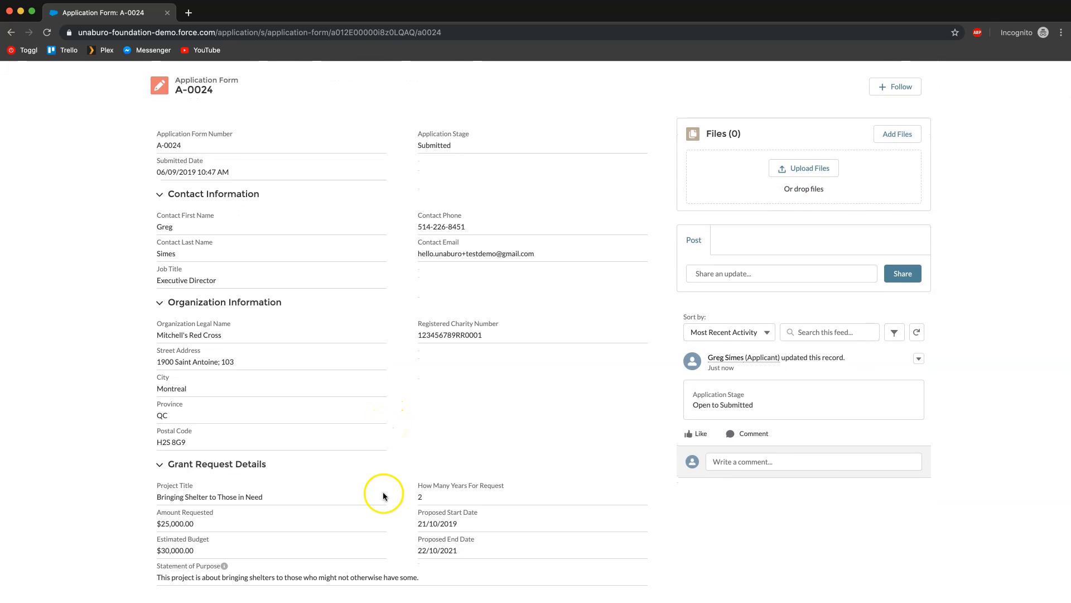
mouse_move(379, 500)
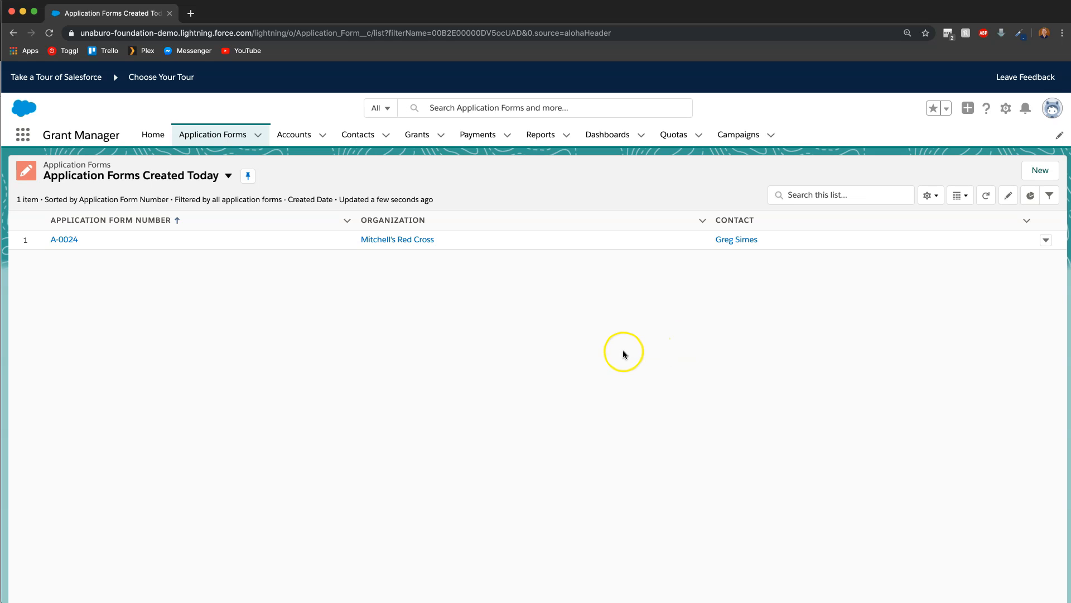
mouse_move(202, 260)
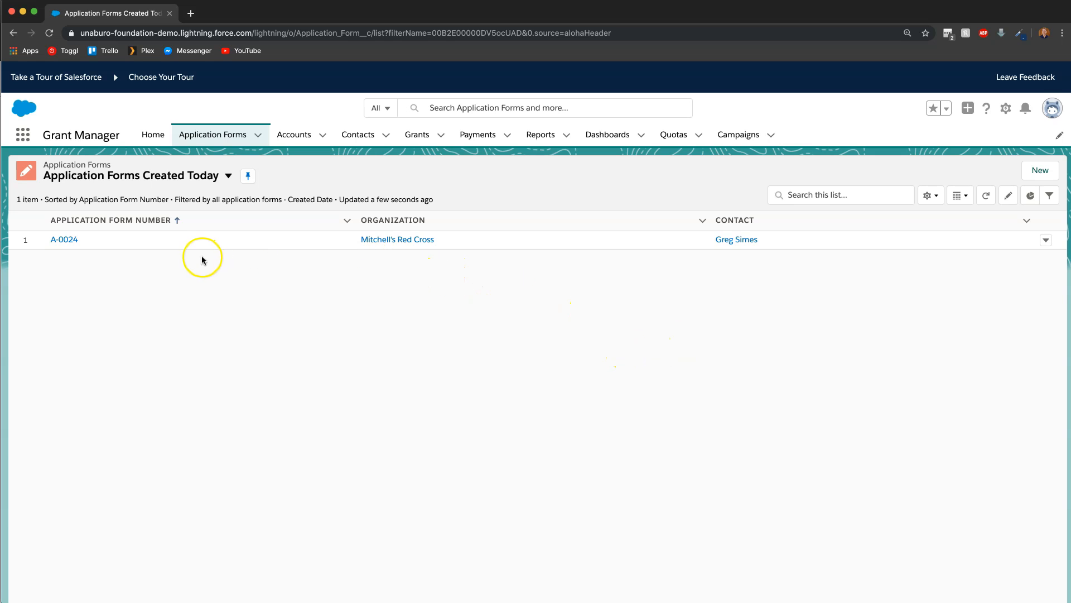
mouse_move(40, 232)
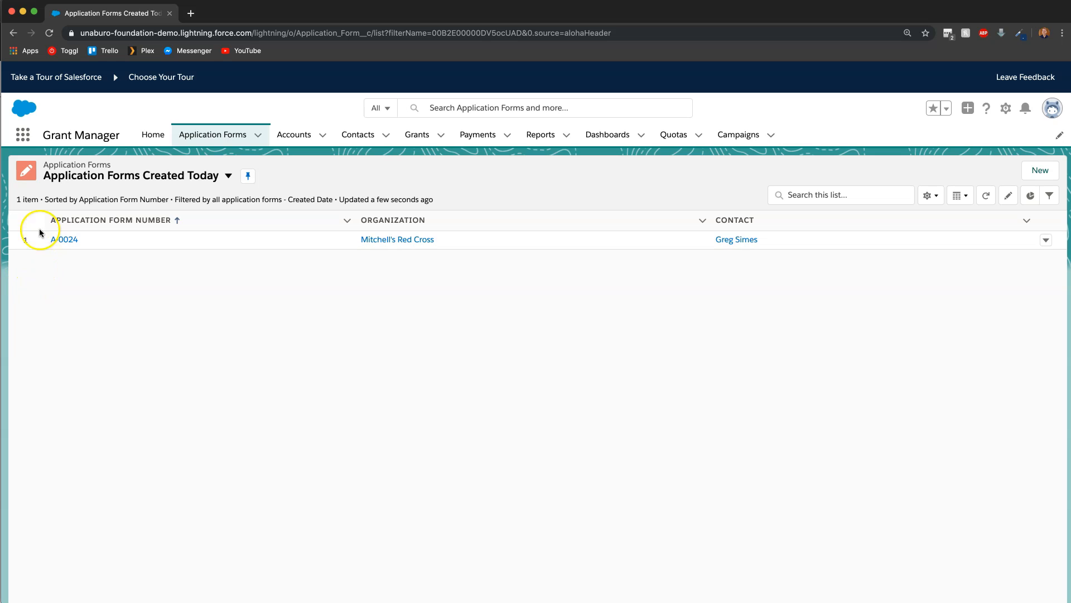
mouse_move(677, 288)
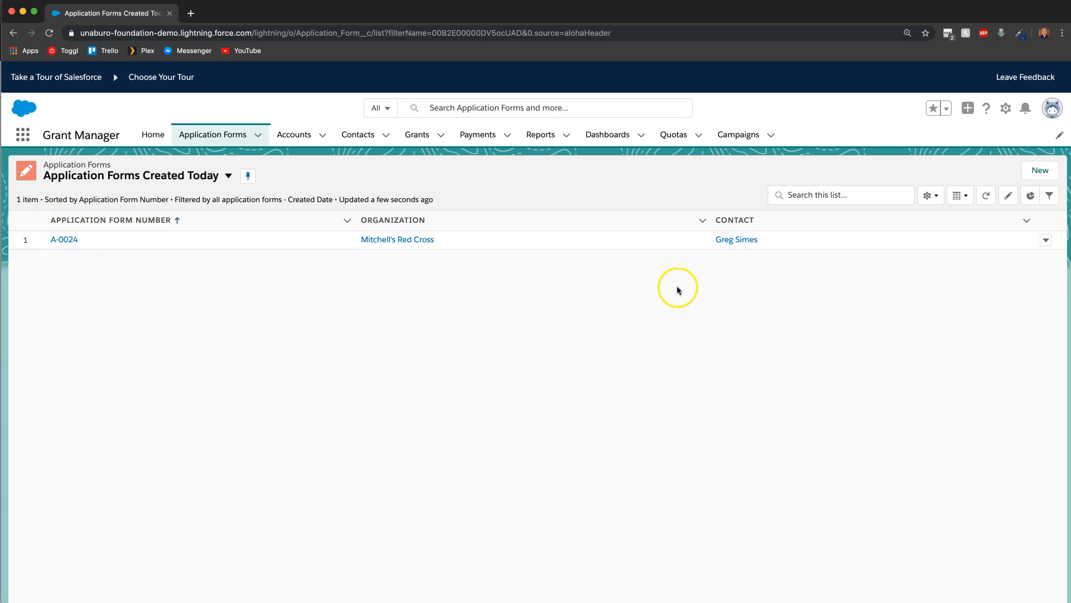
mouse_move(65, 239)
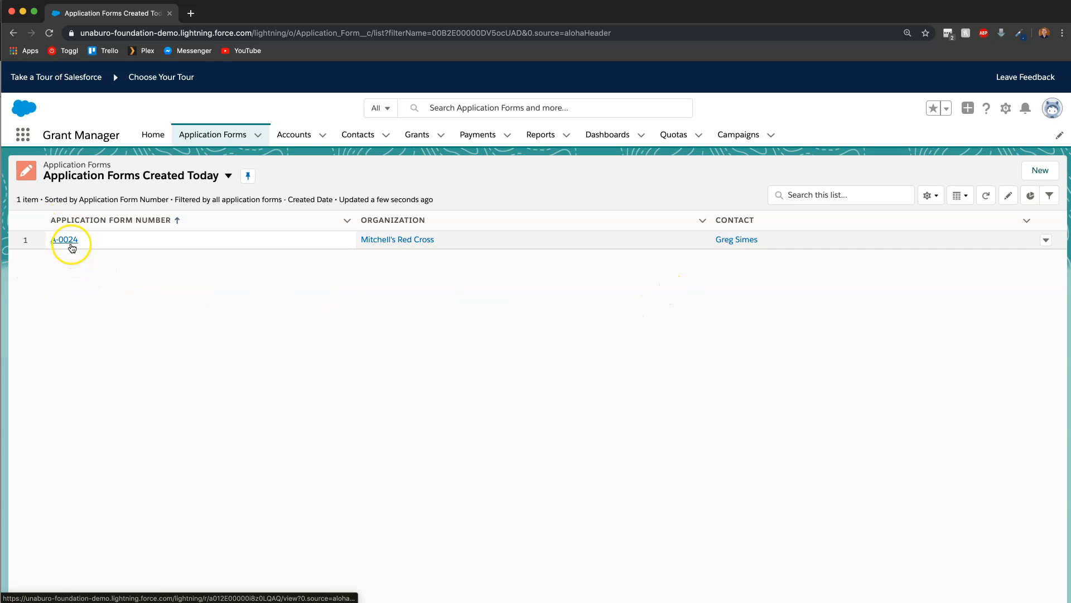
Step: Open A-0024 from Created Today and scroll through its record details
left_click(65, 239)
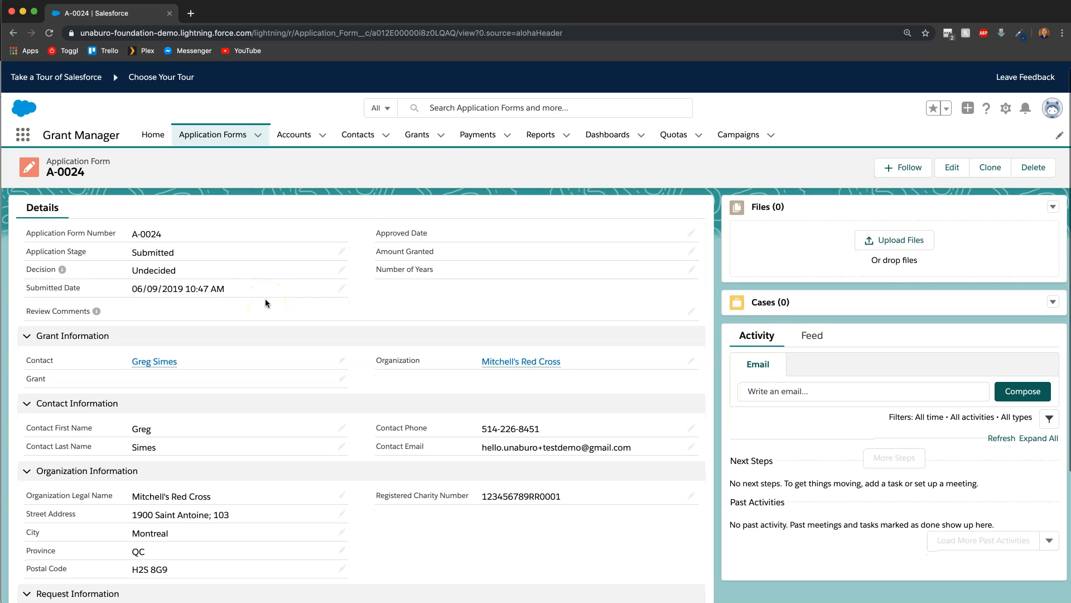
scroll("down", 3)
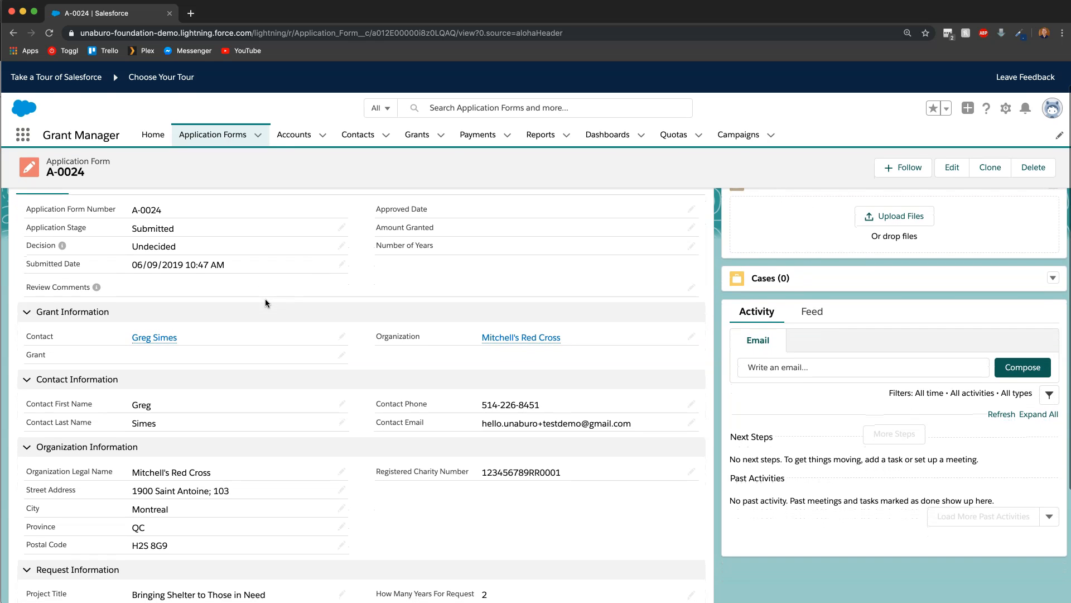
scroll("down", 3)
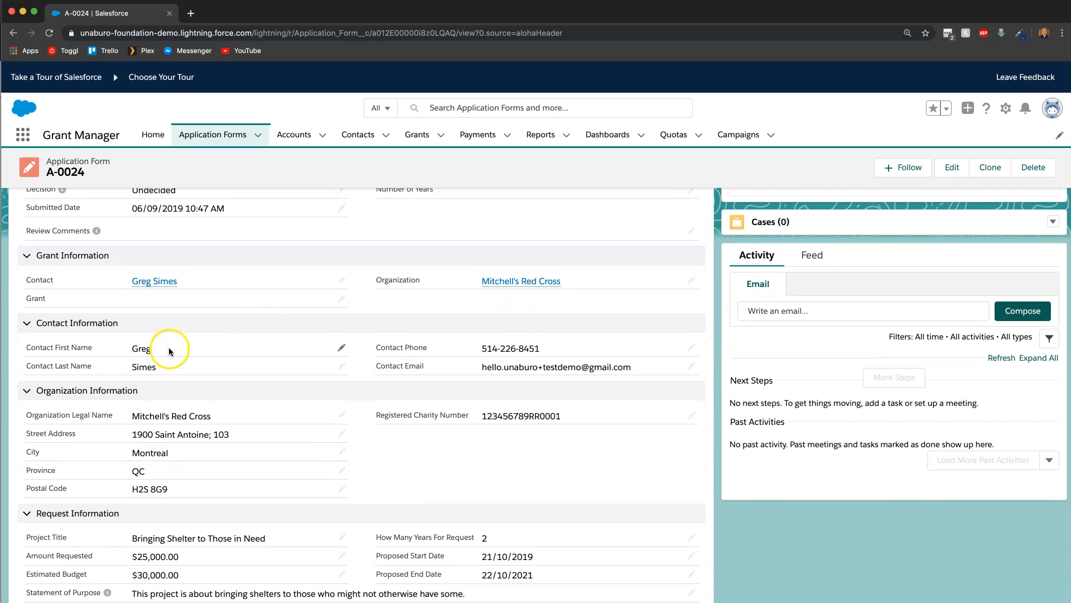
scroll("down", 3)
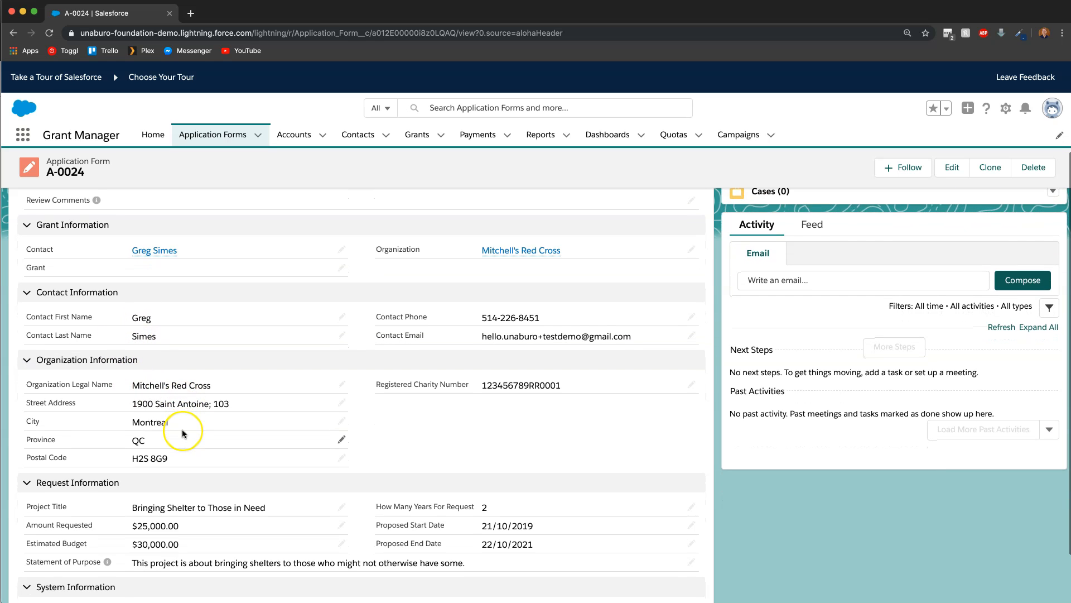
scroll("down", 3)
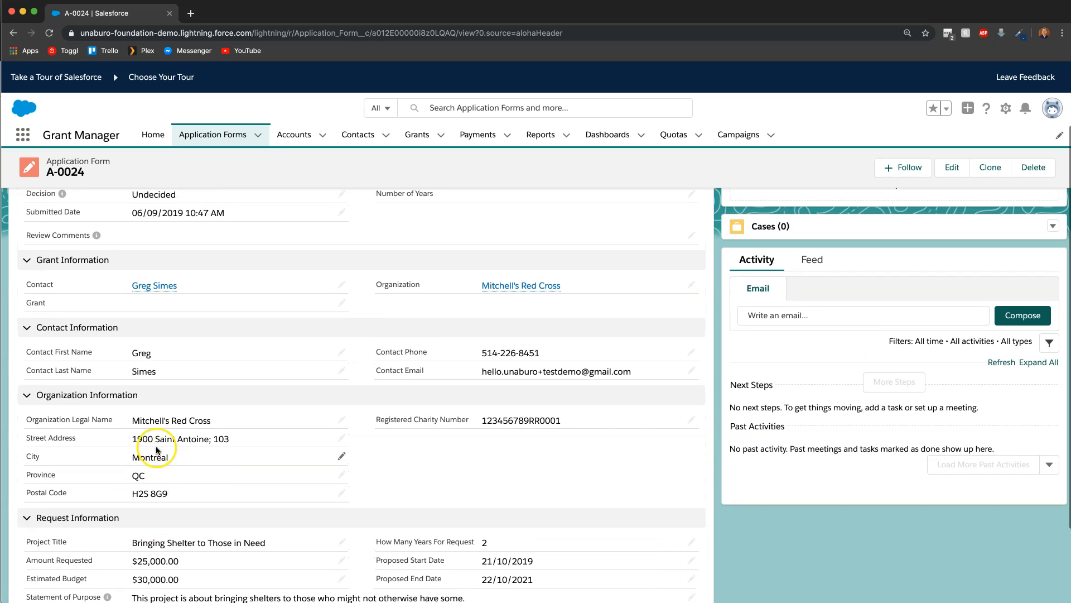
scroll("up", 3)
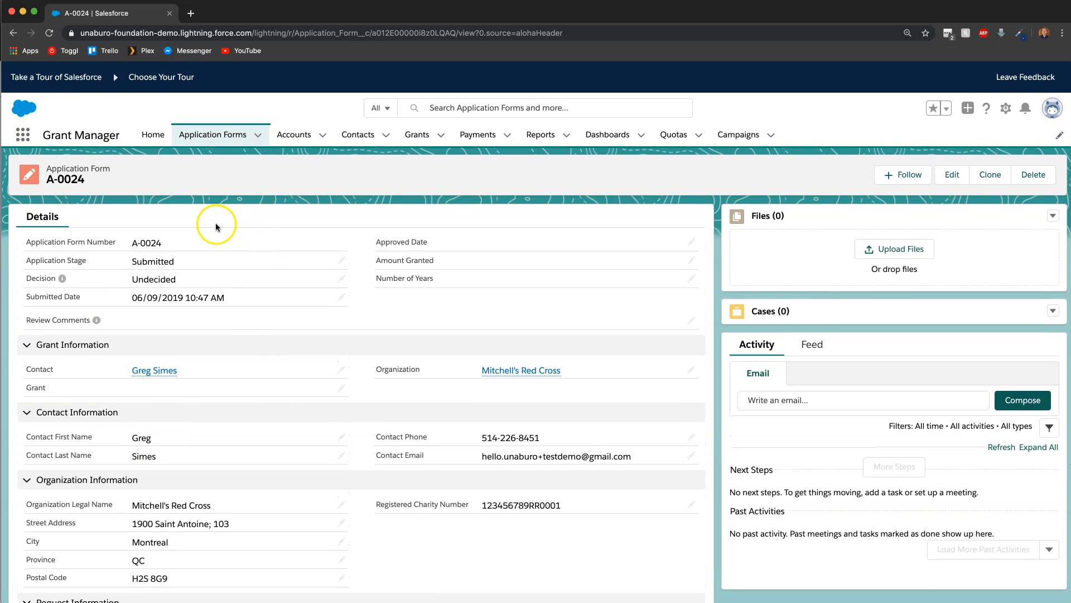
mouse_move(563, 247)
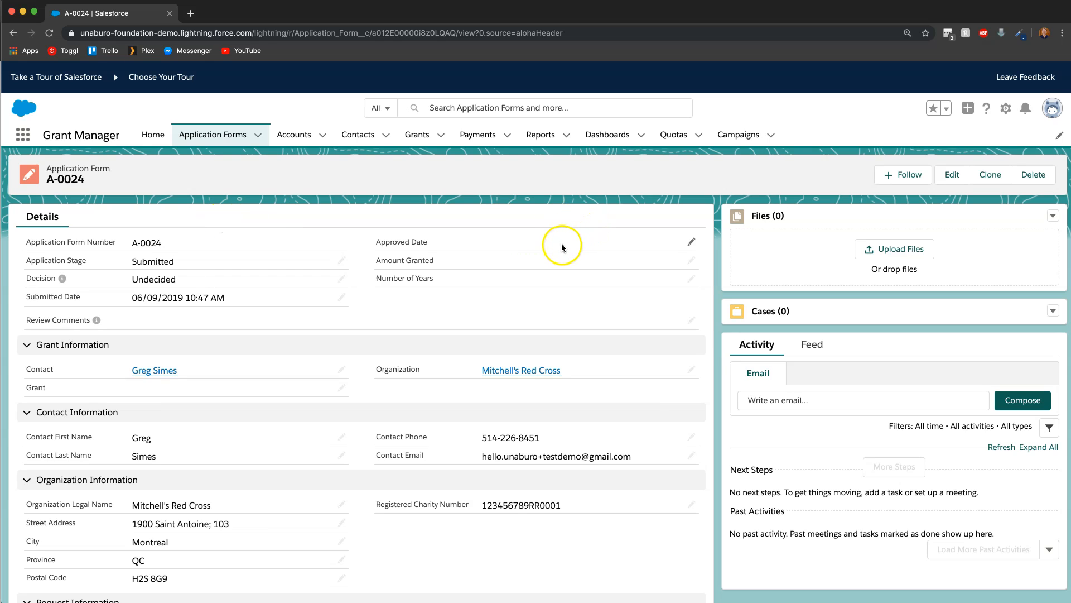
mouse_move(526, 264)
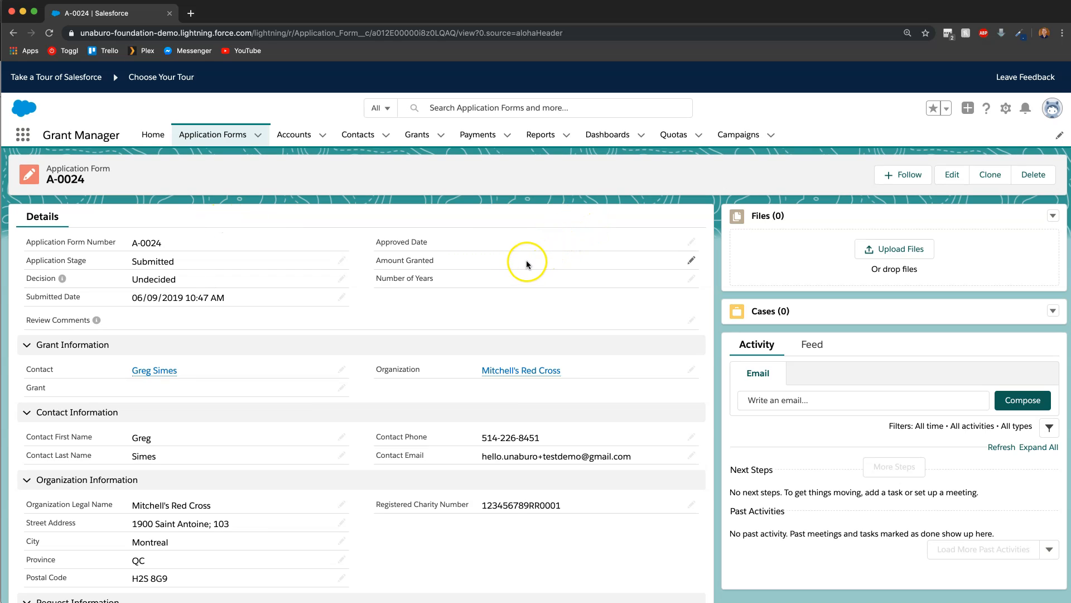
mouse_move(342, 349)
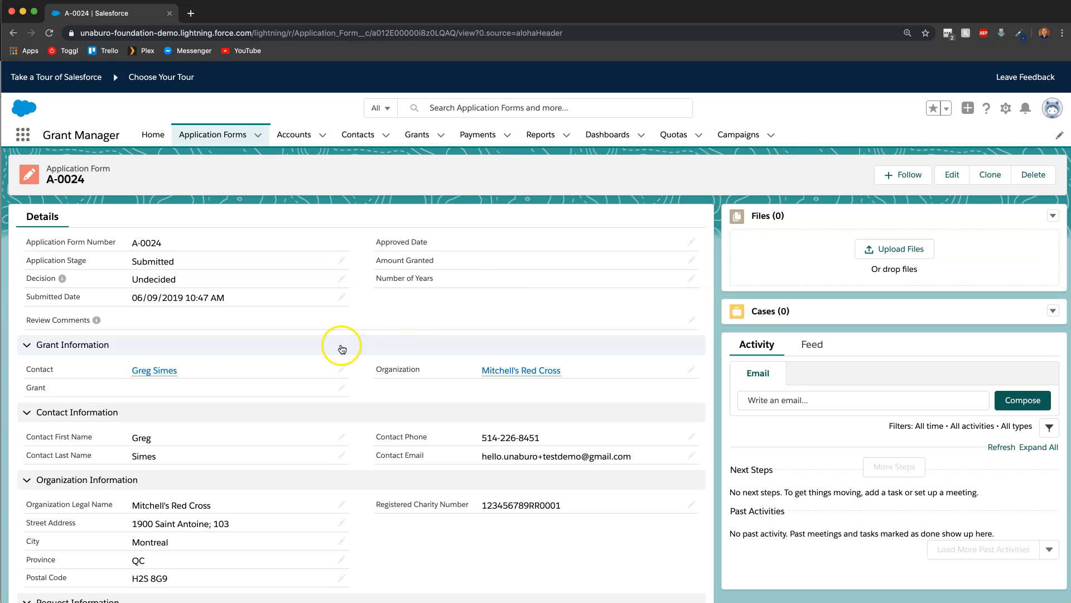
mouse_move(115, 324)
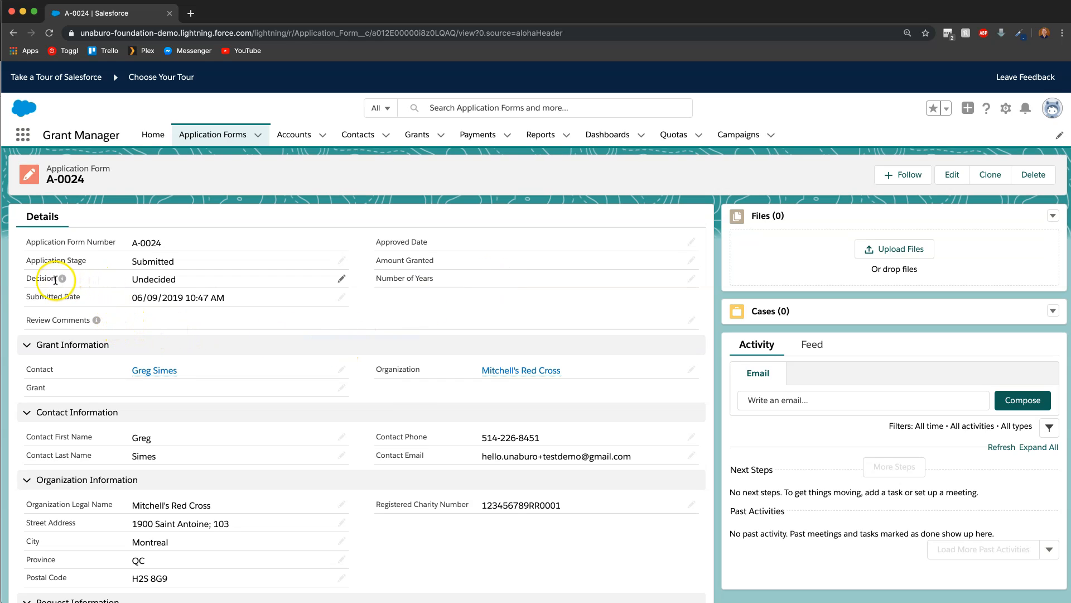
mouse_move(167, 280)
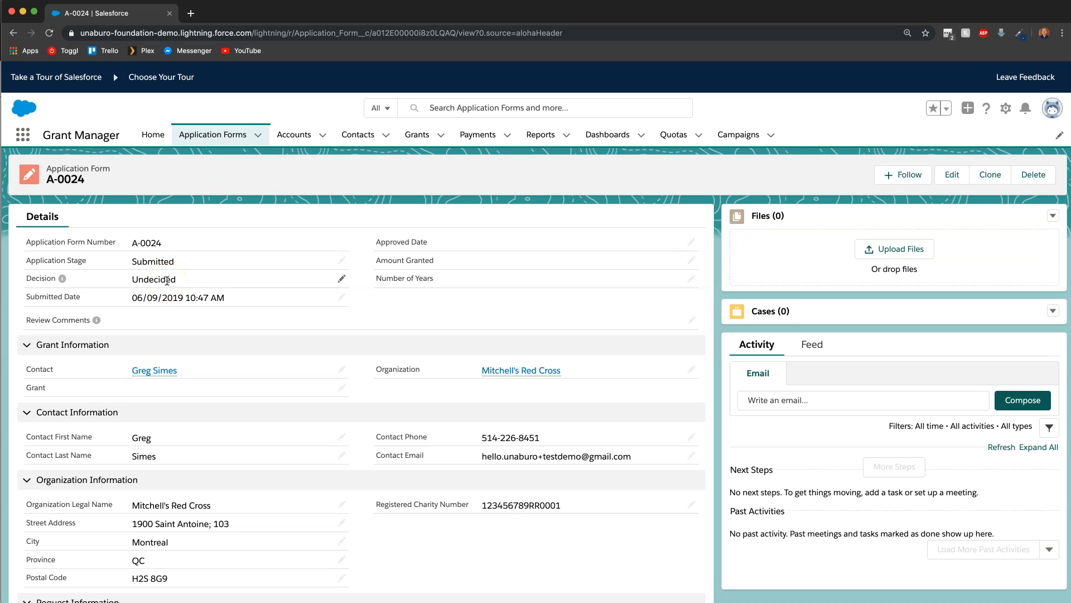
left_click(154, 369)
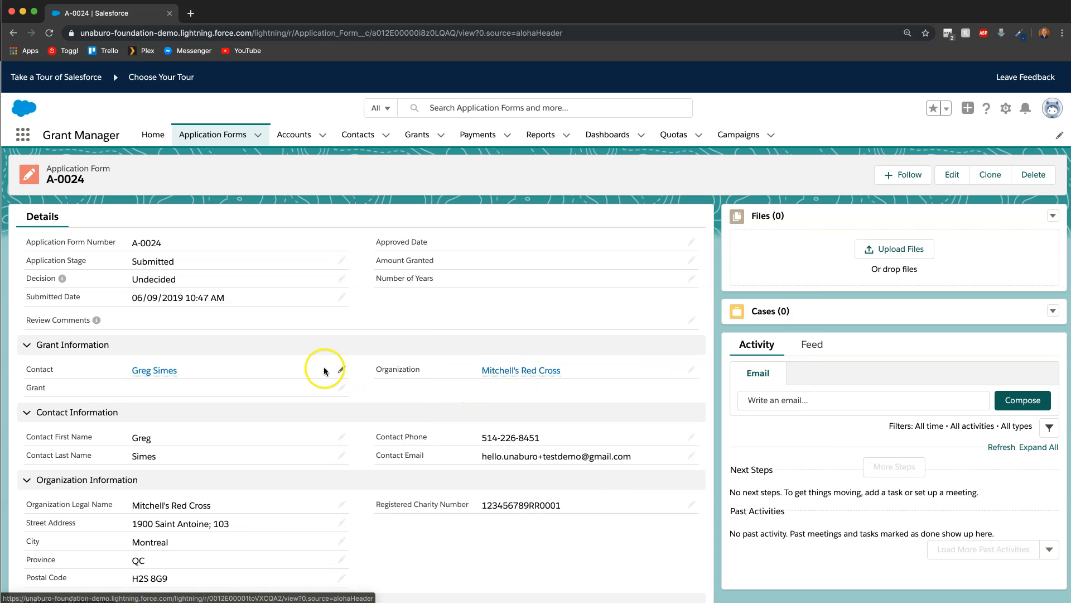
mouse_move(161, 395)
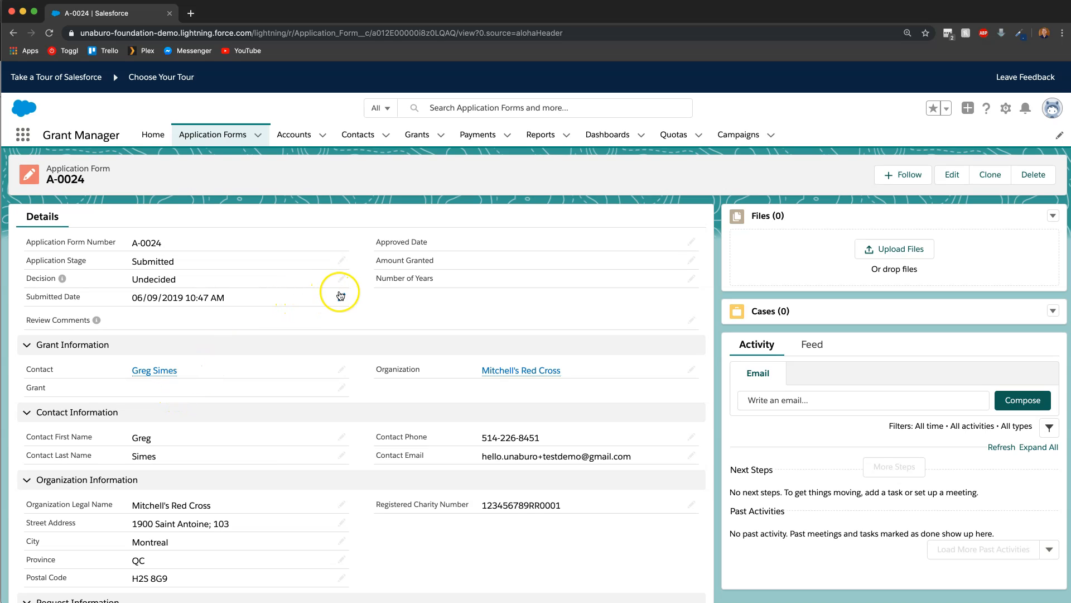
mouse_move(341, 260)
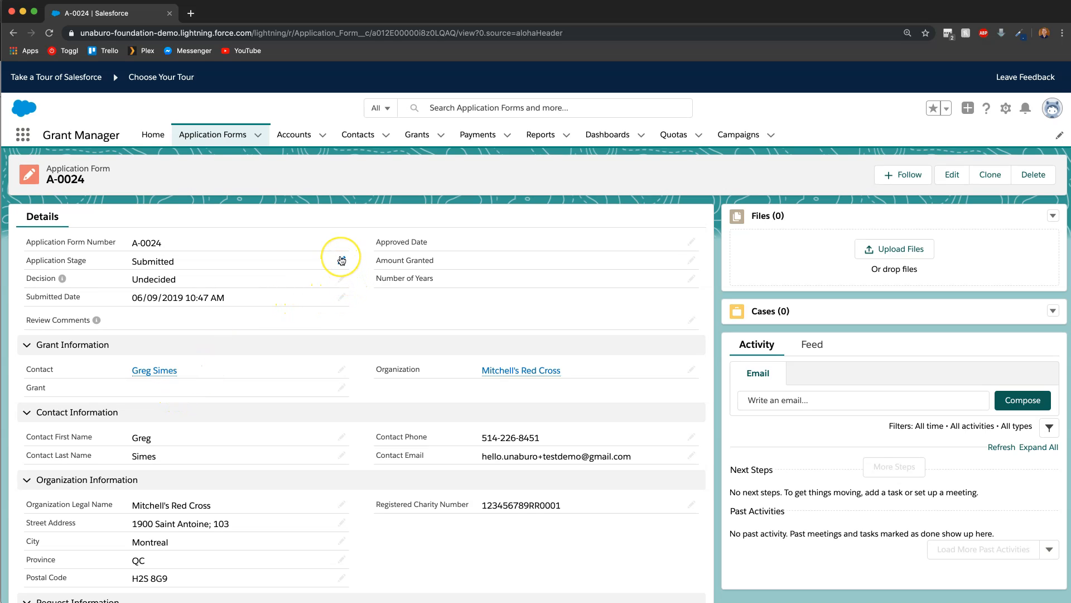
Step: Save A-0024 with stage In Progress and decision External Review
left_click(341, 260)
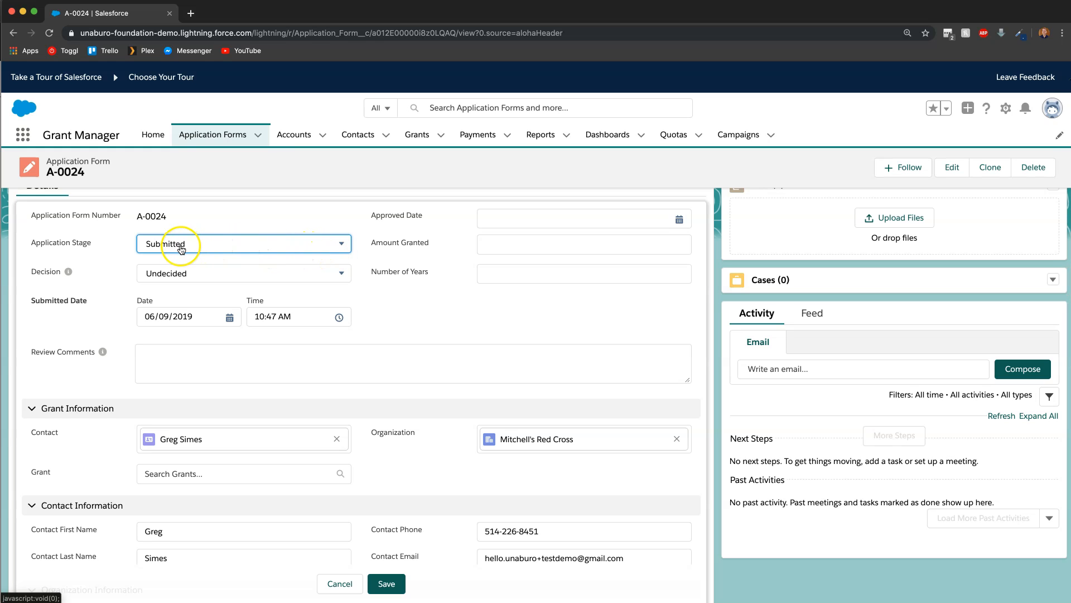
left_click(243, 243)
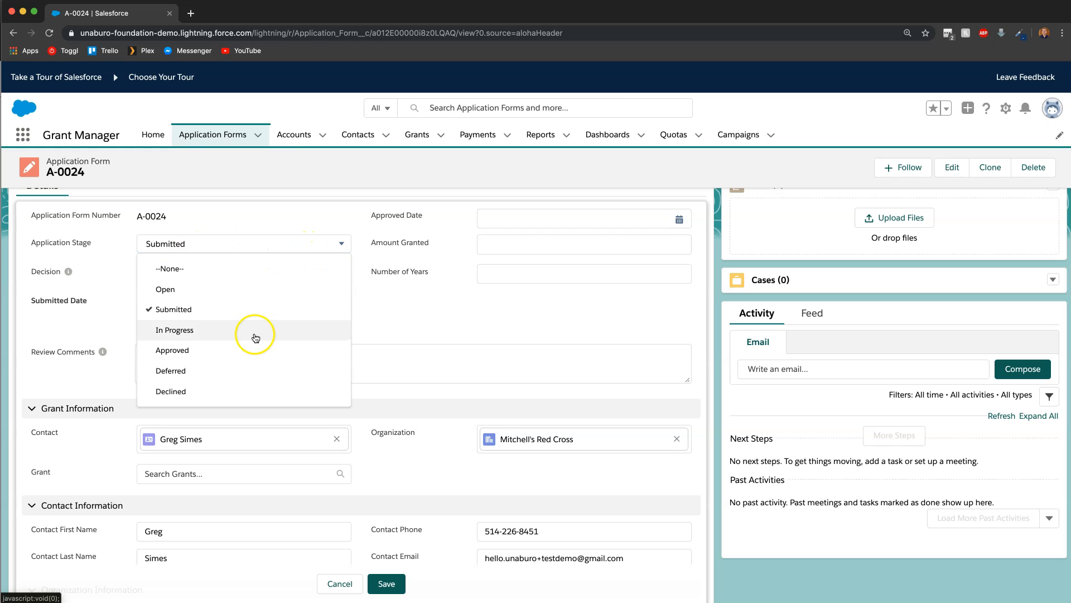
left_click(175, 331)
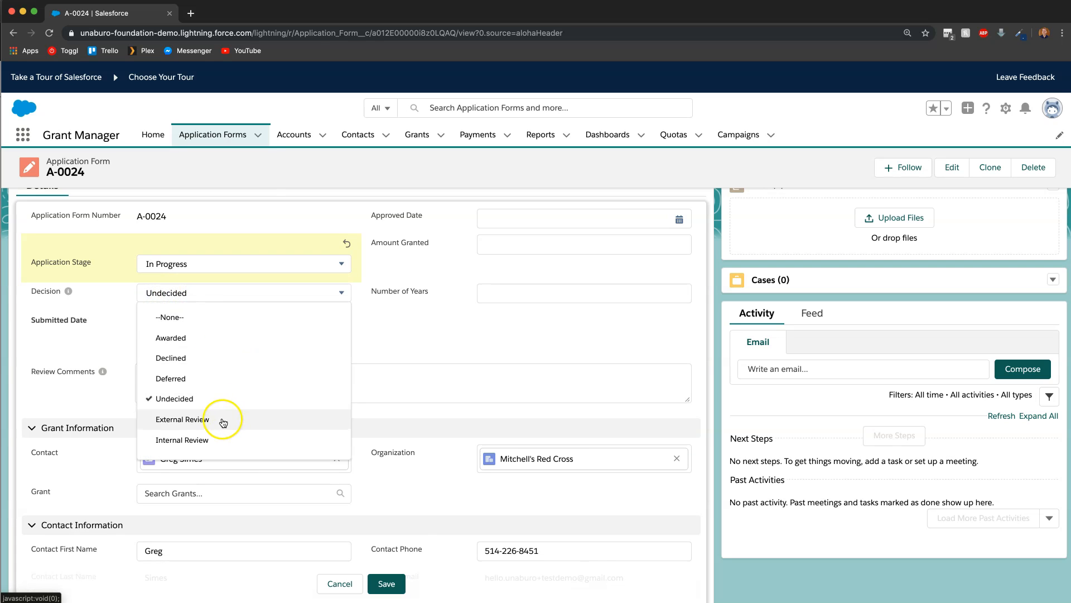
left_click(182, 419)
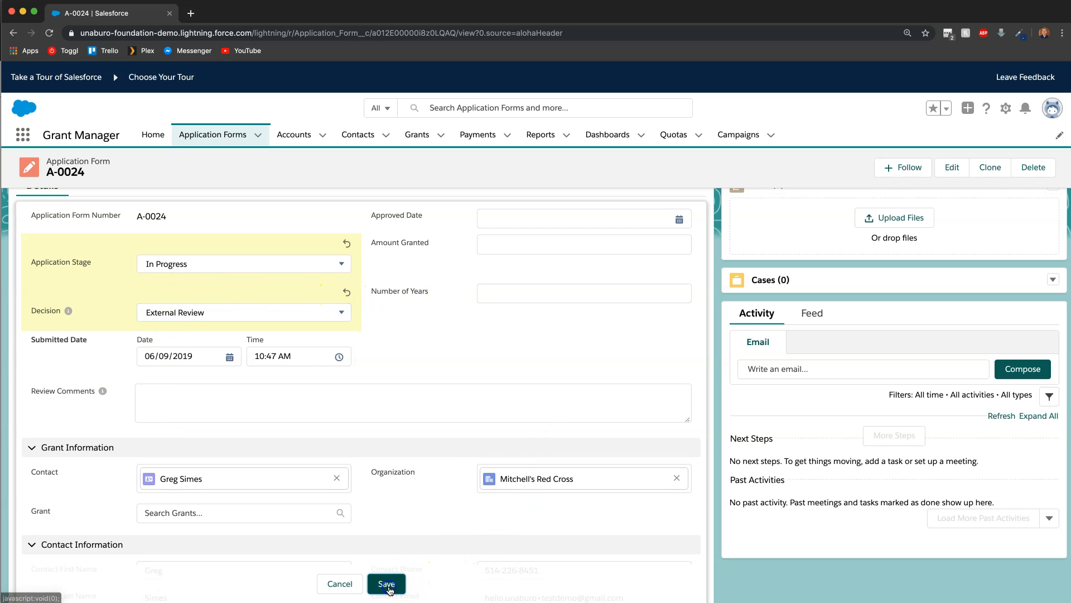
left_click(386, 584)
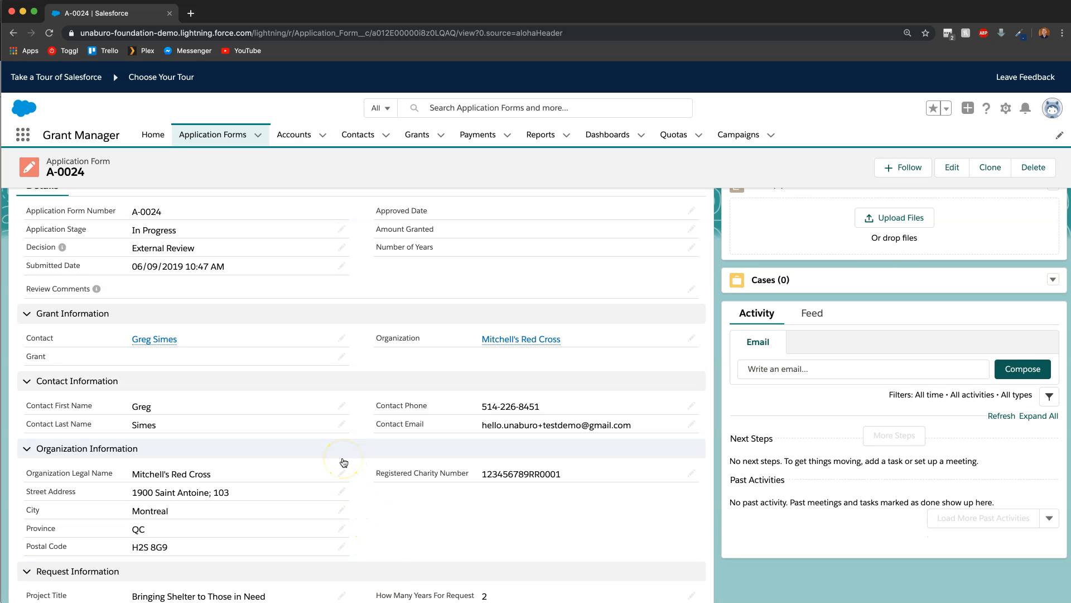
scroll("up", 3)
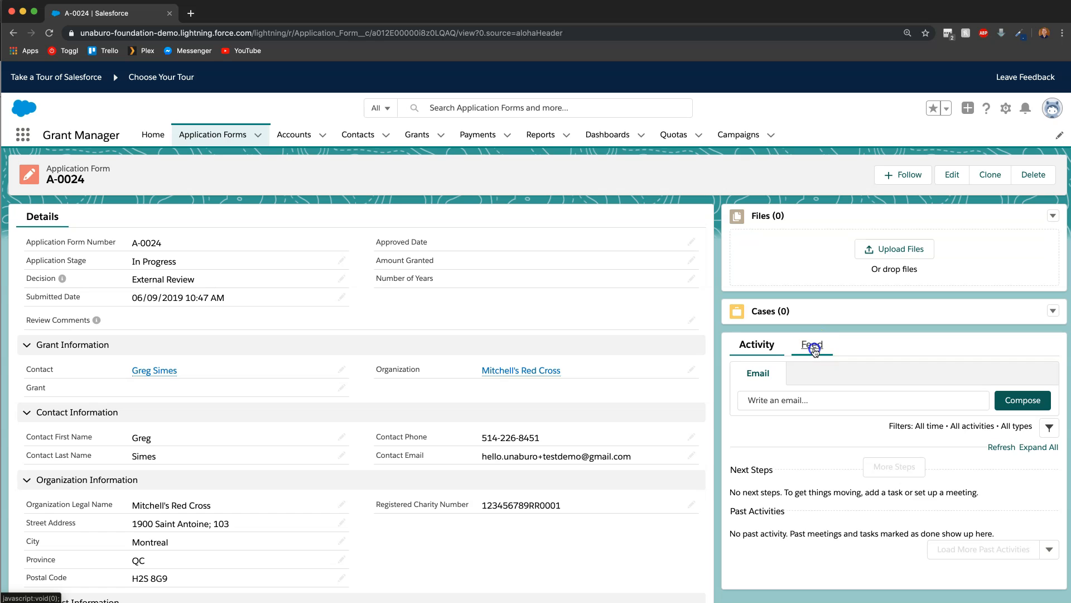
Step: Write the feed post 'Please upload annual reporting from last year.' on A-0024
left_click(812, 344)
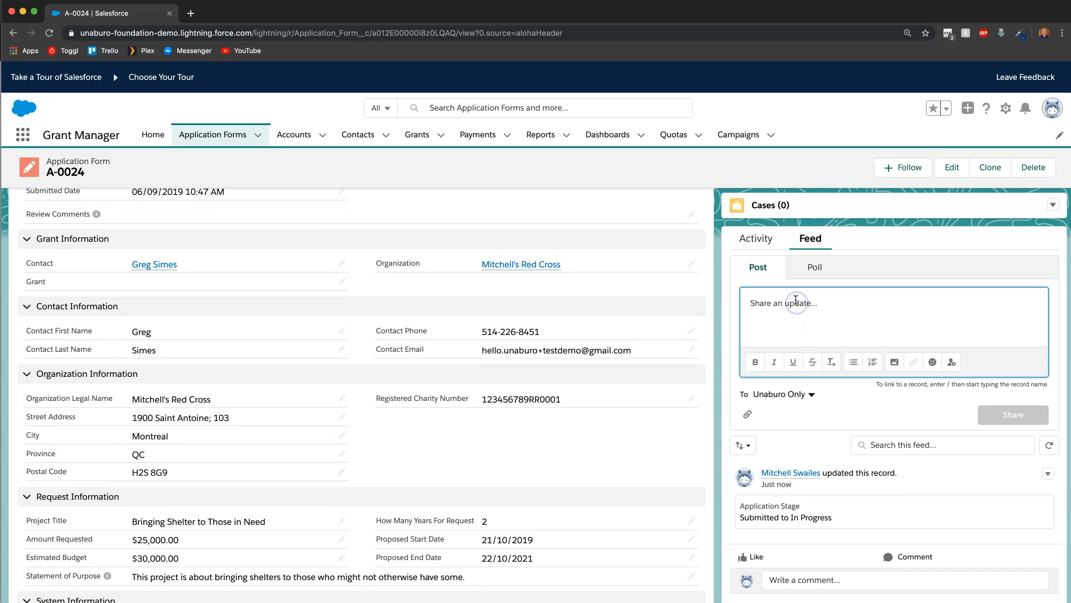
type("P")
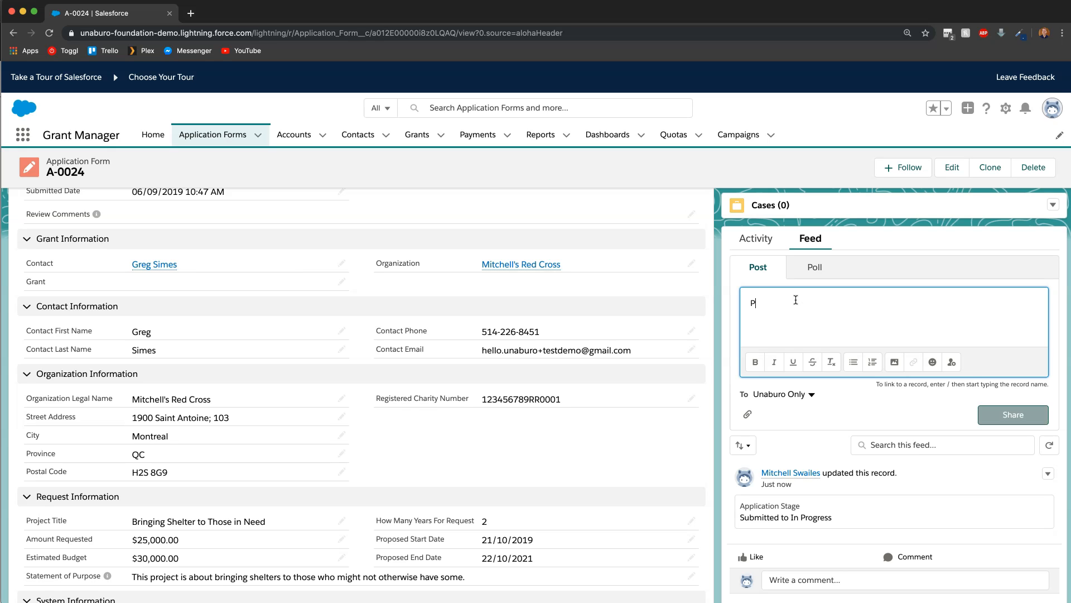
type("lease upload")
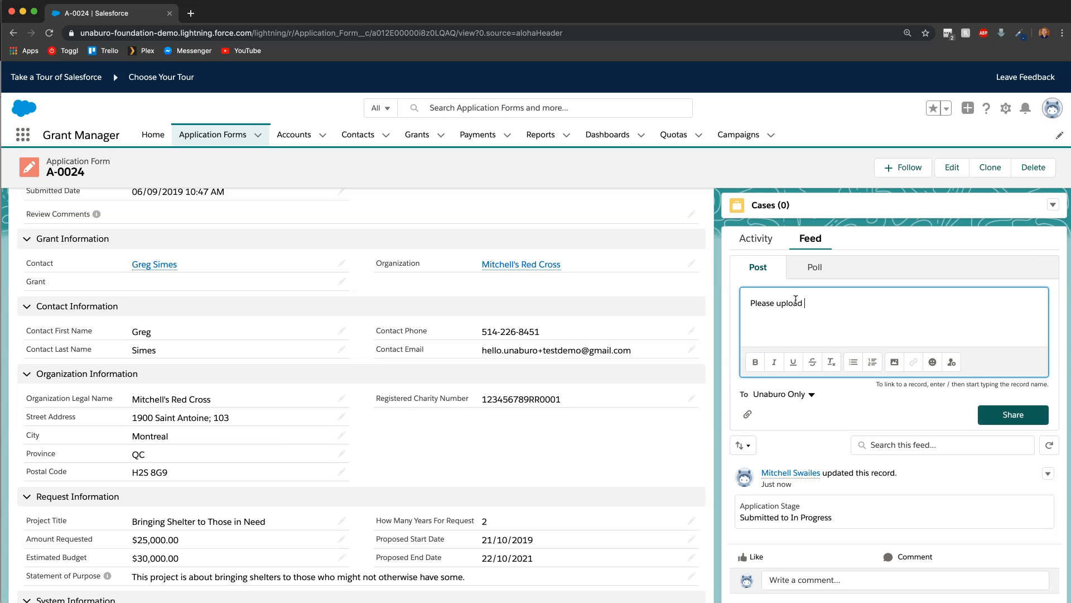
type("annual rep")
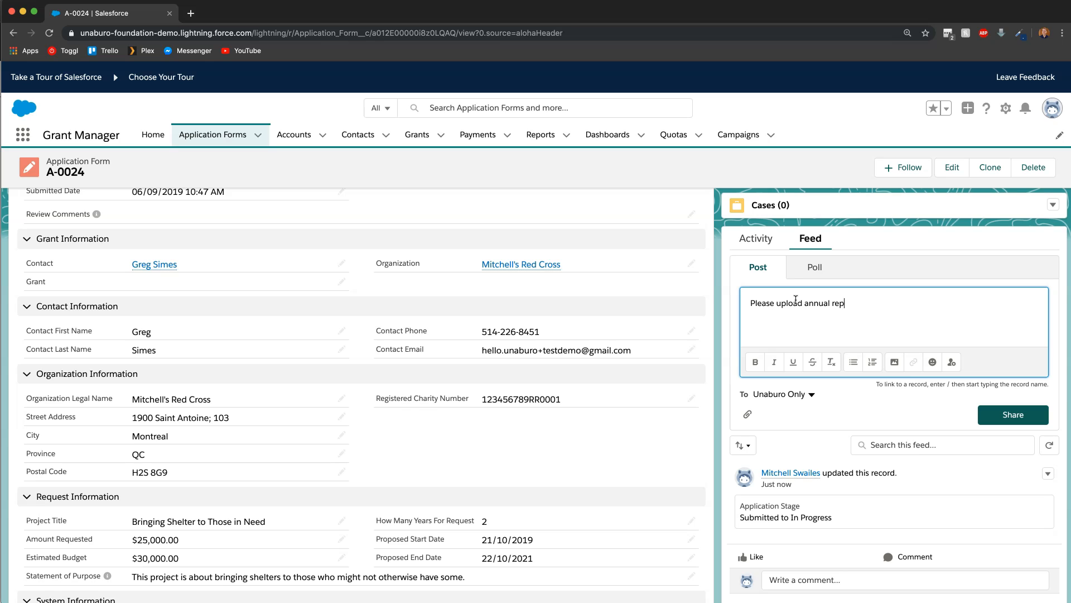
type("orting from")
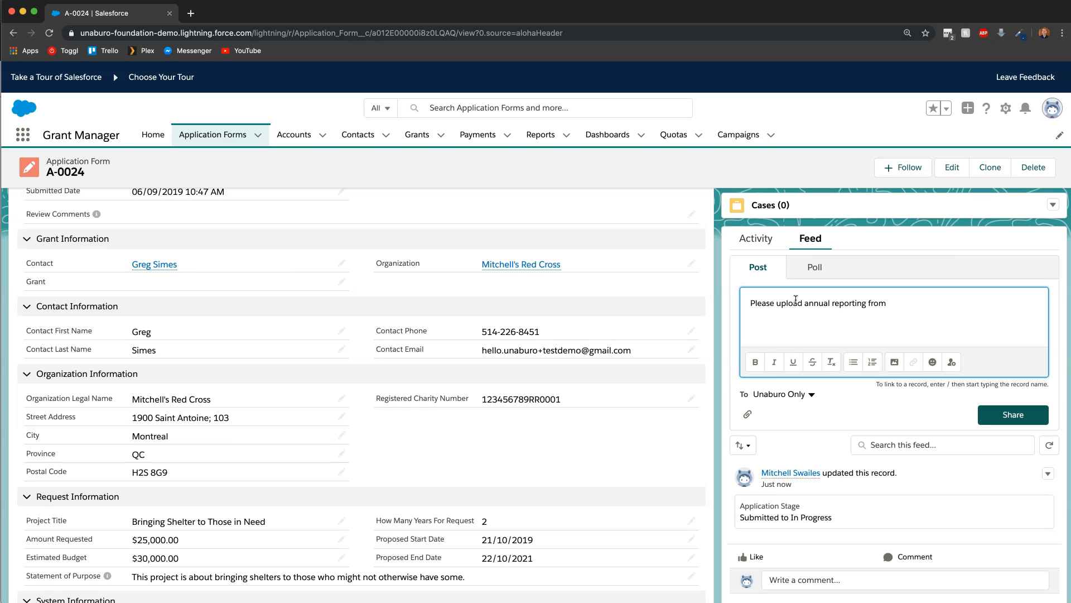
type("last year")
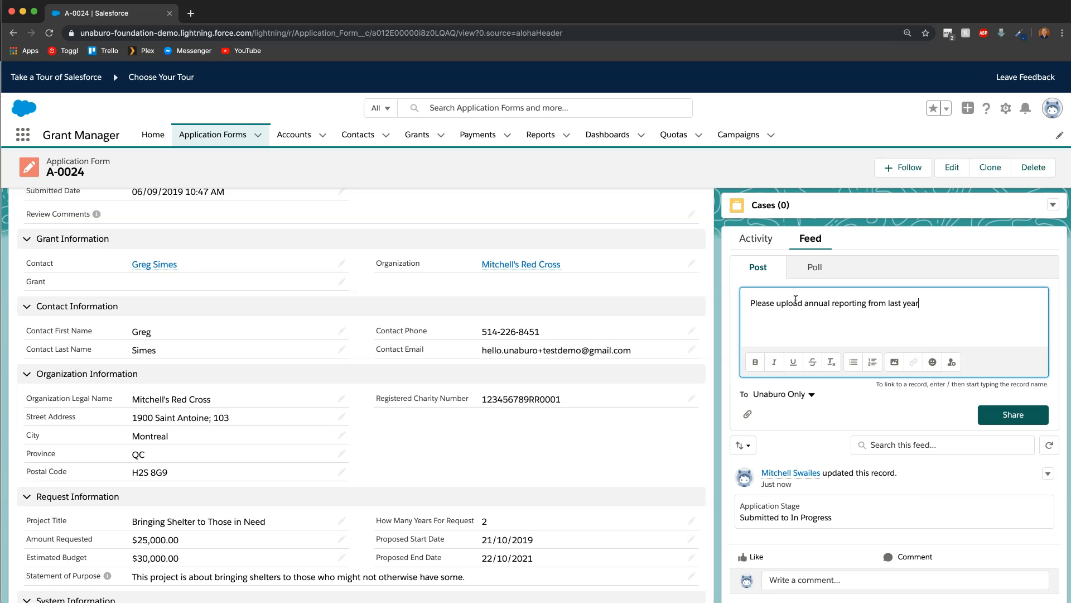
type(".")
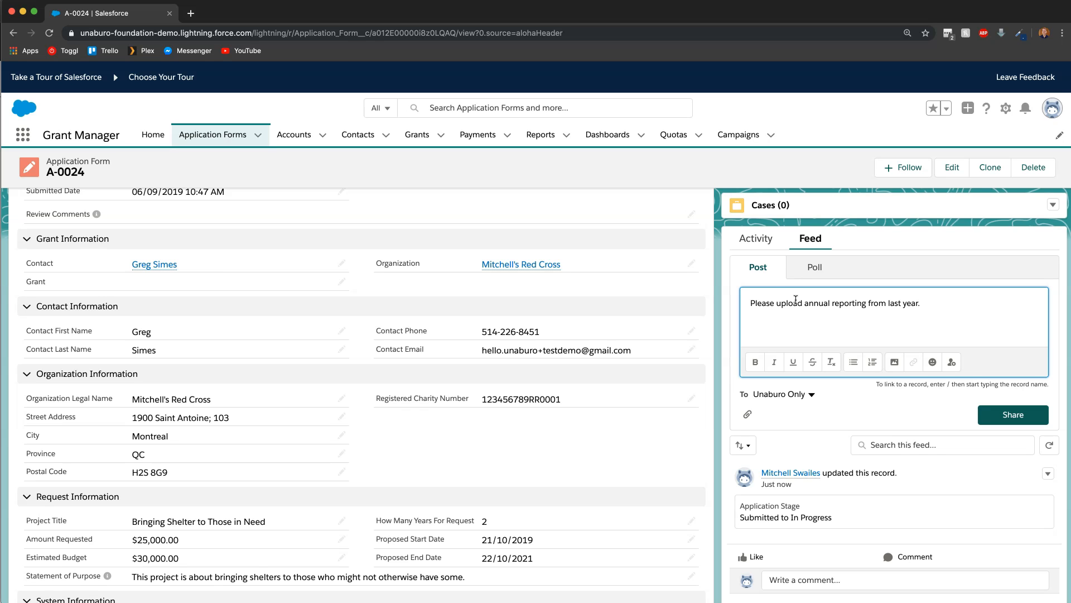
scroll("up", 3)
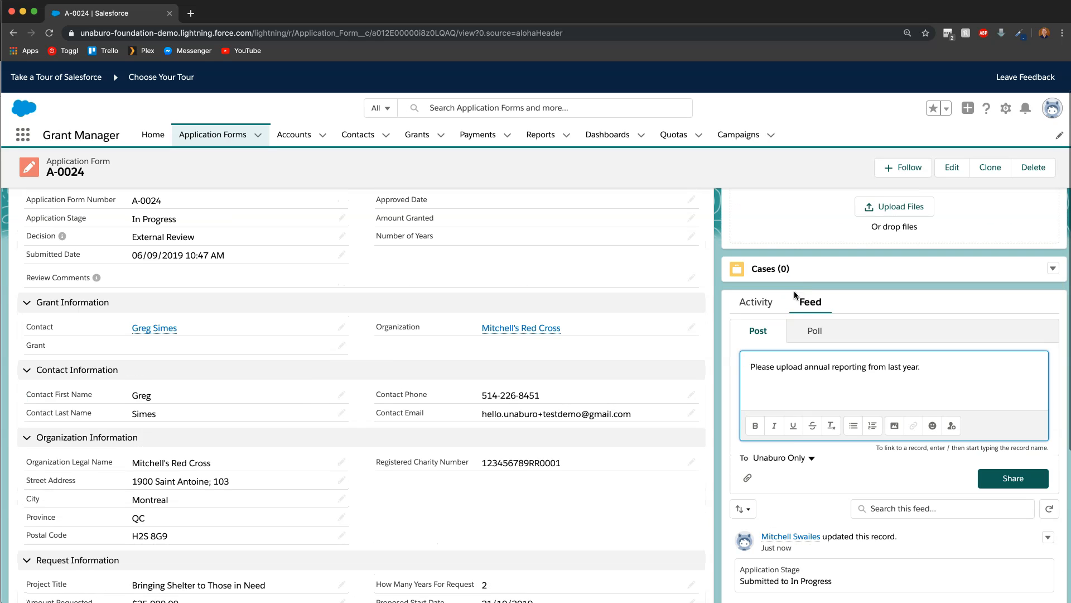
mouse_move(744, 460)
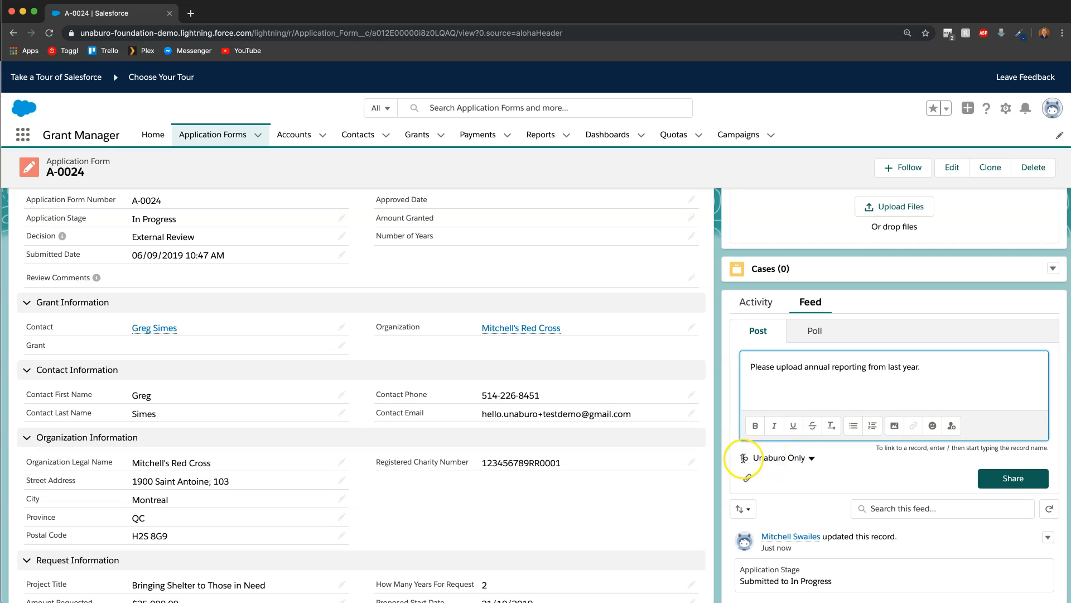
Step: Share the reporting request to All with access and begin another post
left_click(809, 457)
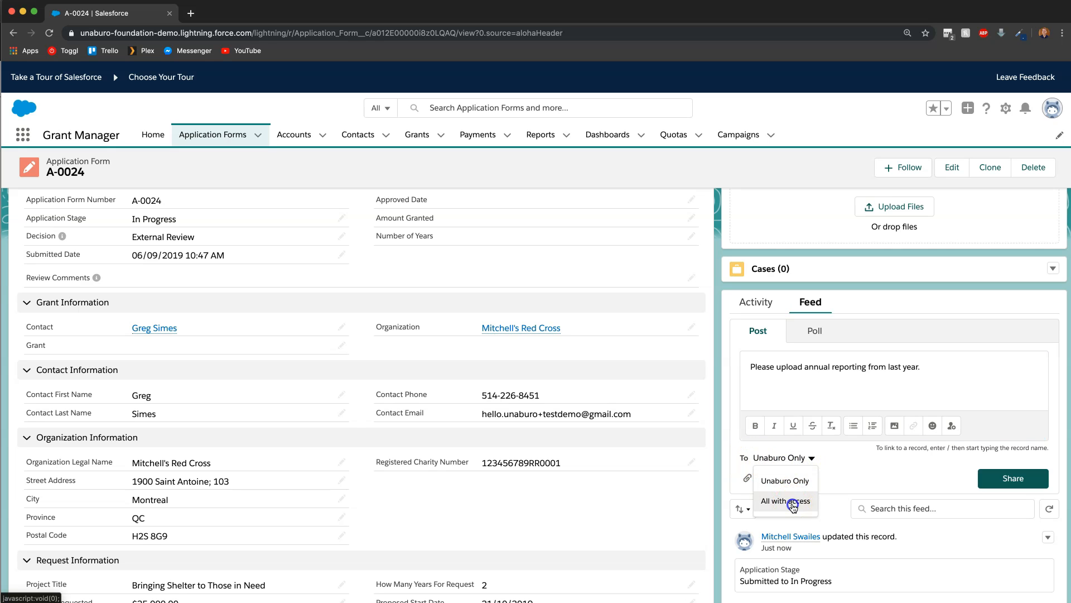
left_click(785, 500)
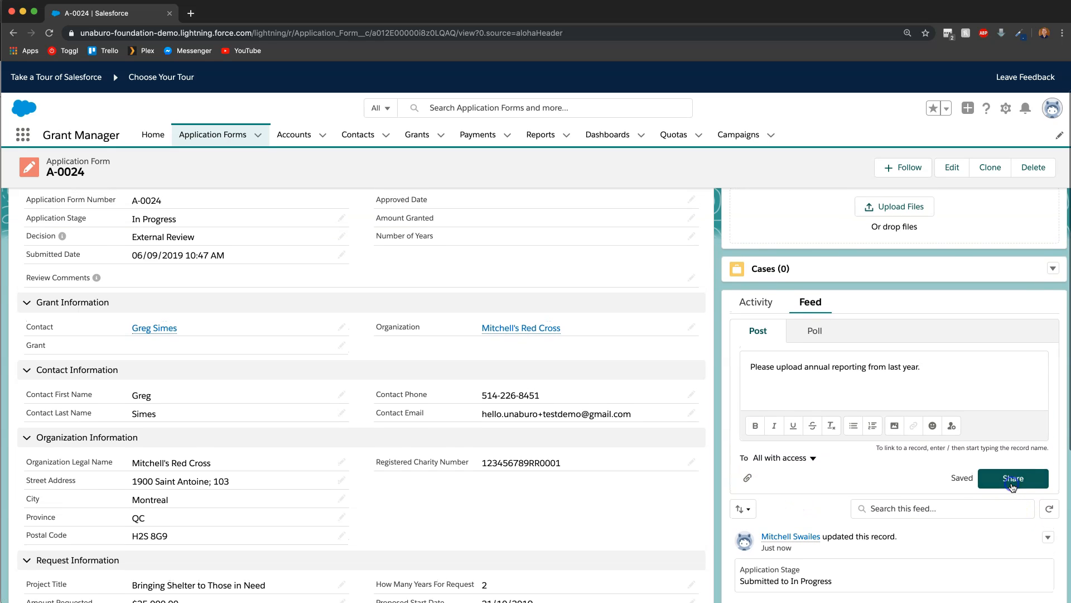
left_click(1014, 478)
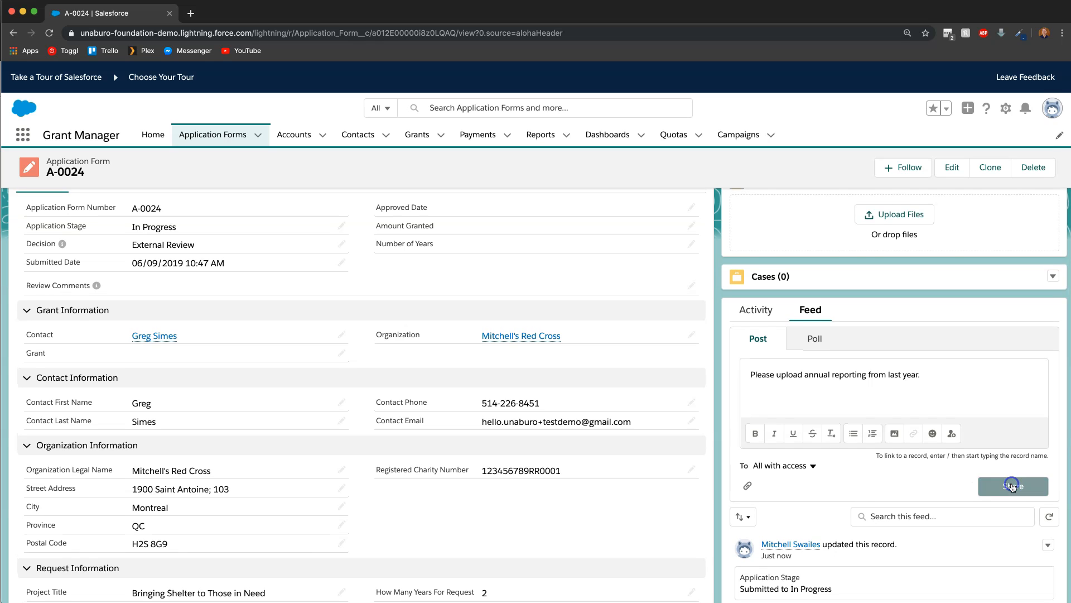
left_click(1013, 485)
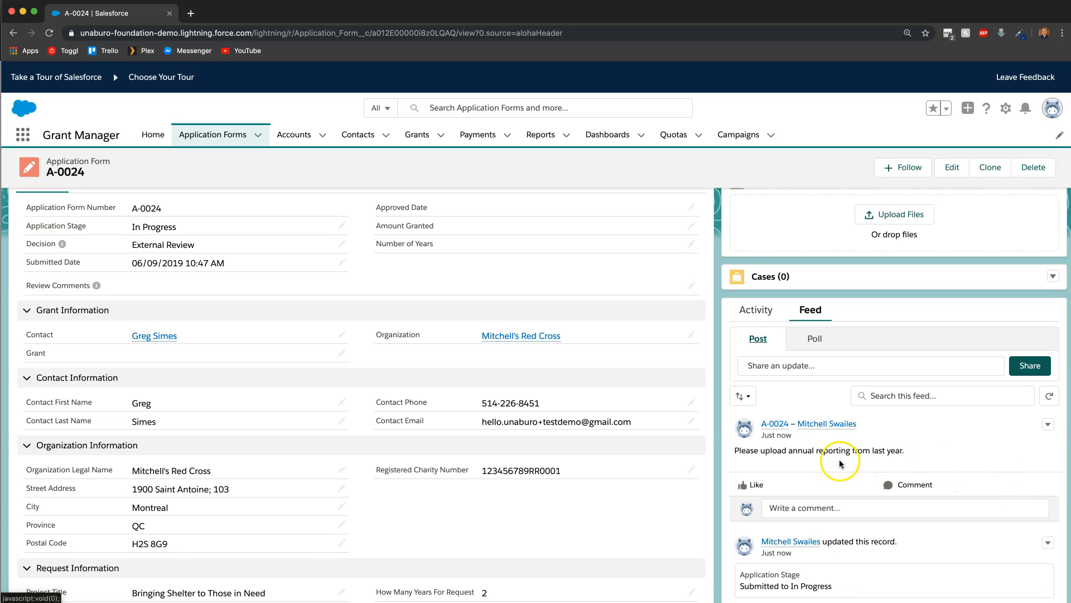
left_click(869, 365)
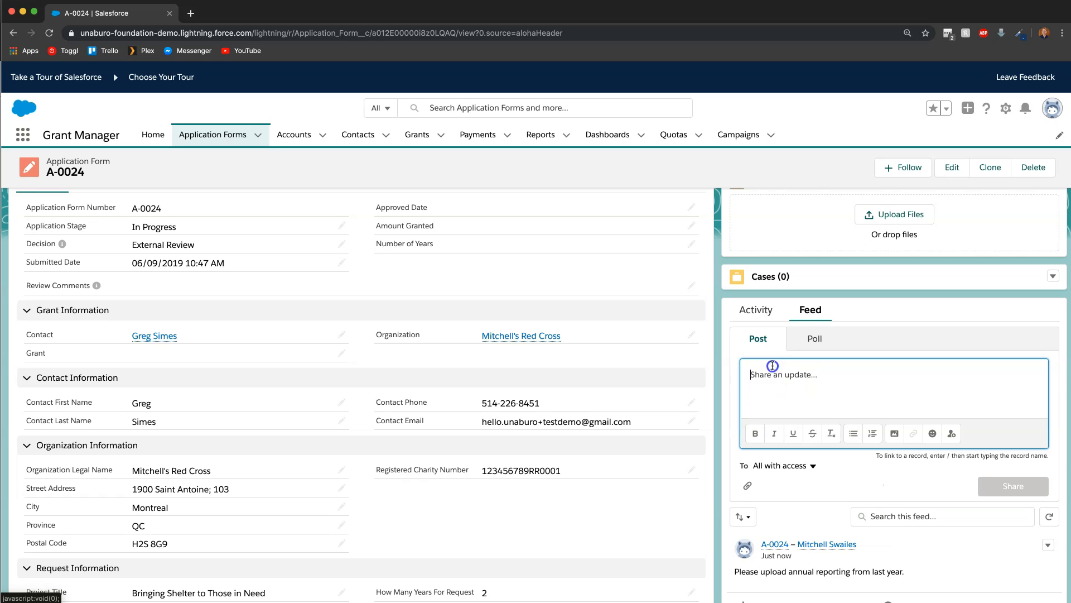
Step: Post an Unaburo Only note: need to review with external reviewer, will schedule call later
left_click(781, 466)
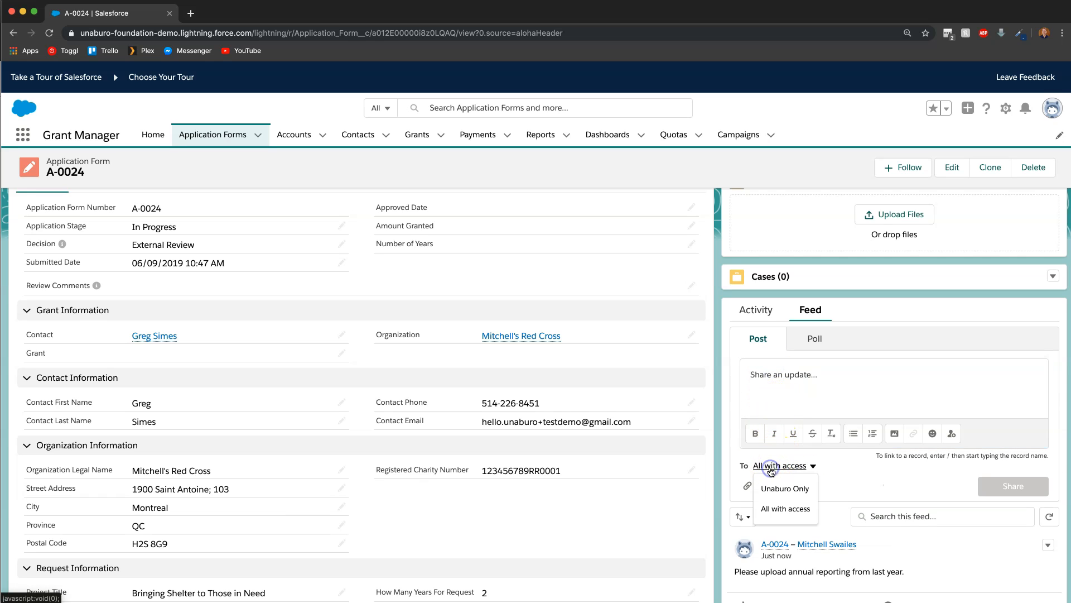
left_click(784, 488)
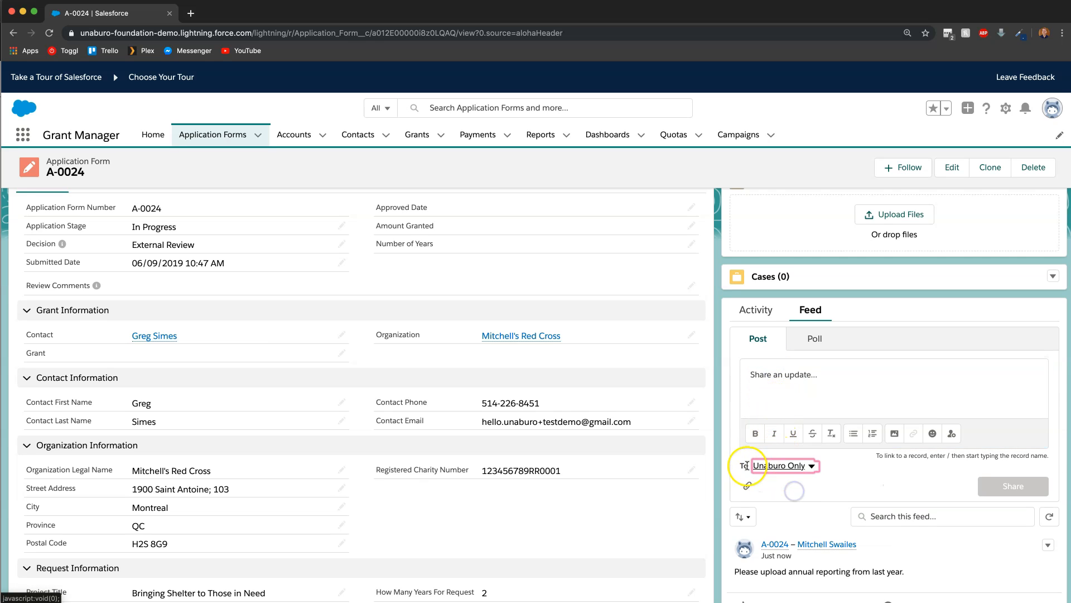
left_click(854, 389)
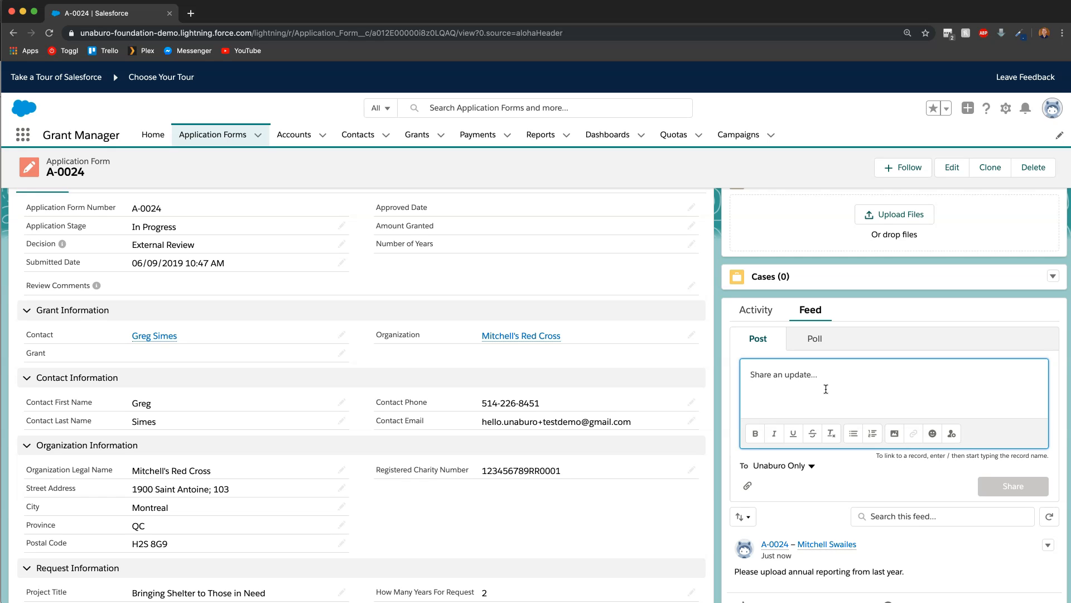
type("Need to rev")
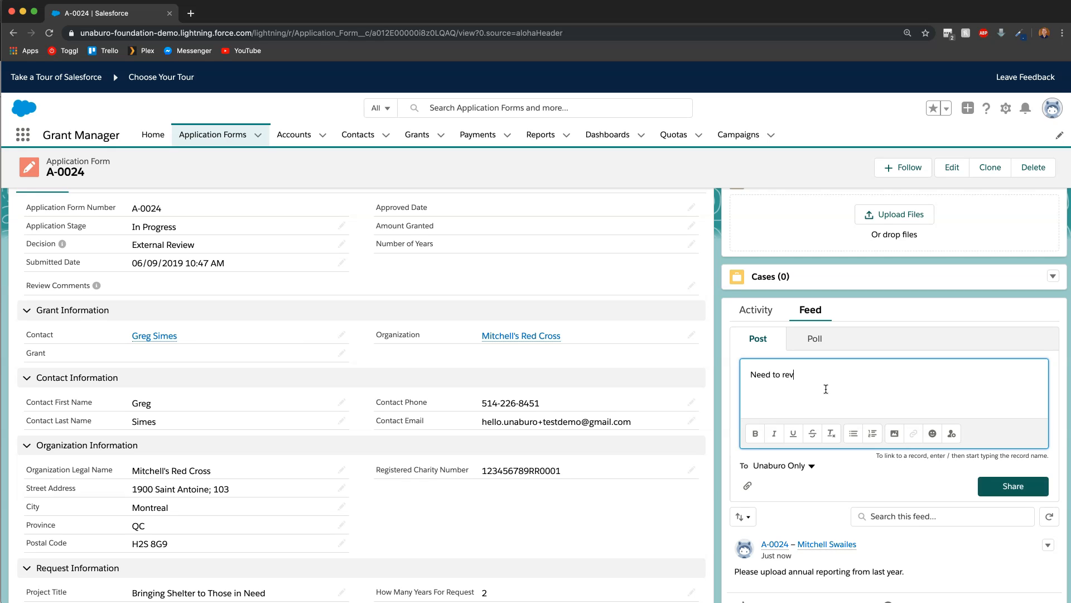
type("iew with external reviewer. W")
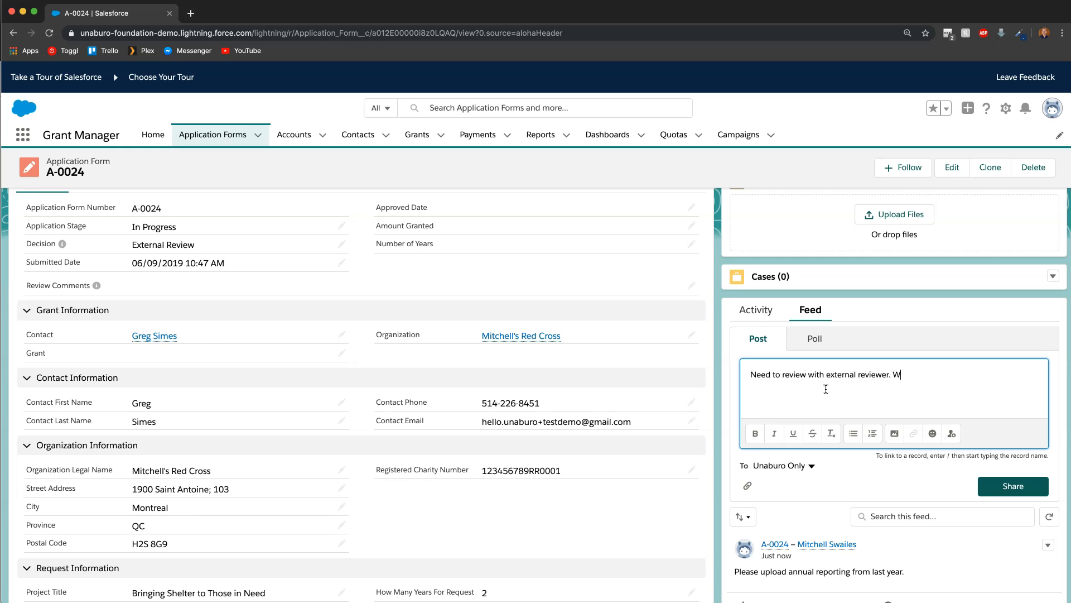
type("ill schedule")
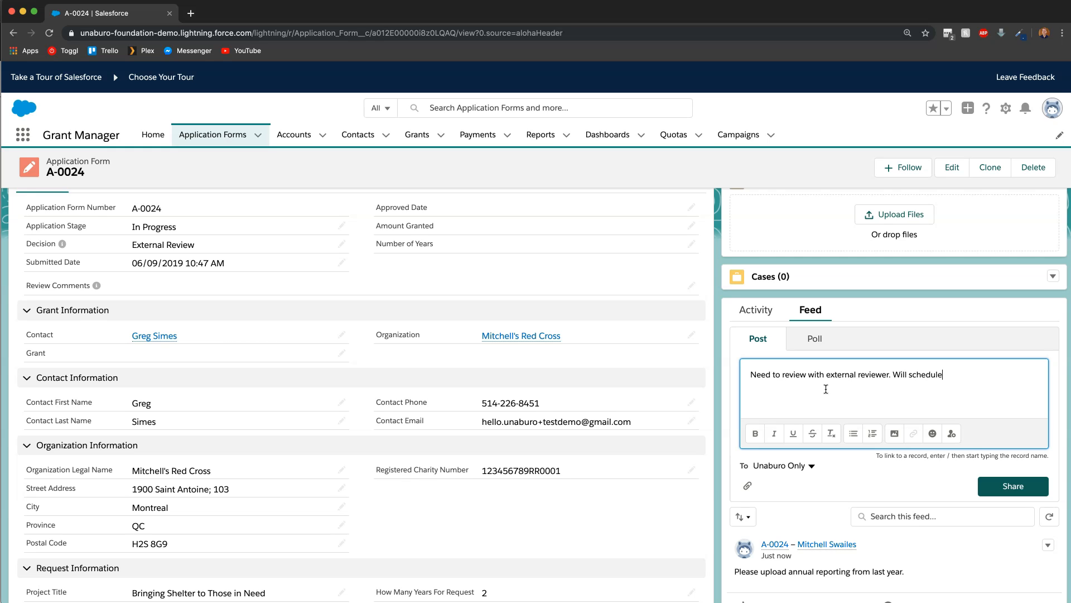
type("call later.")
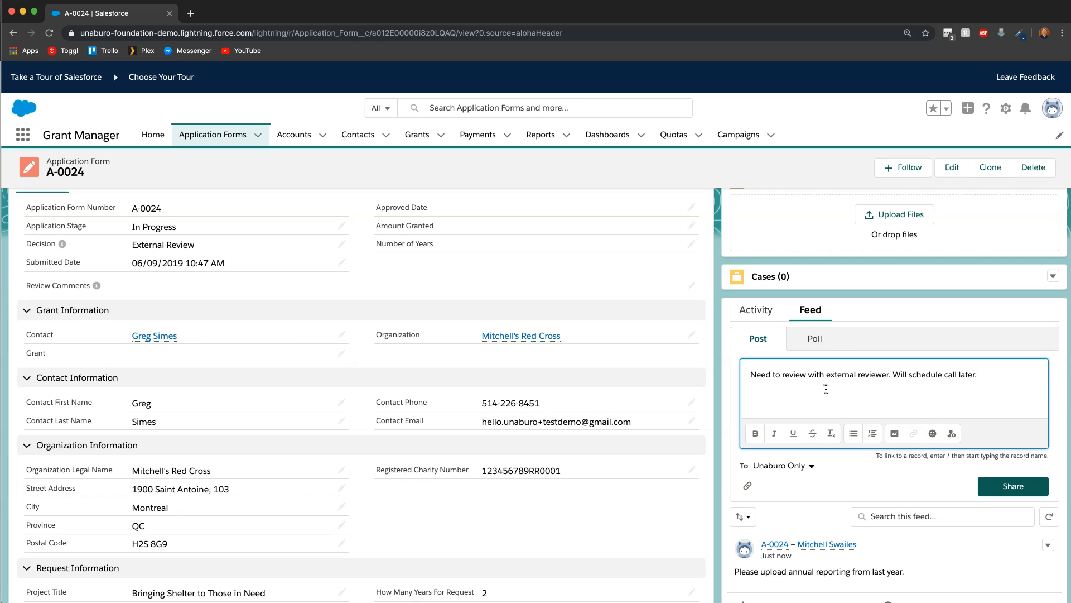
left_click(1014, 485)
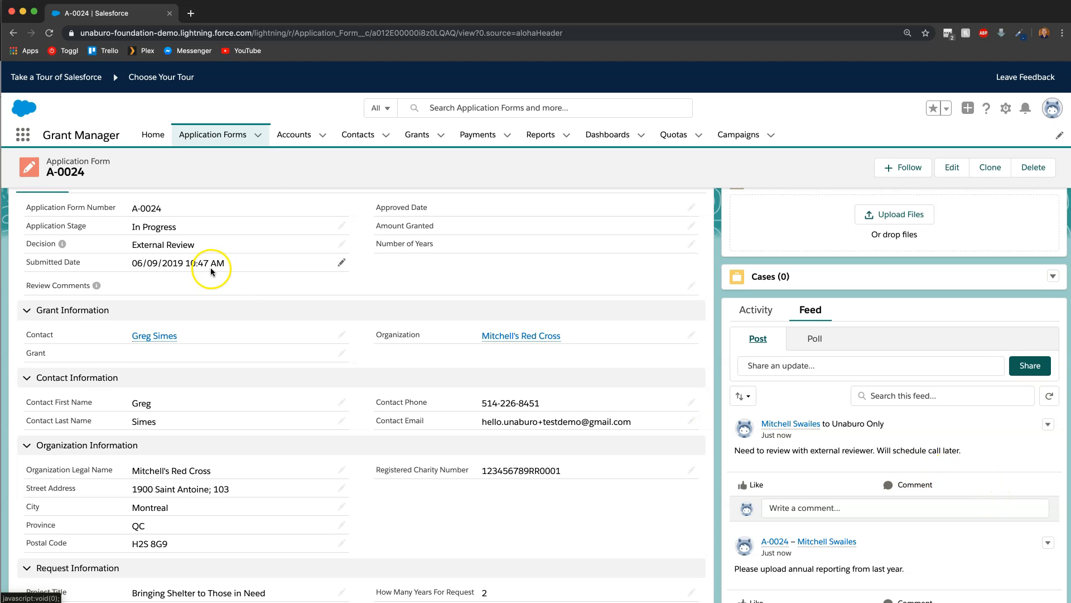
scroll("up", 3)
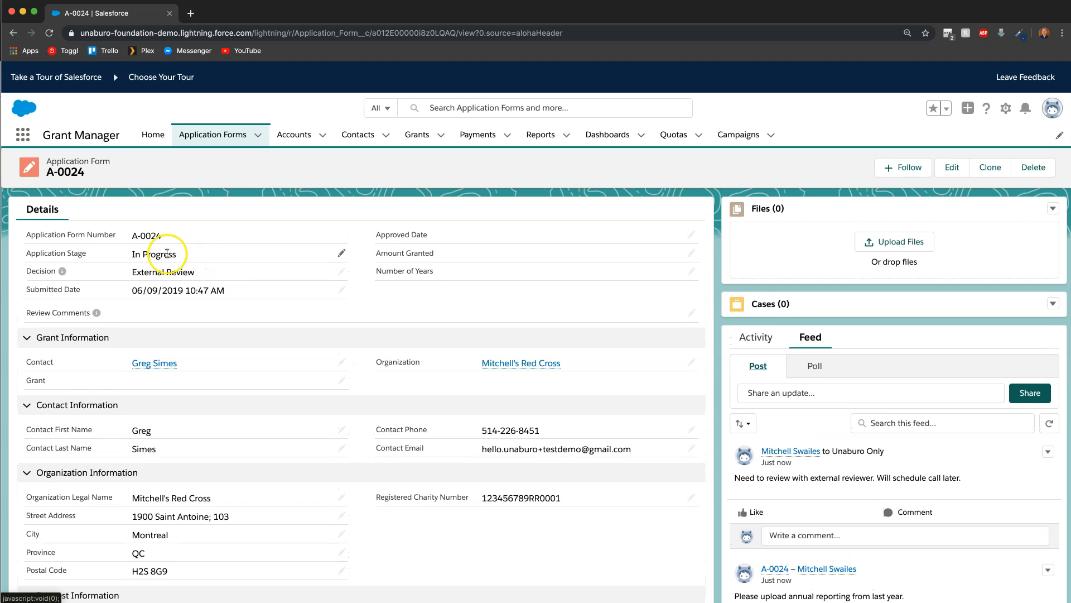
mouse_move(793, 416)
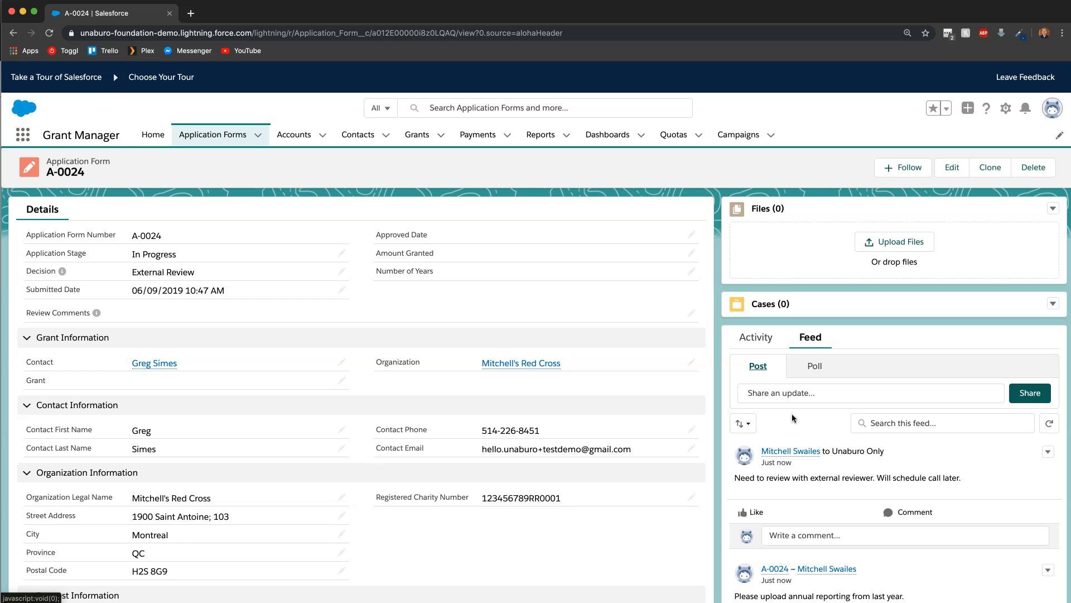
mouse_move(410, 107)
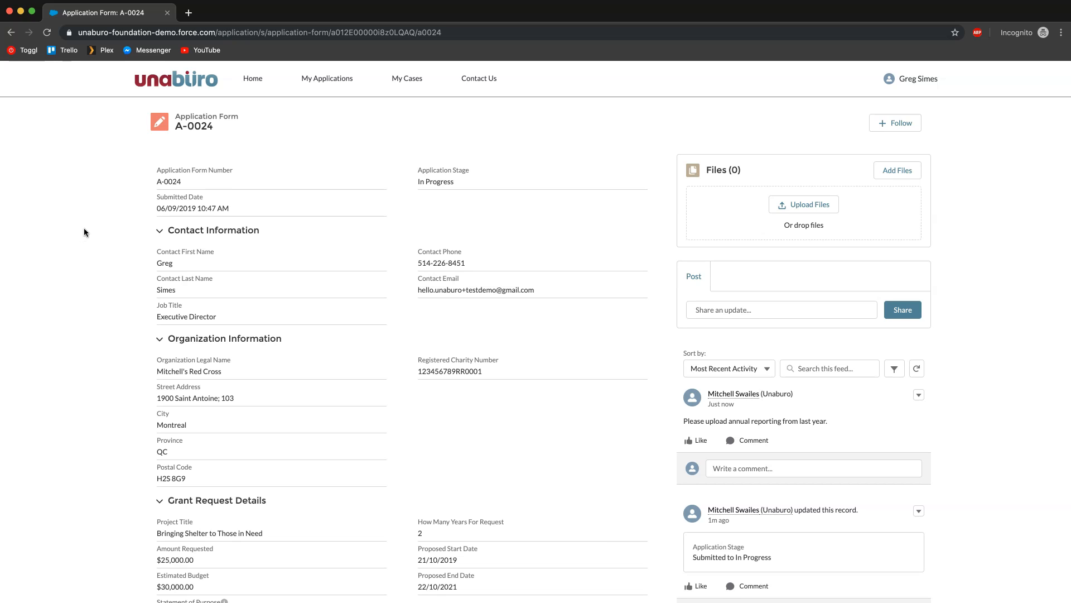
mouse_move(436, 228)
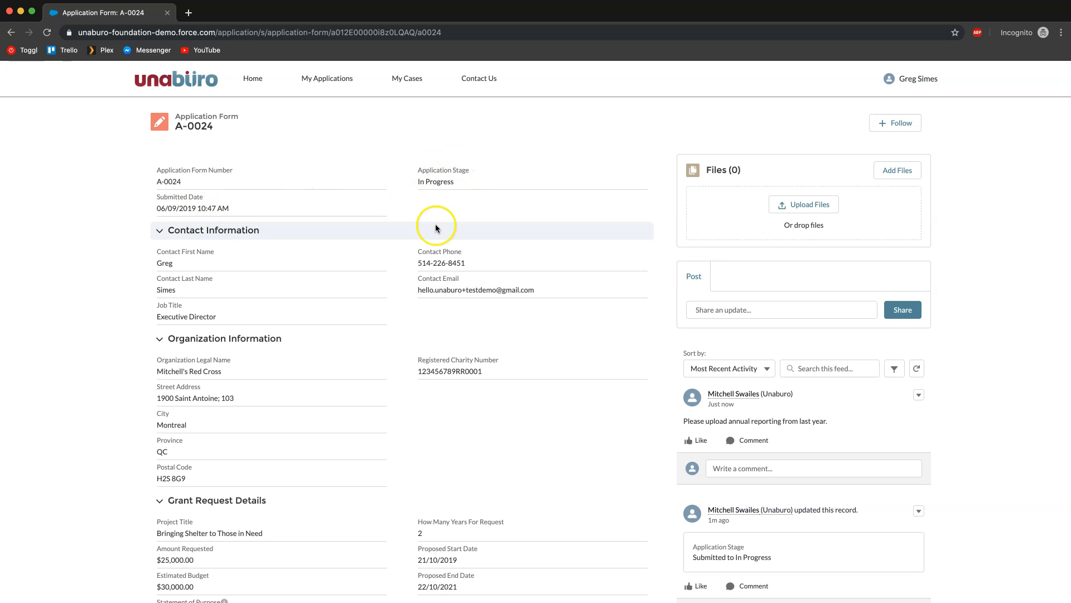
Step: Scroll through application A-0024 in the portal to see the staff reporting request
scroll("down", 3)
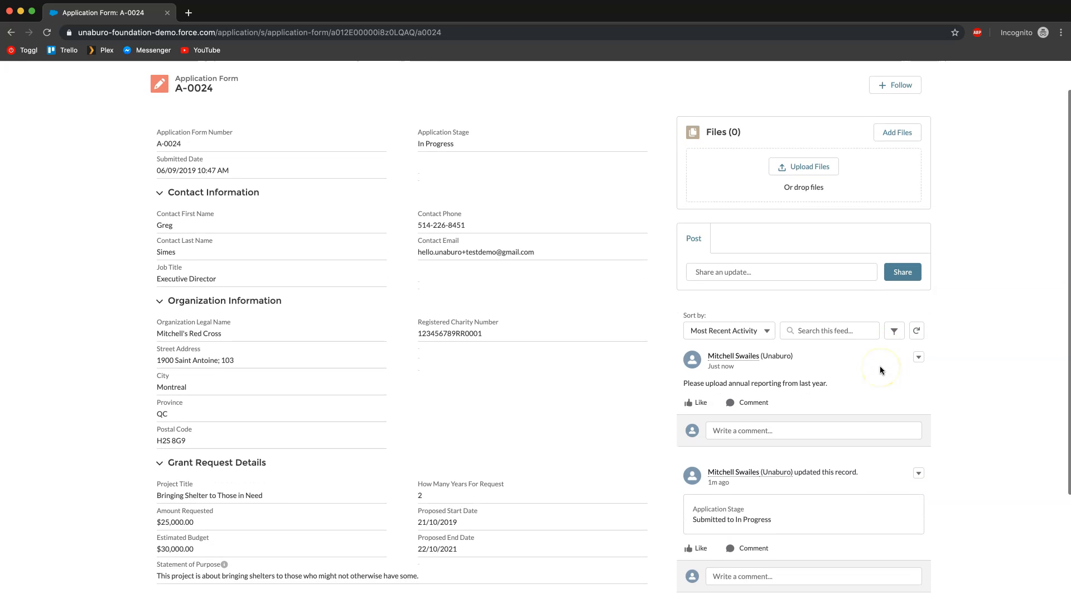
scroll("down", 3)
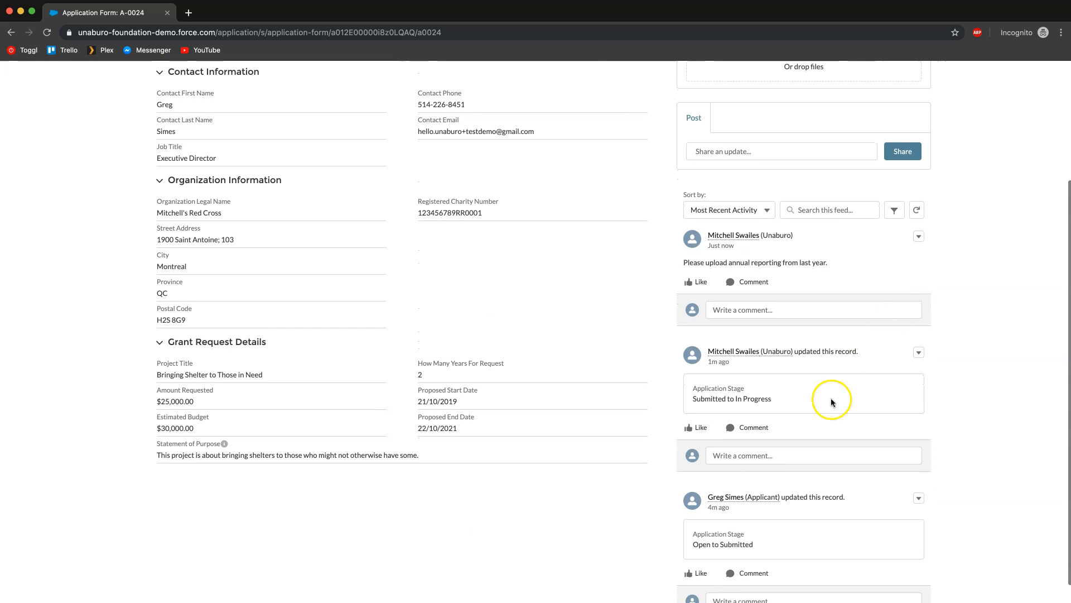
mouse_move(759, 395)
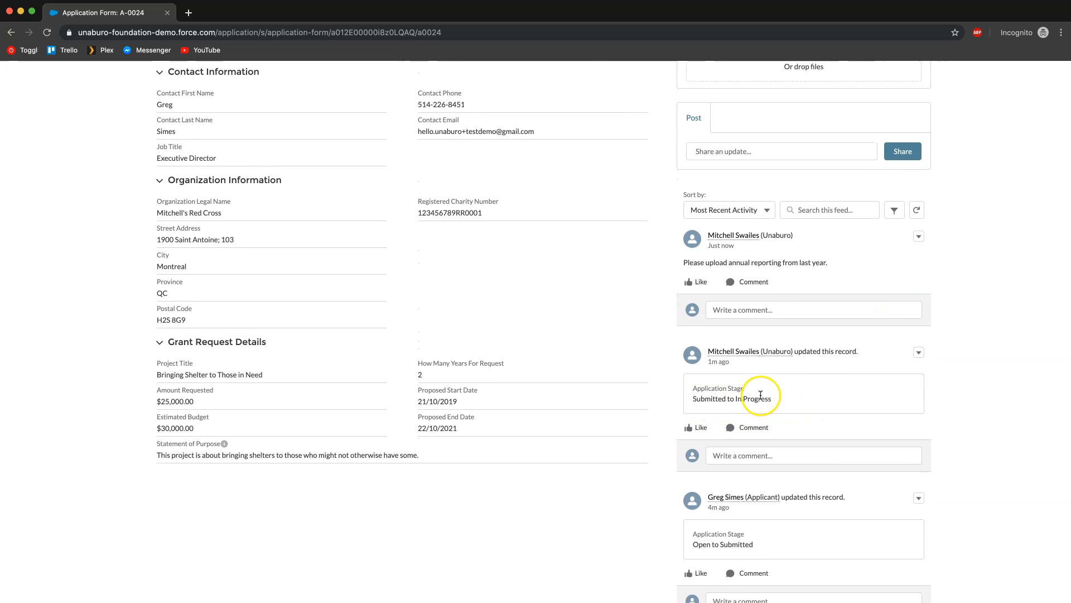
mouse_move(748, 337)
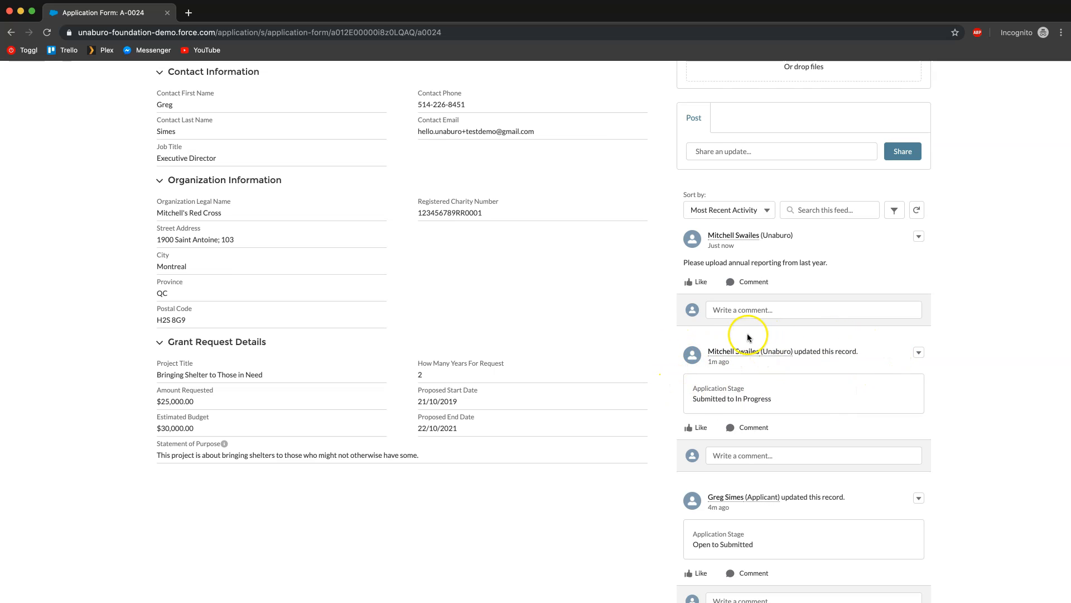
scroll("up", 3)
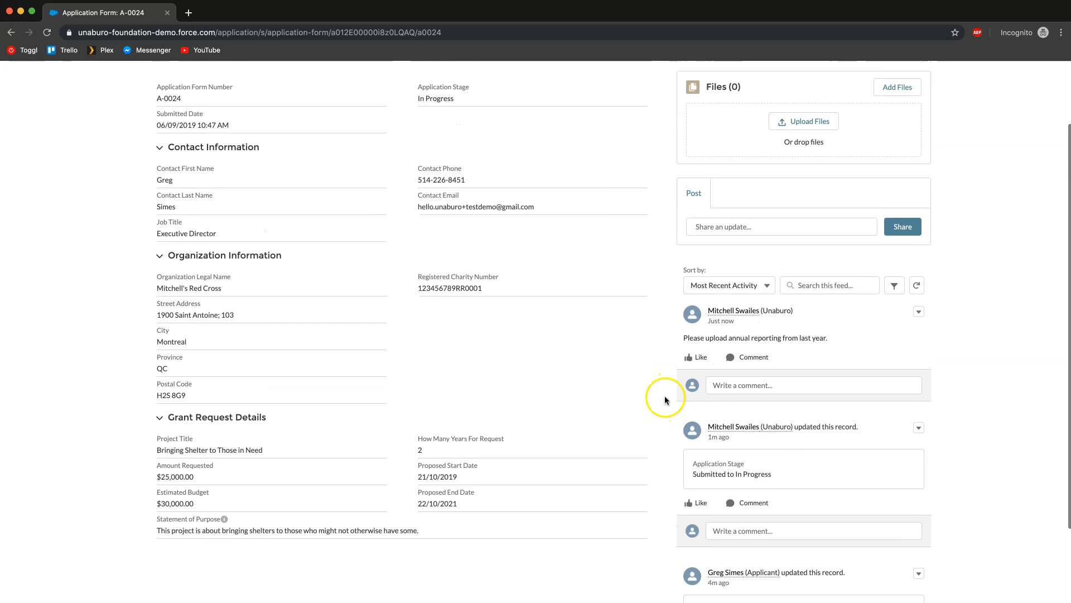
scroll("up", 3)
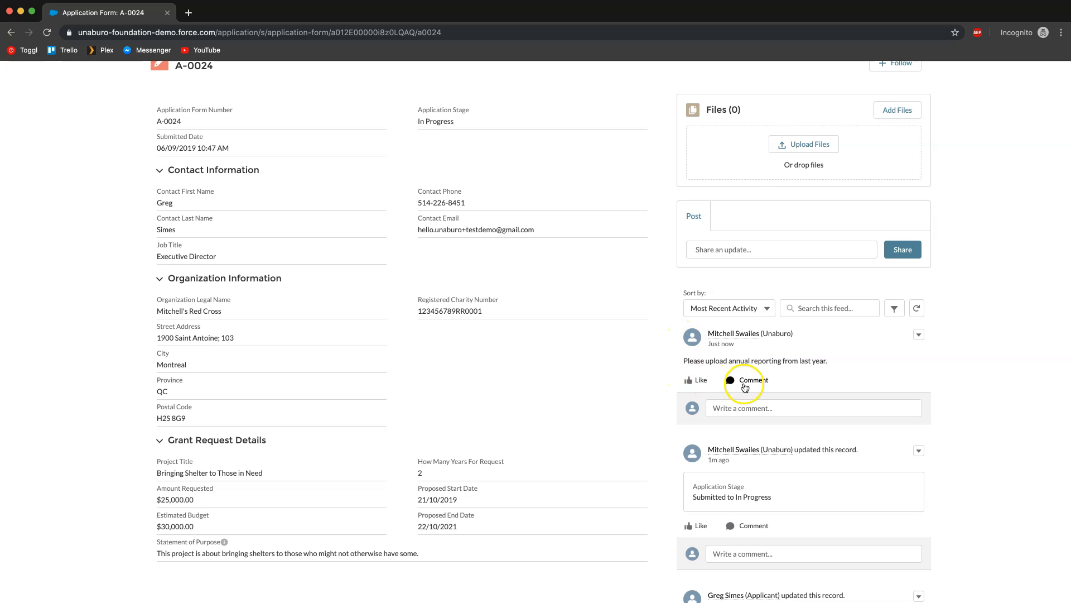
mouse_move(708, 333)
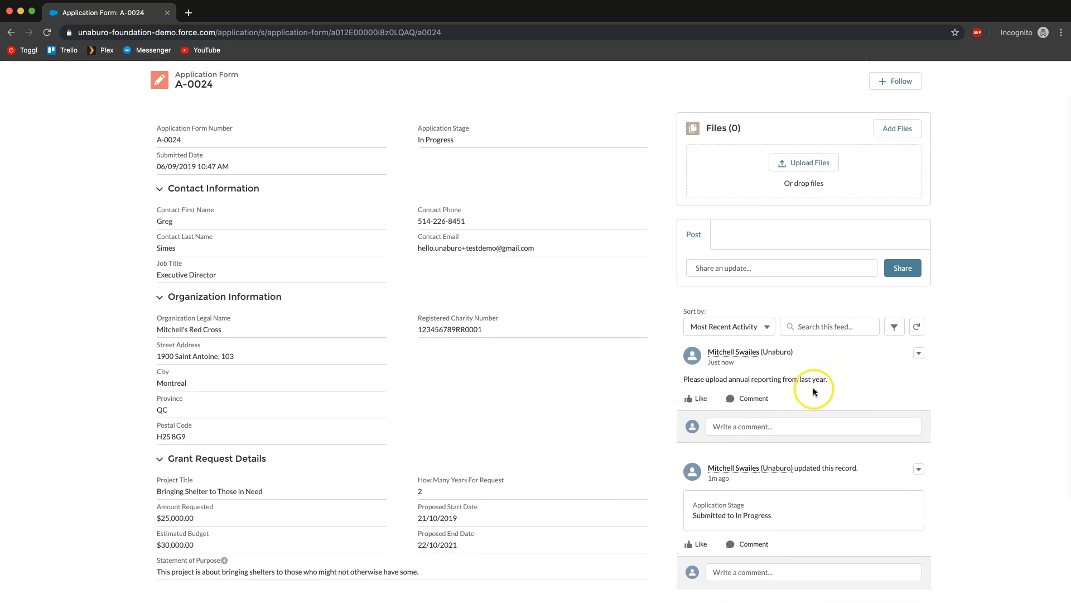
mouse_move(687, 317)
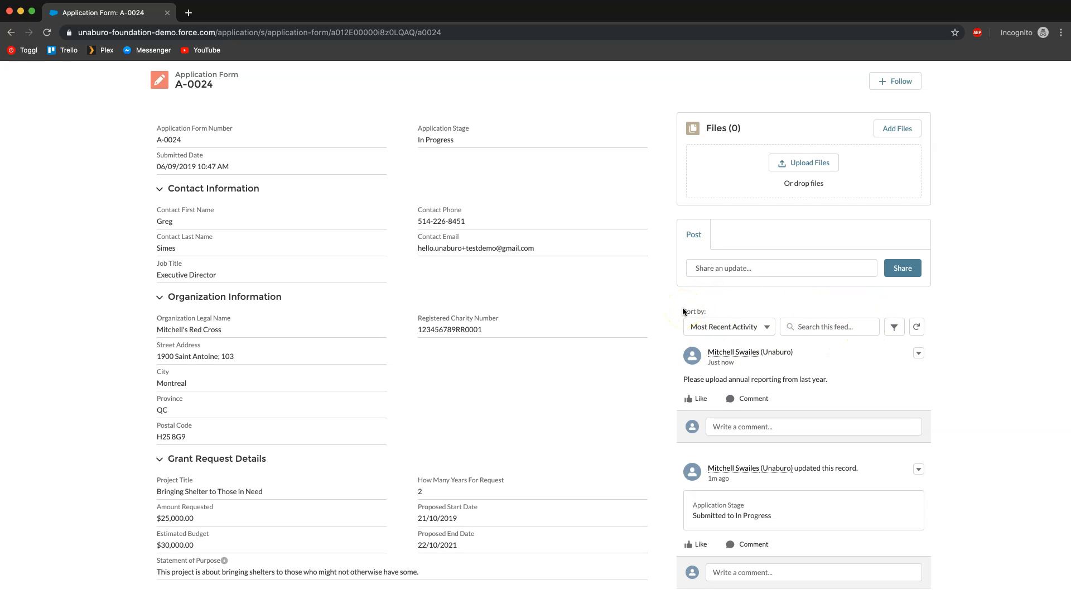
mouse_move(791, 462)
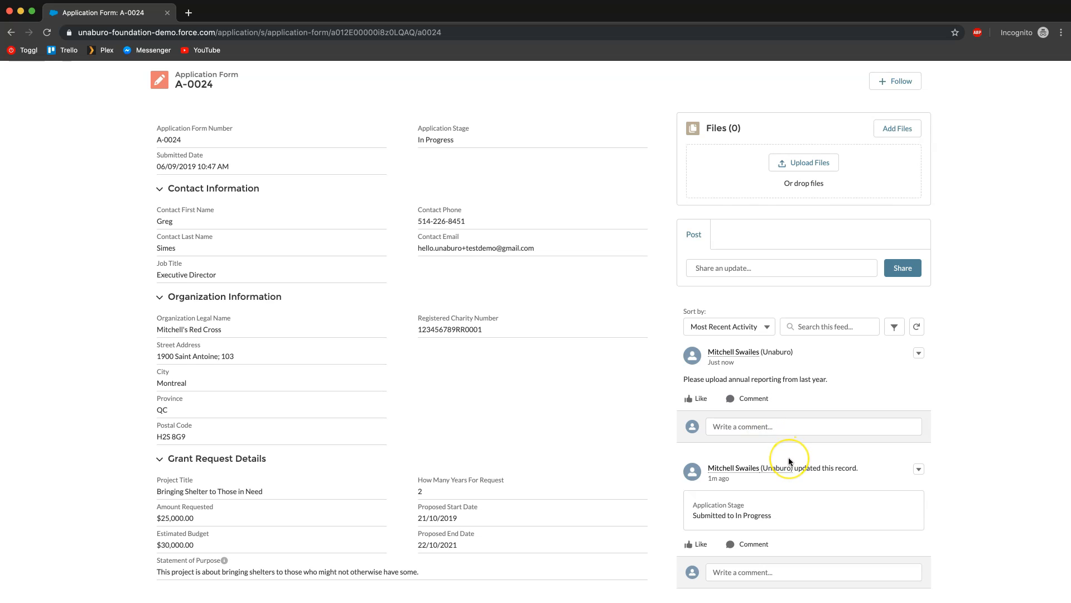
scroll("up", 3)
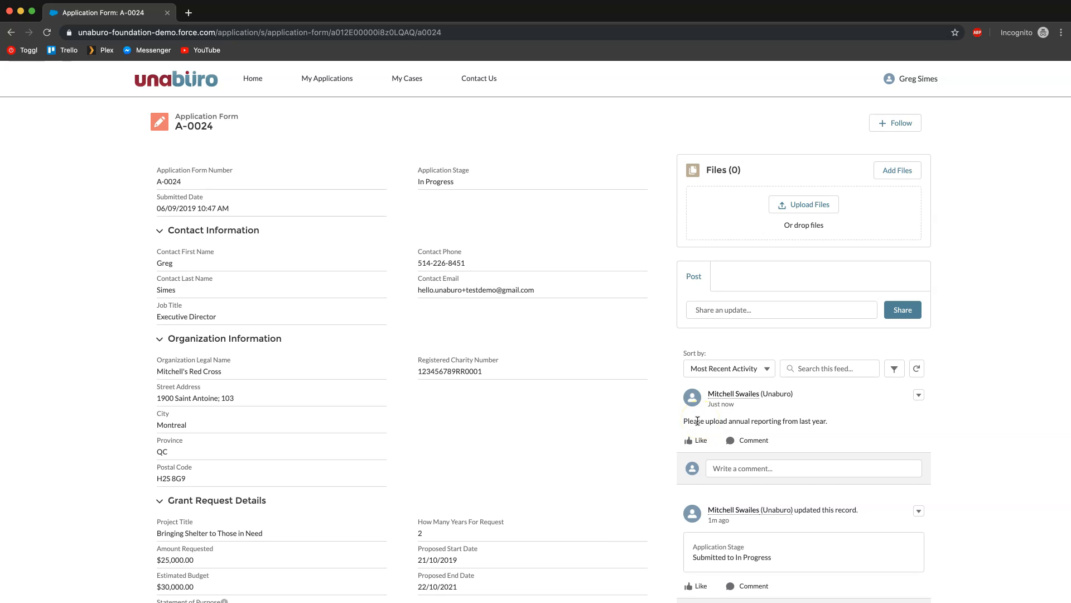
mouse_move(804, 205)
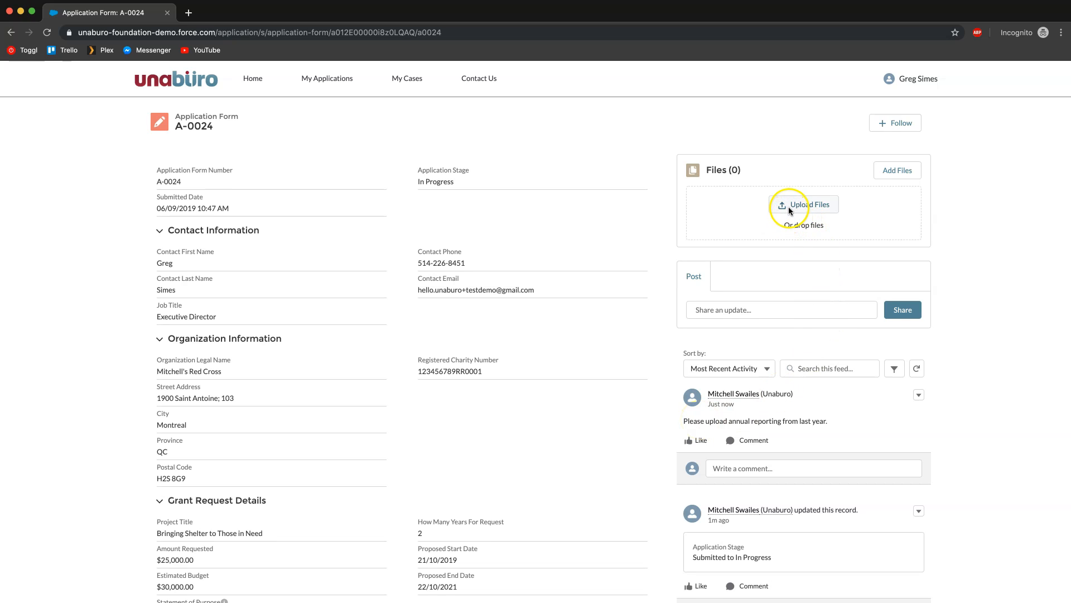
Step: Upload the UNA BURO logo PNG from Downloads to A-0024, giving Files (1)
left_click(804, 205)
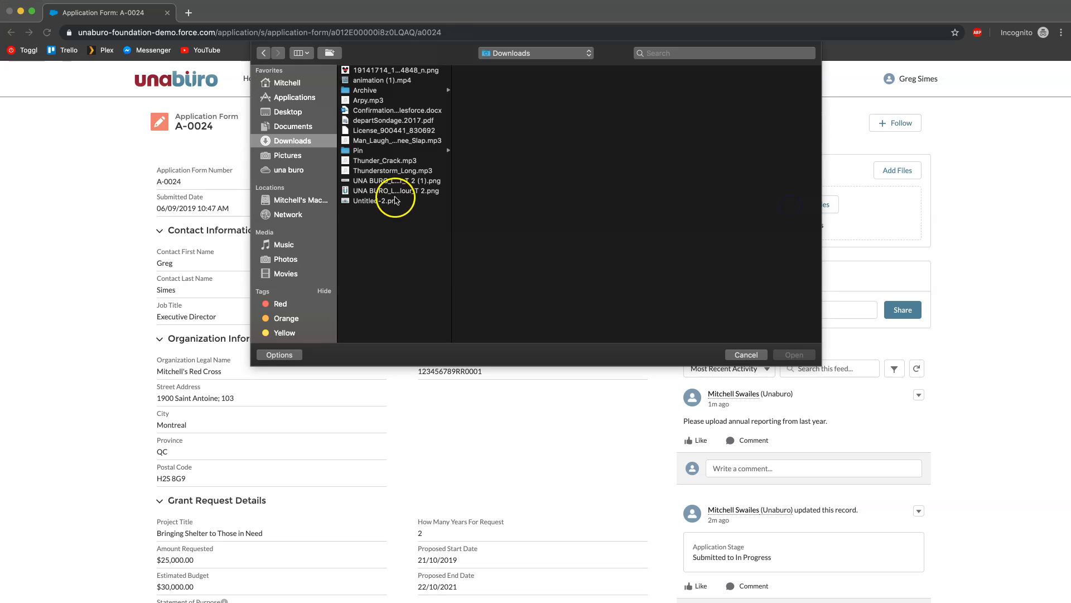
left_click(393, 191)
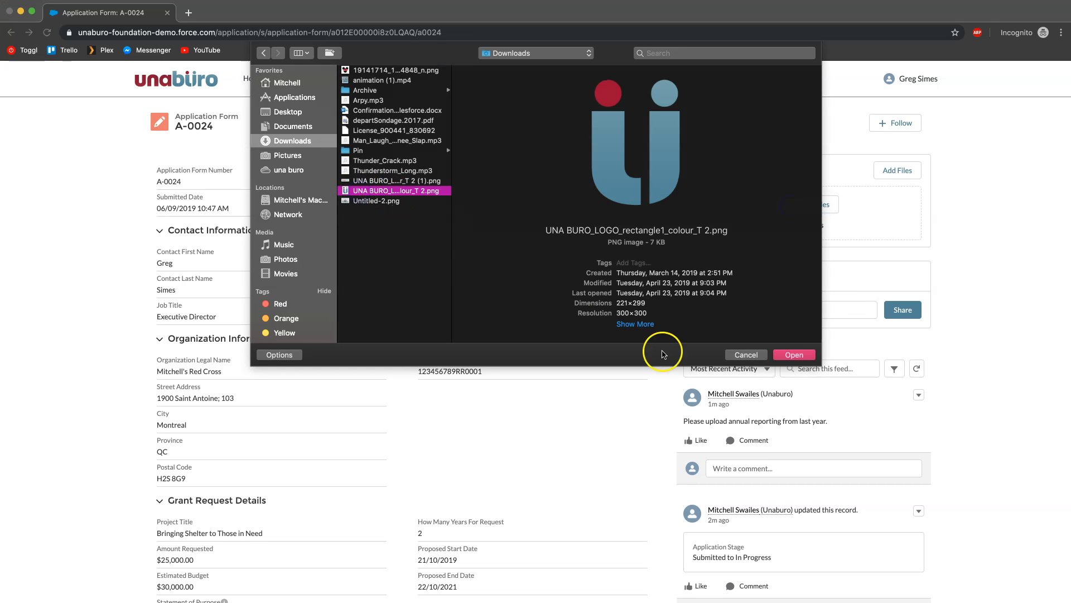
left_click(745, 354)
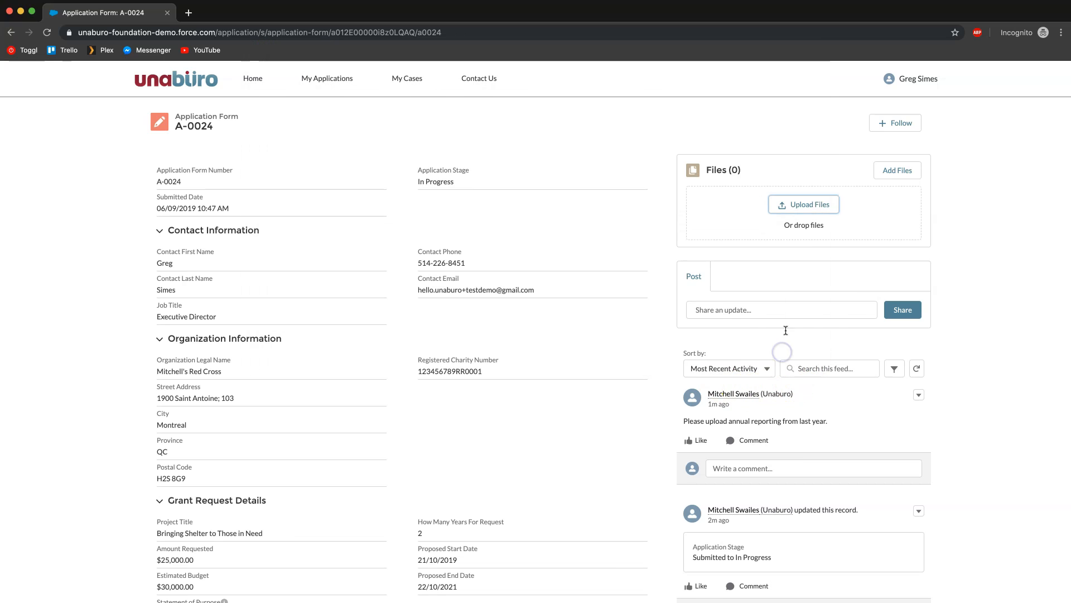
left_click(804, 203)
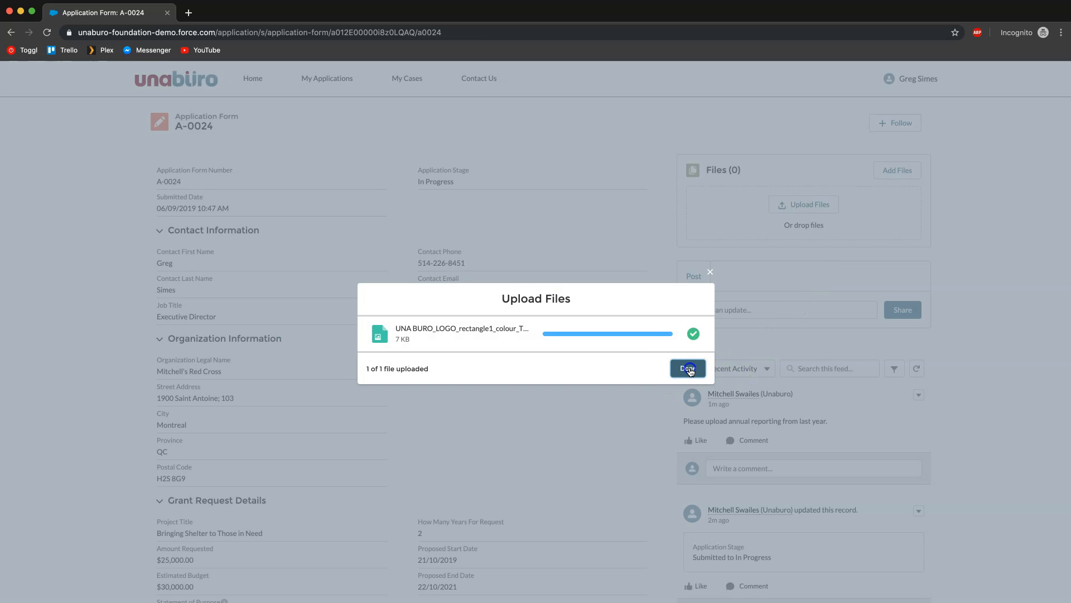
left_click(687, 368)
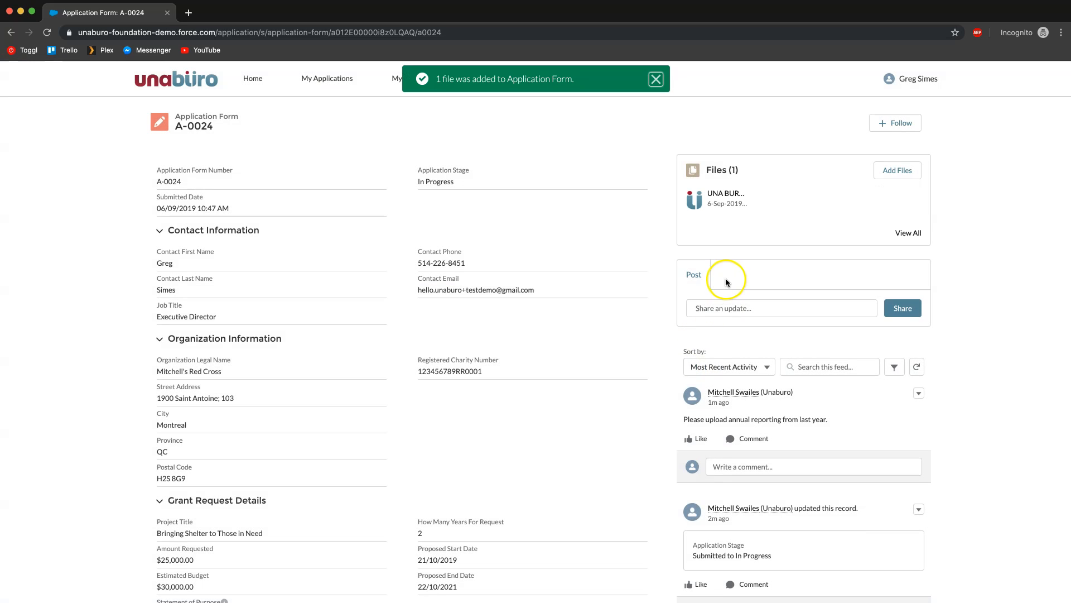
mouse_move(702, 218)
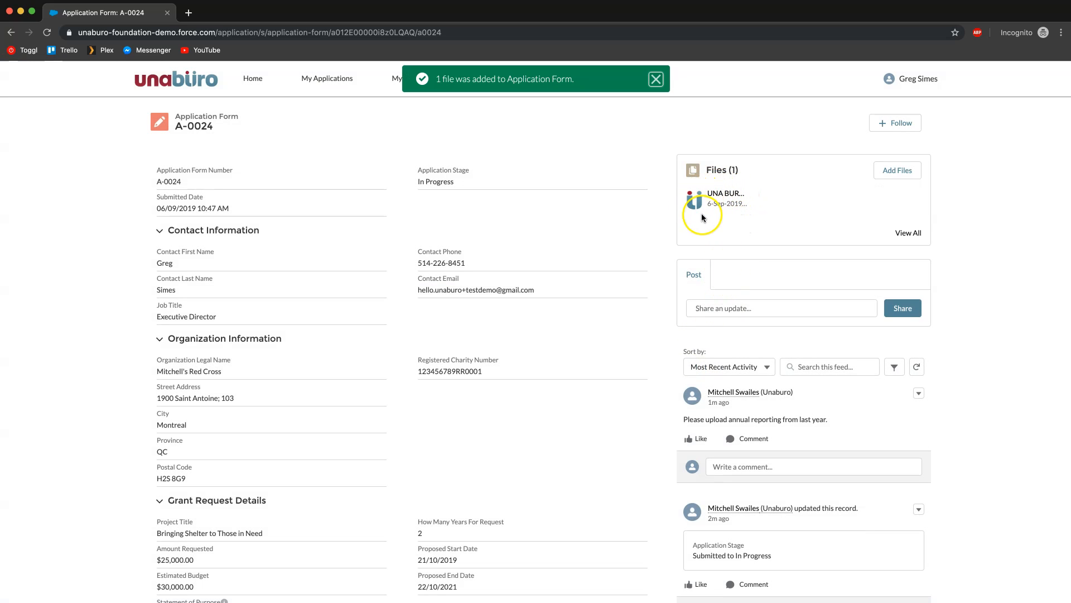
mouse_move(713, 210)
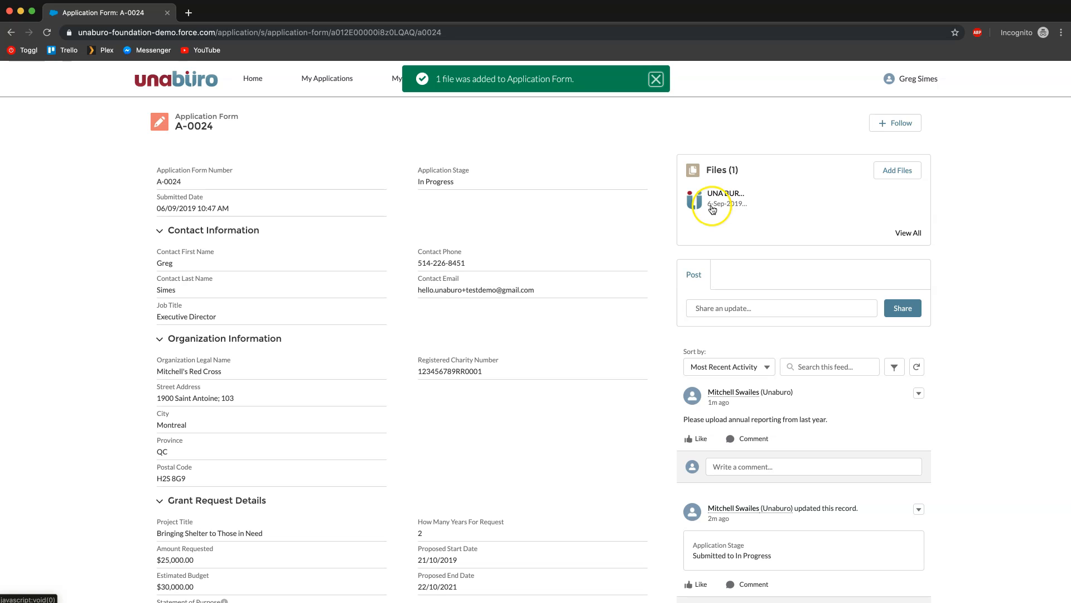
mouse_move(712, 203)
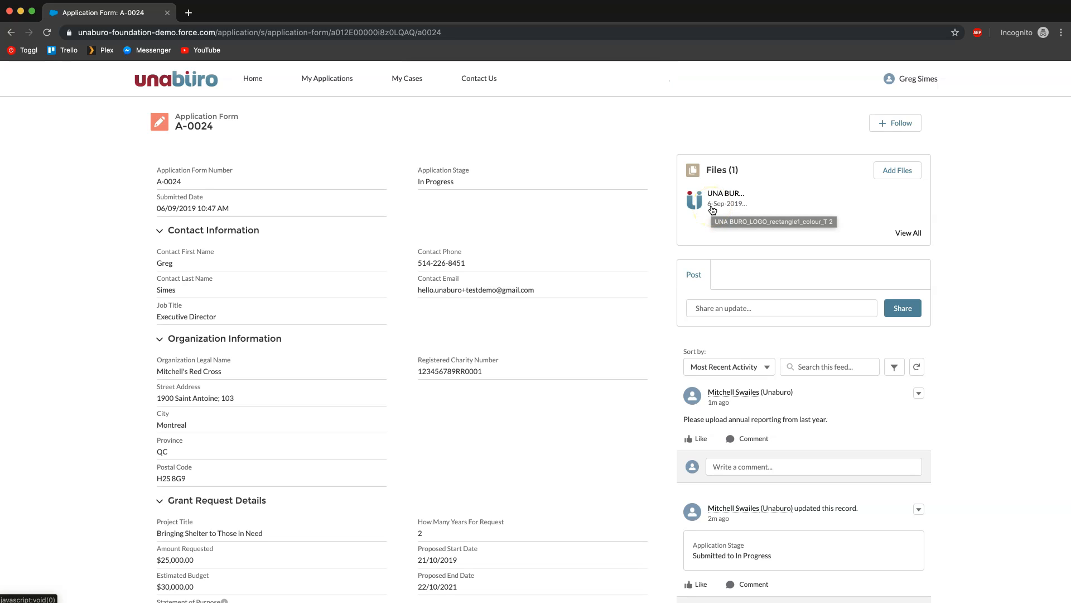
mouse_move(478, 250)
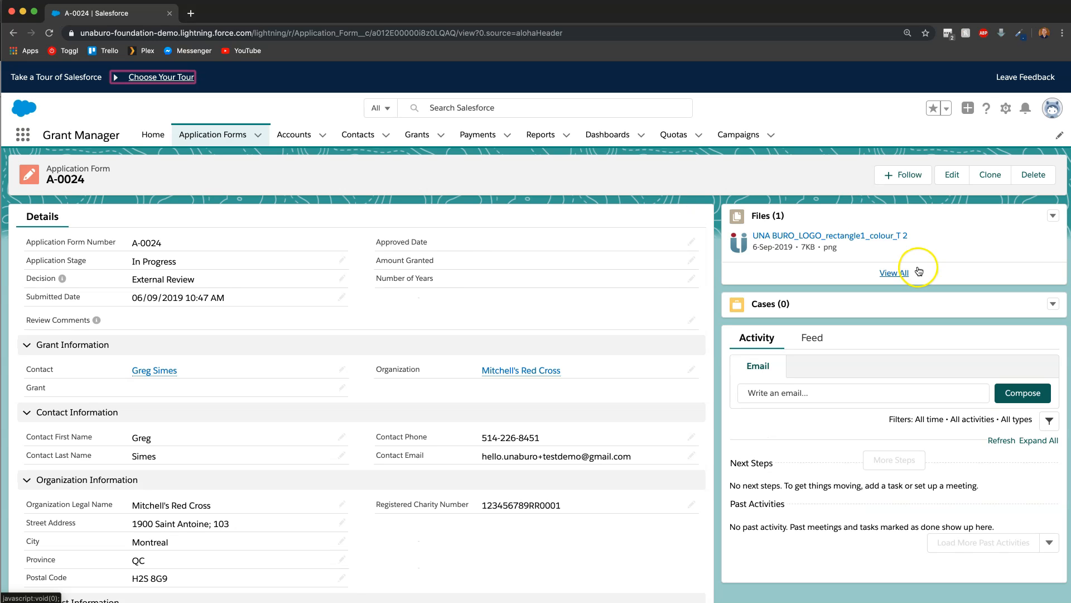
mouse_move(751, 226)
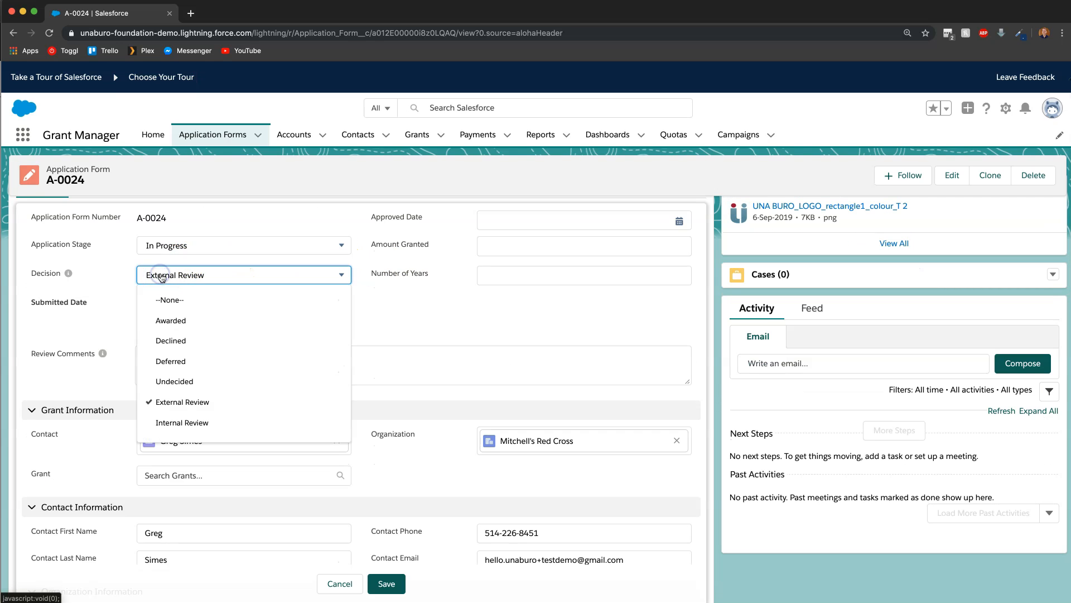
Step: Set Decision Awarded and Stage Approved, then save and hit the required-fields error
left_click(243, 246)
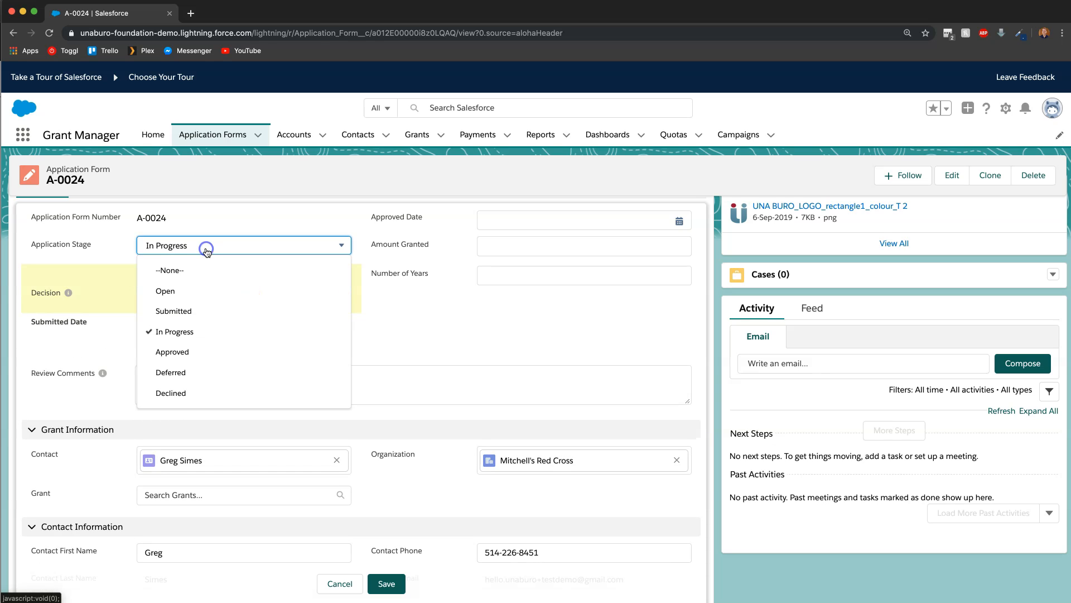
left_click(172, 352)
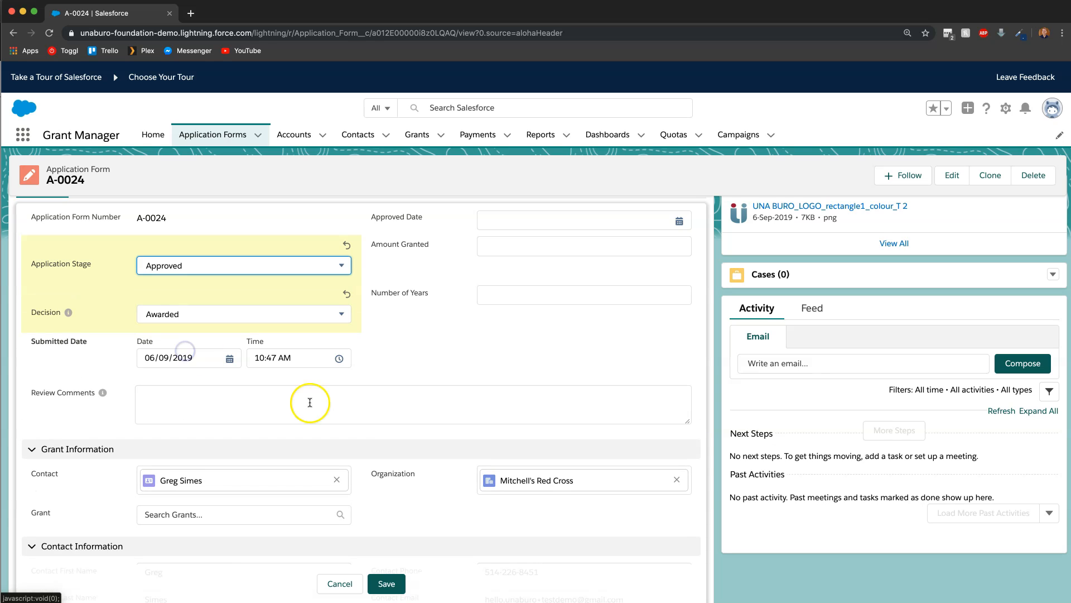
left_click(387, 584)
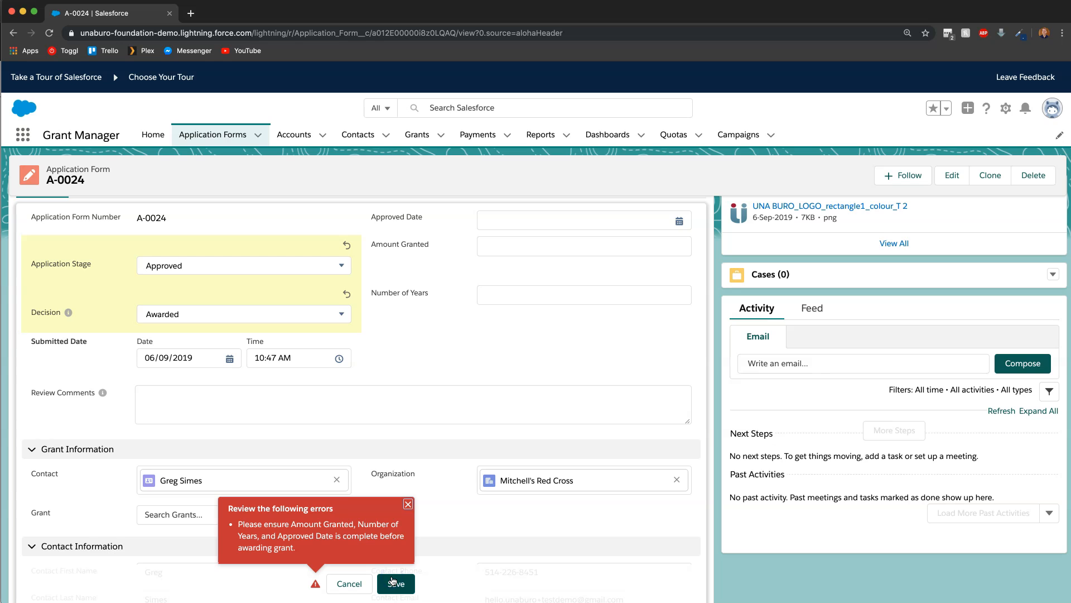
mouse_move(282, 519)
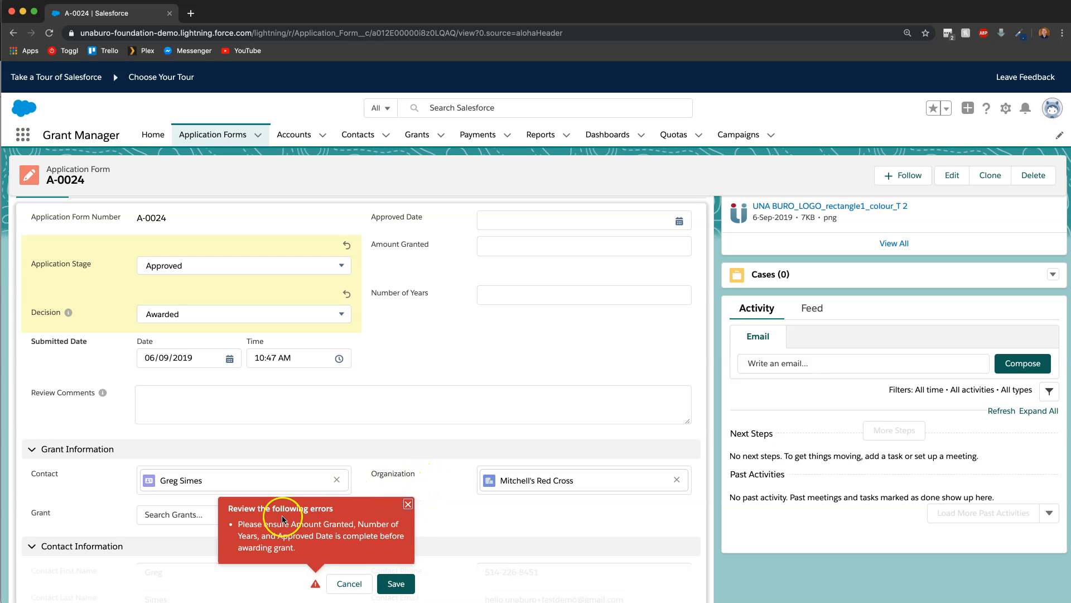
mouse_move(335, 518)
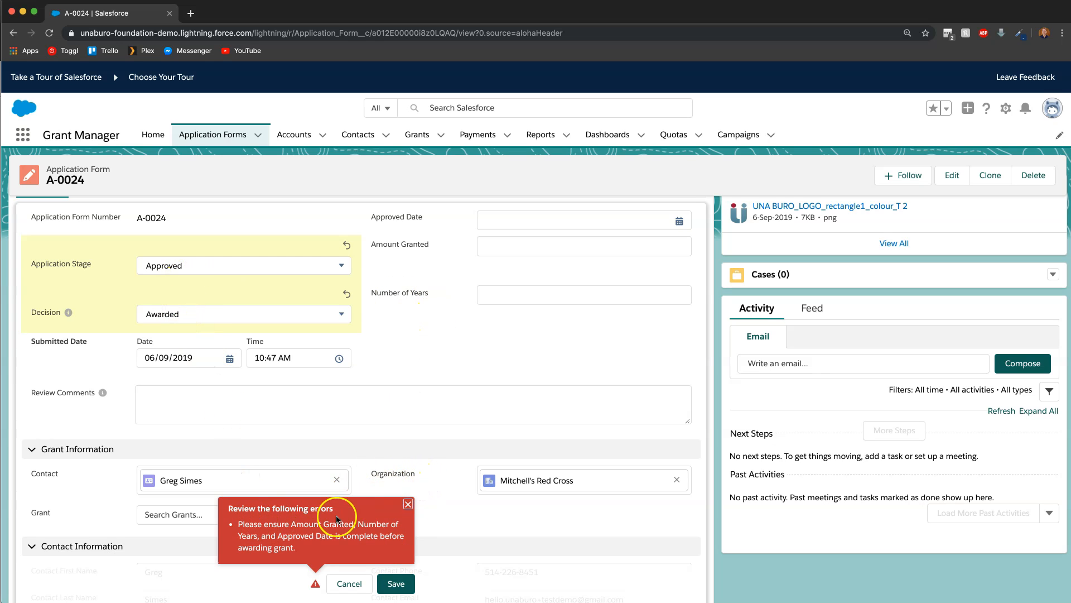
mouse_move(449, 420)
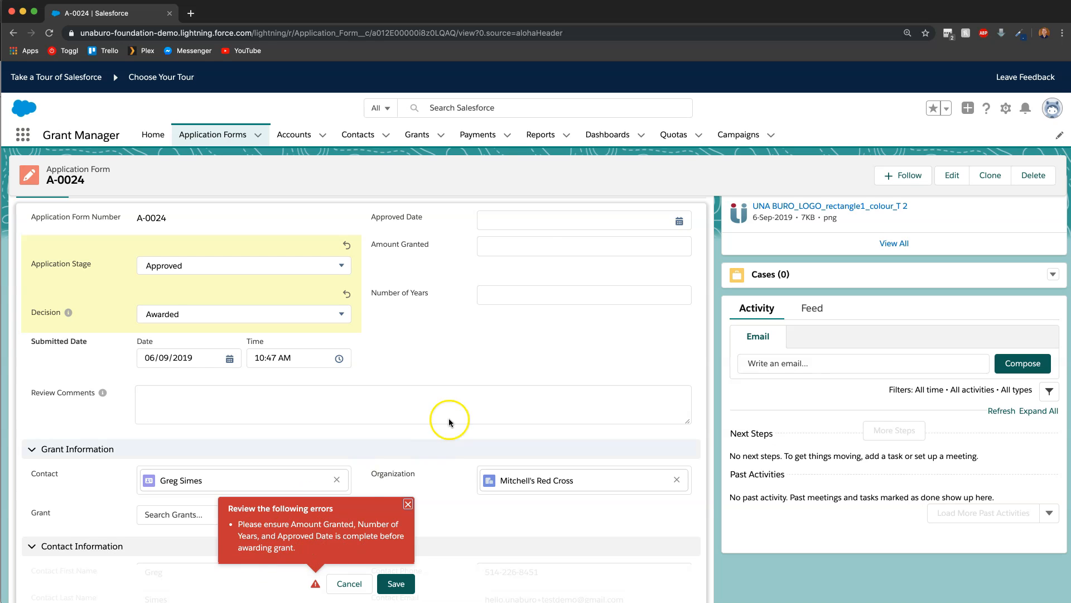
Step: Save A-0024 with approved date 06/09/2019, amount granted 25000 and 2 years
left_click(580, 220)
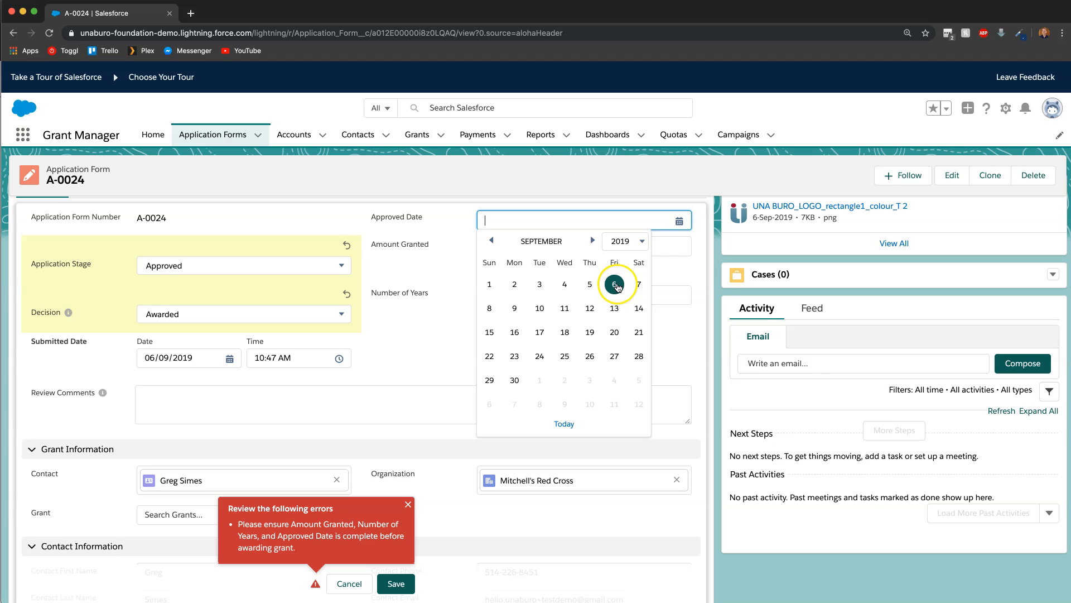
left_click(613, 284)
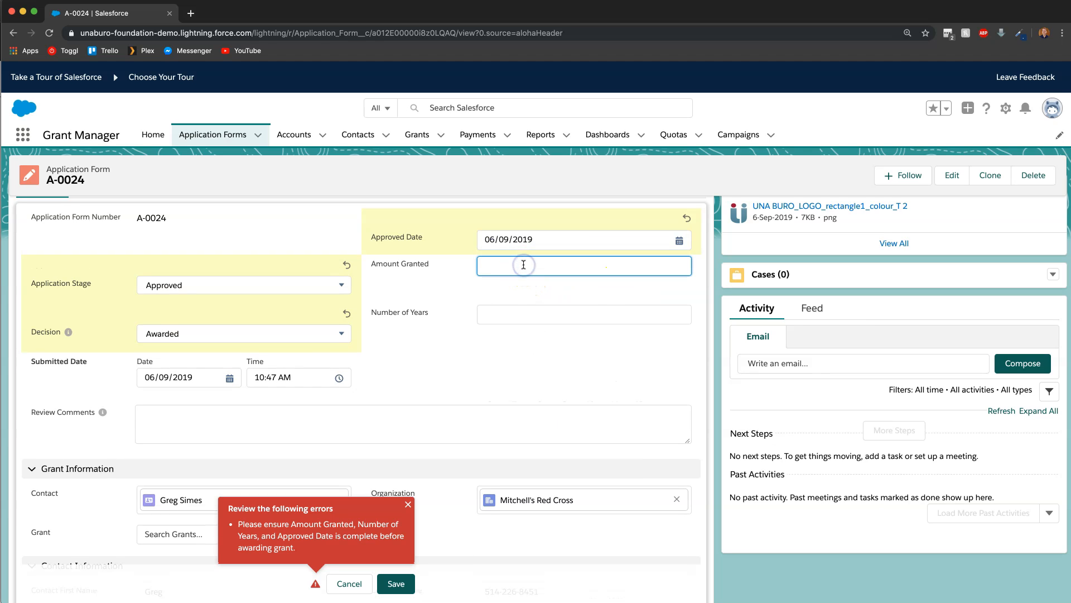
type("25000")
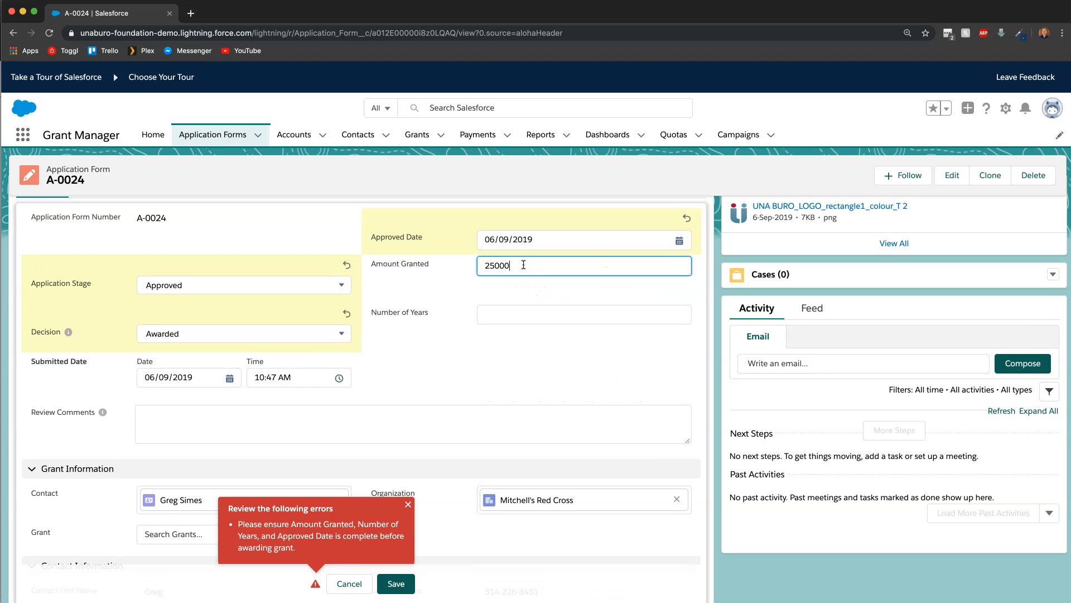
left_click(584, 315)
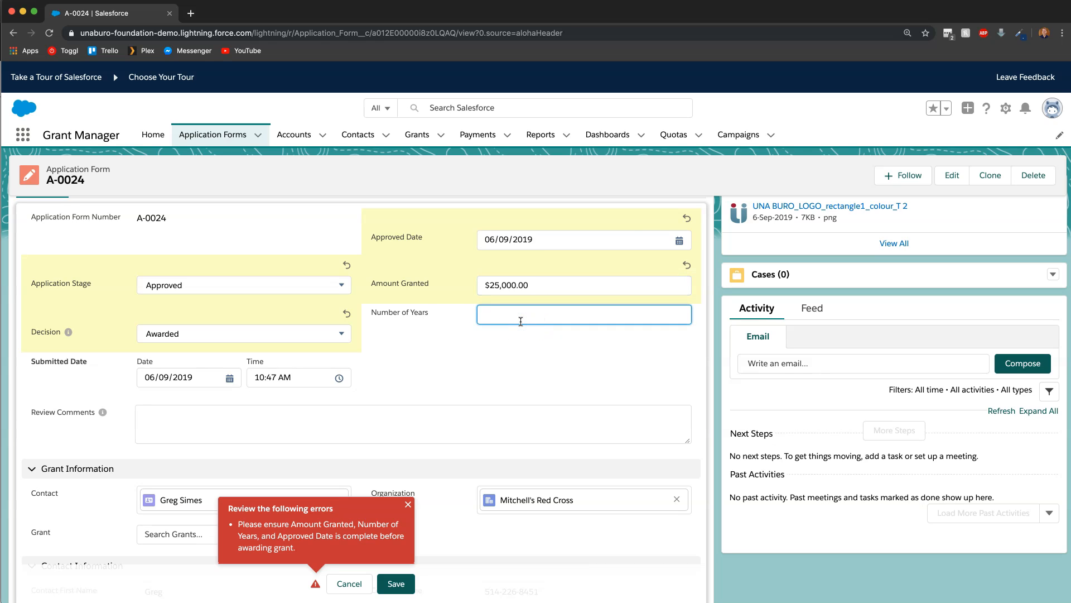
type("2")
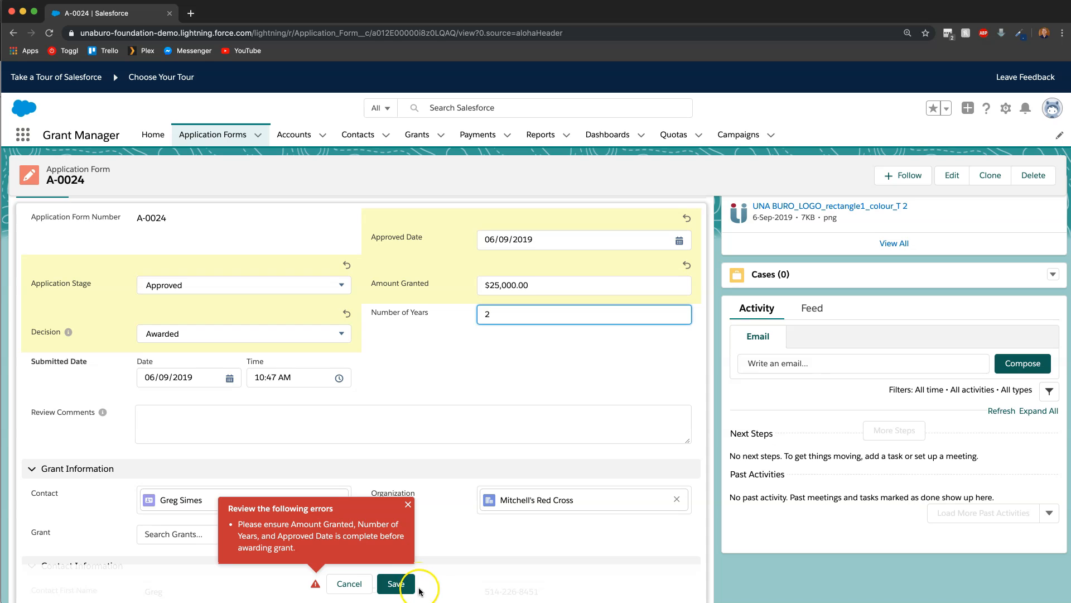
left_click(396, 583)
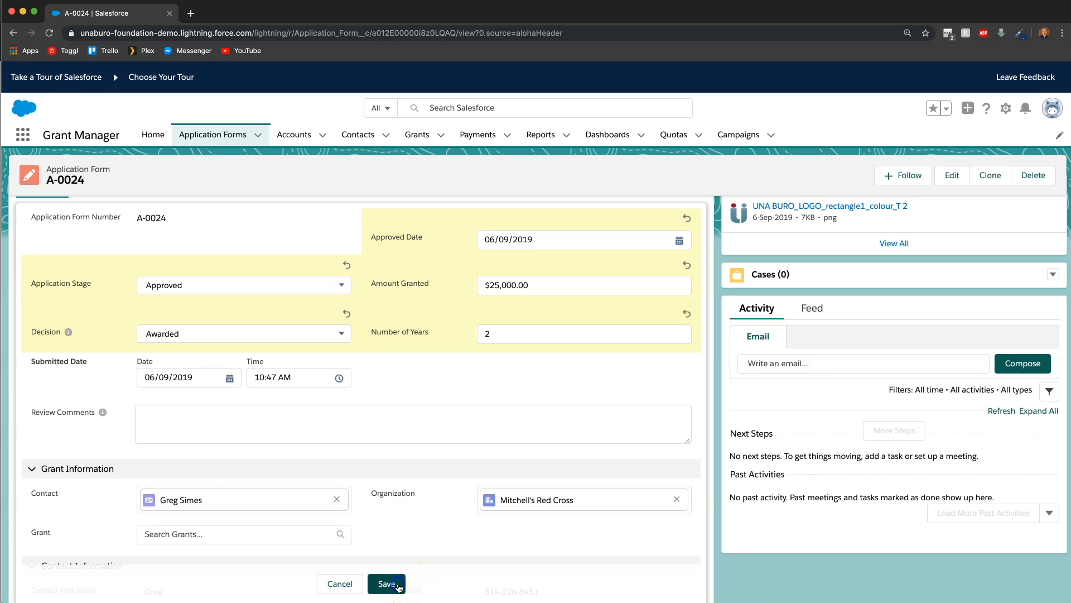
left_click(386, 583)
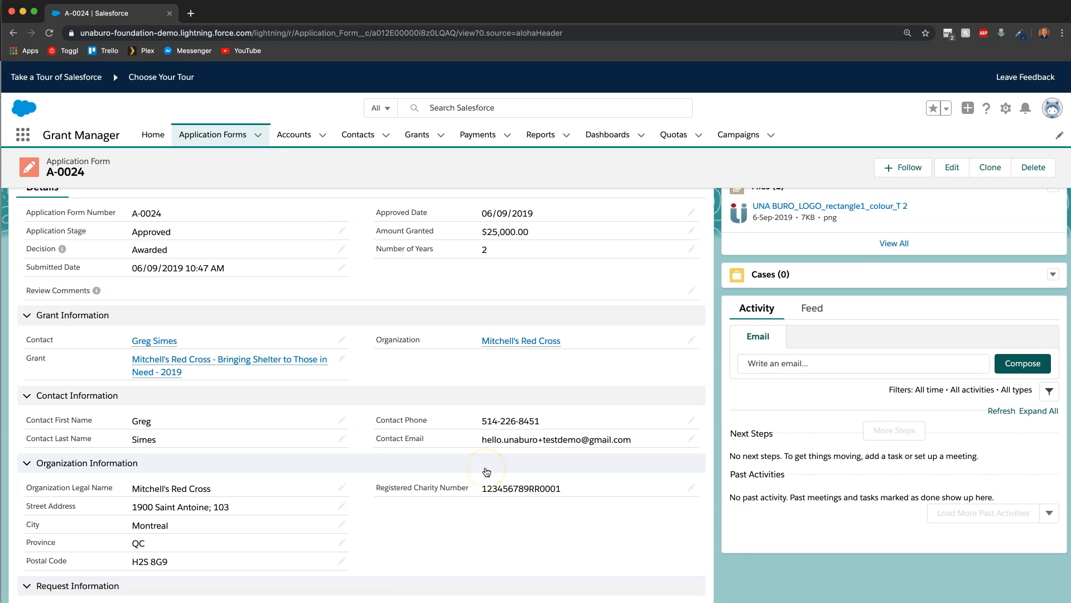
Step: Open the linked Mitchell's Red Cross grant record showing $25,000 over 2 years
scroll("up", 3)
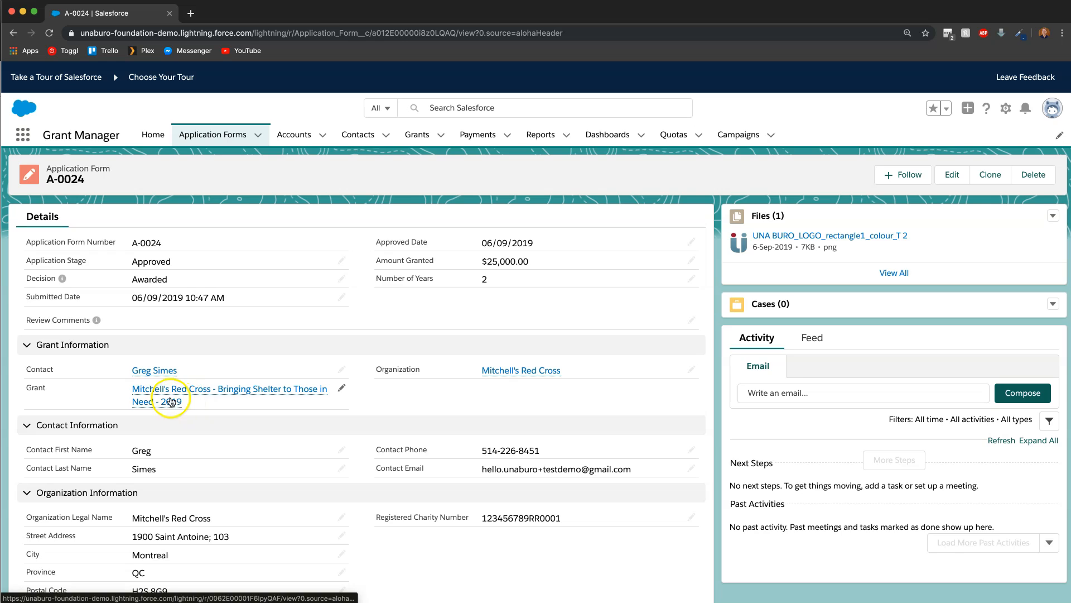
left_click(229, 388)
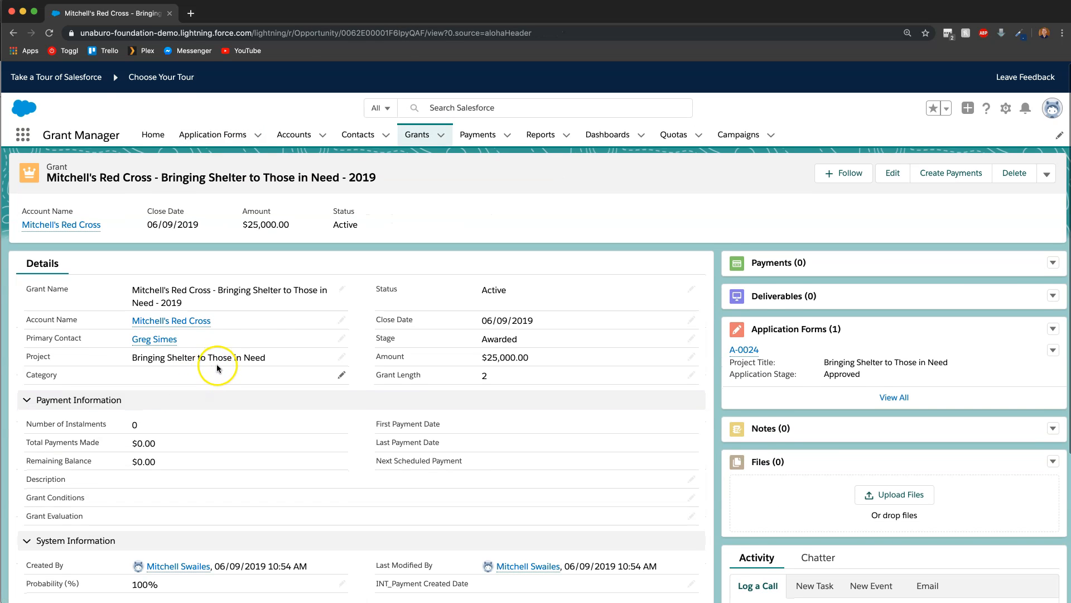
mouse_move(546, 356)
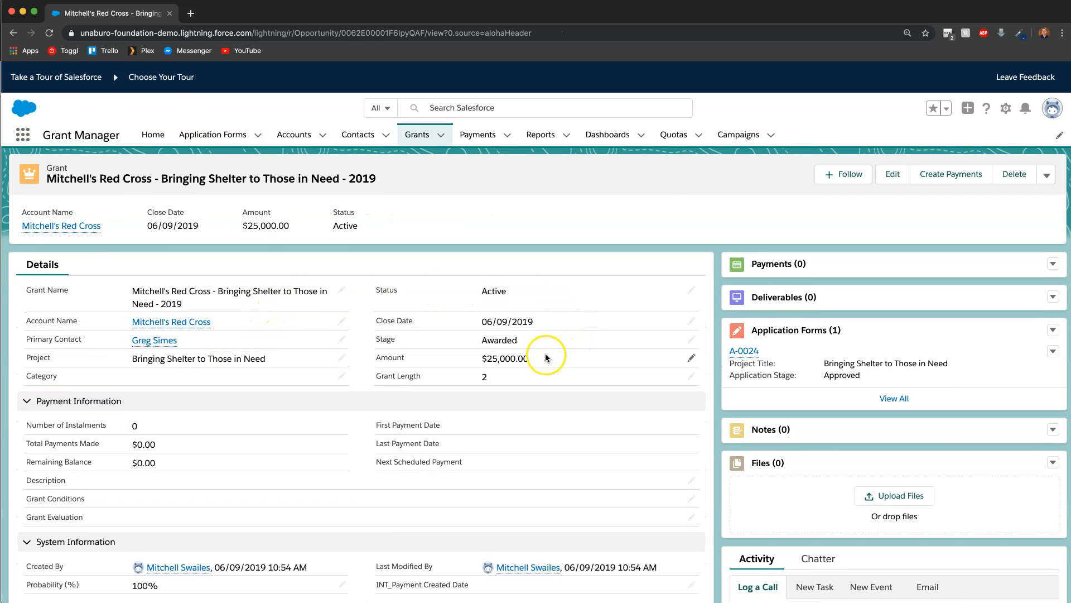
mouse_move(395, 242)
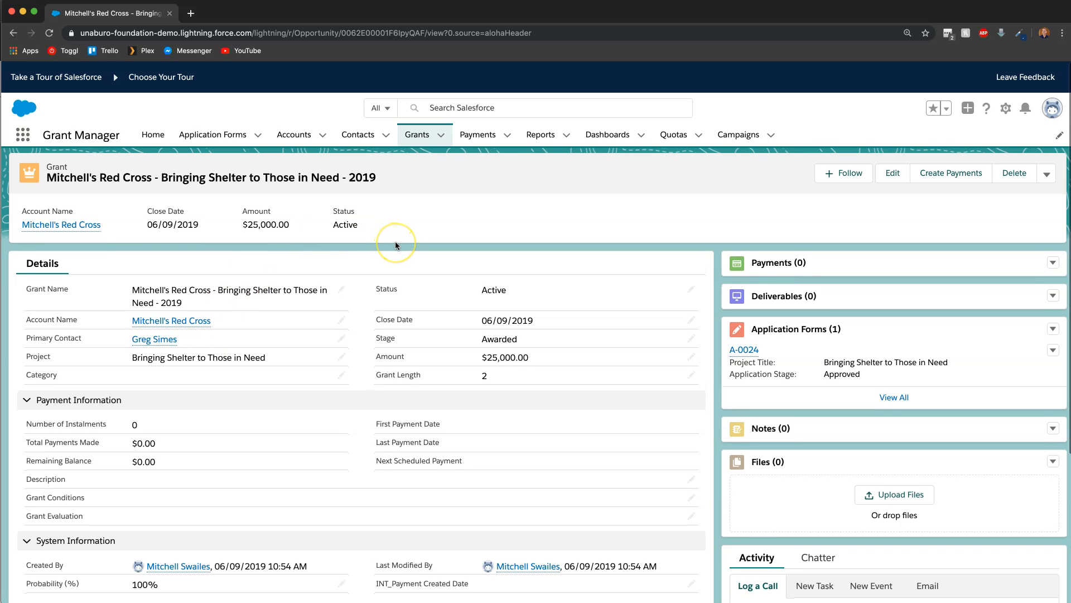